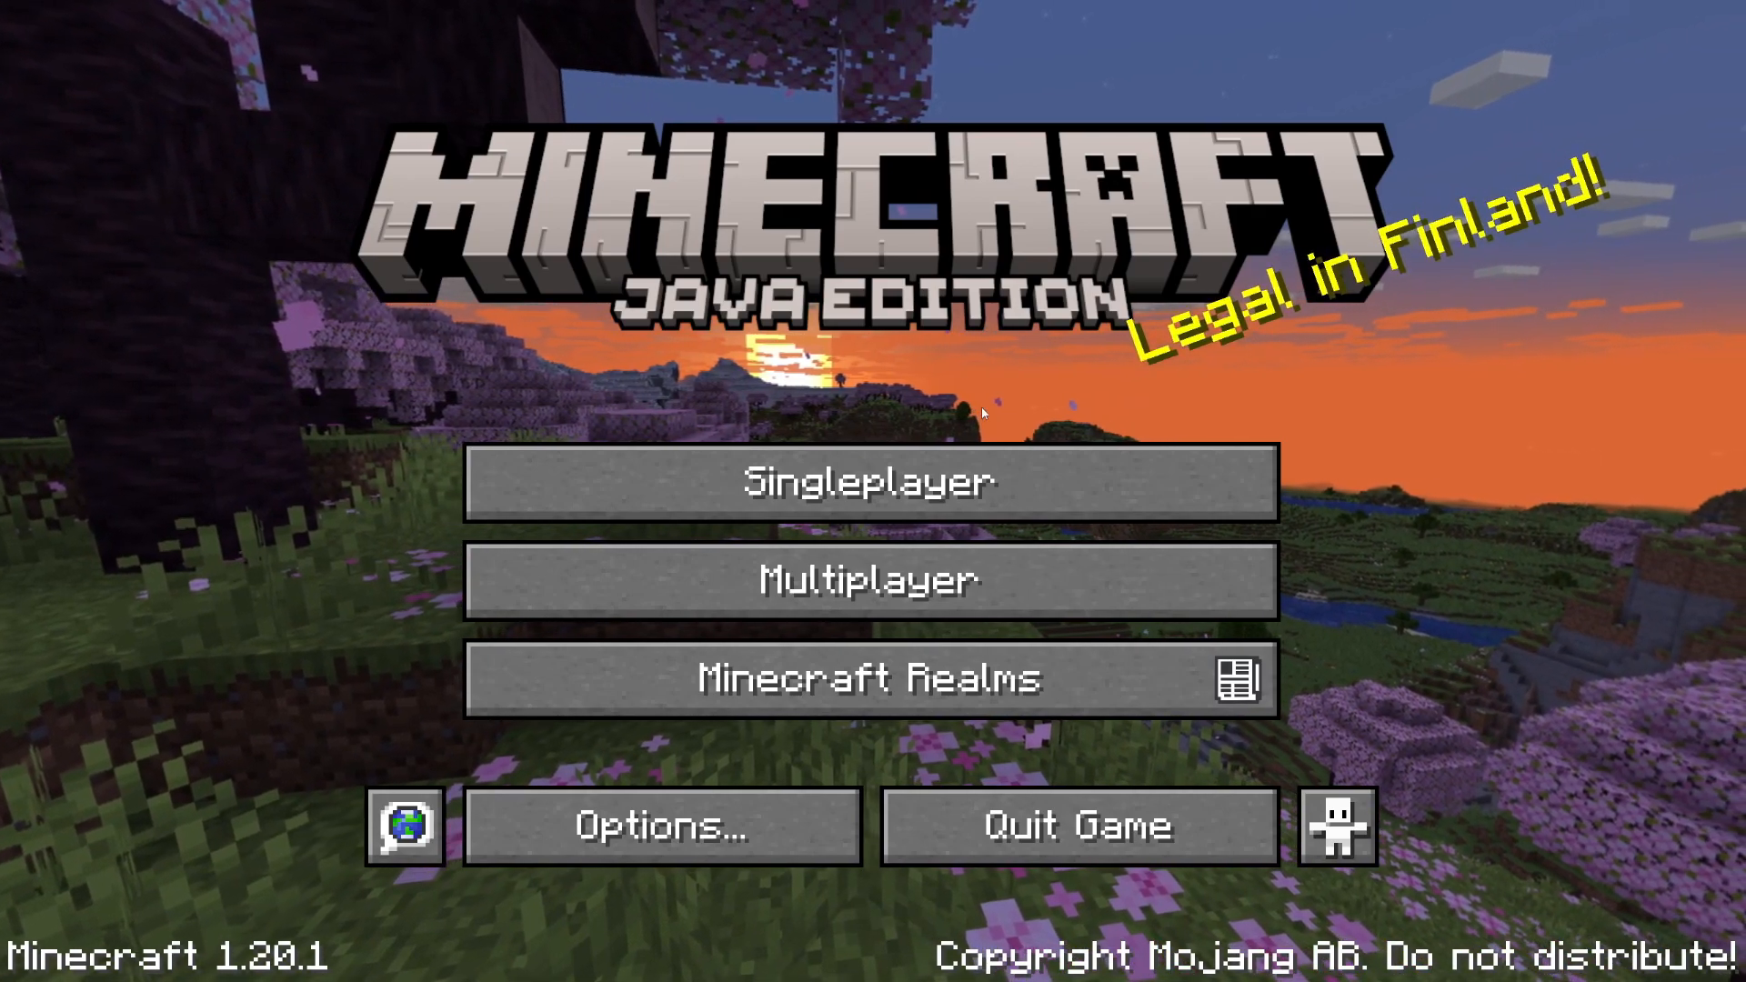
Step: Quit Minecraft from the title screen to get back to the desktop
click(1079, 827)
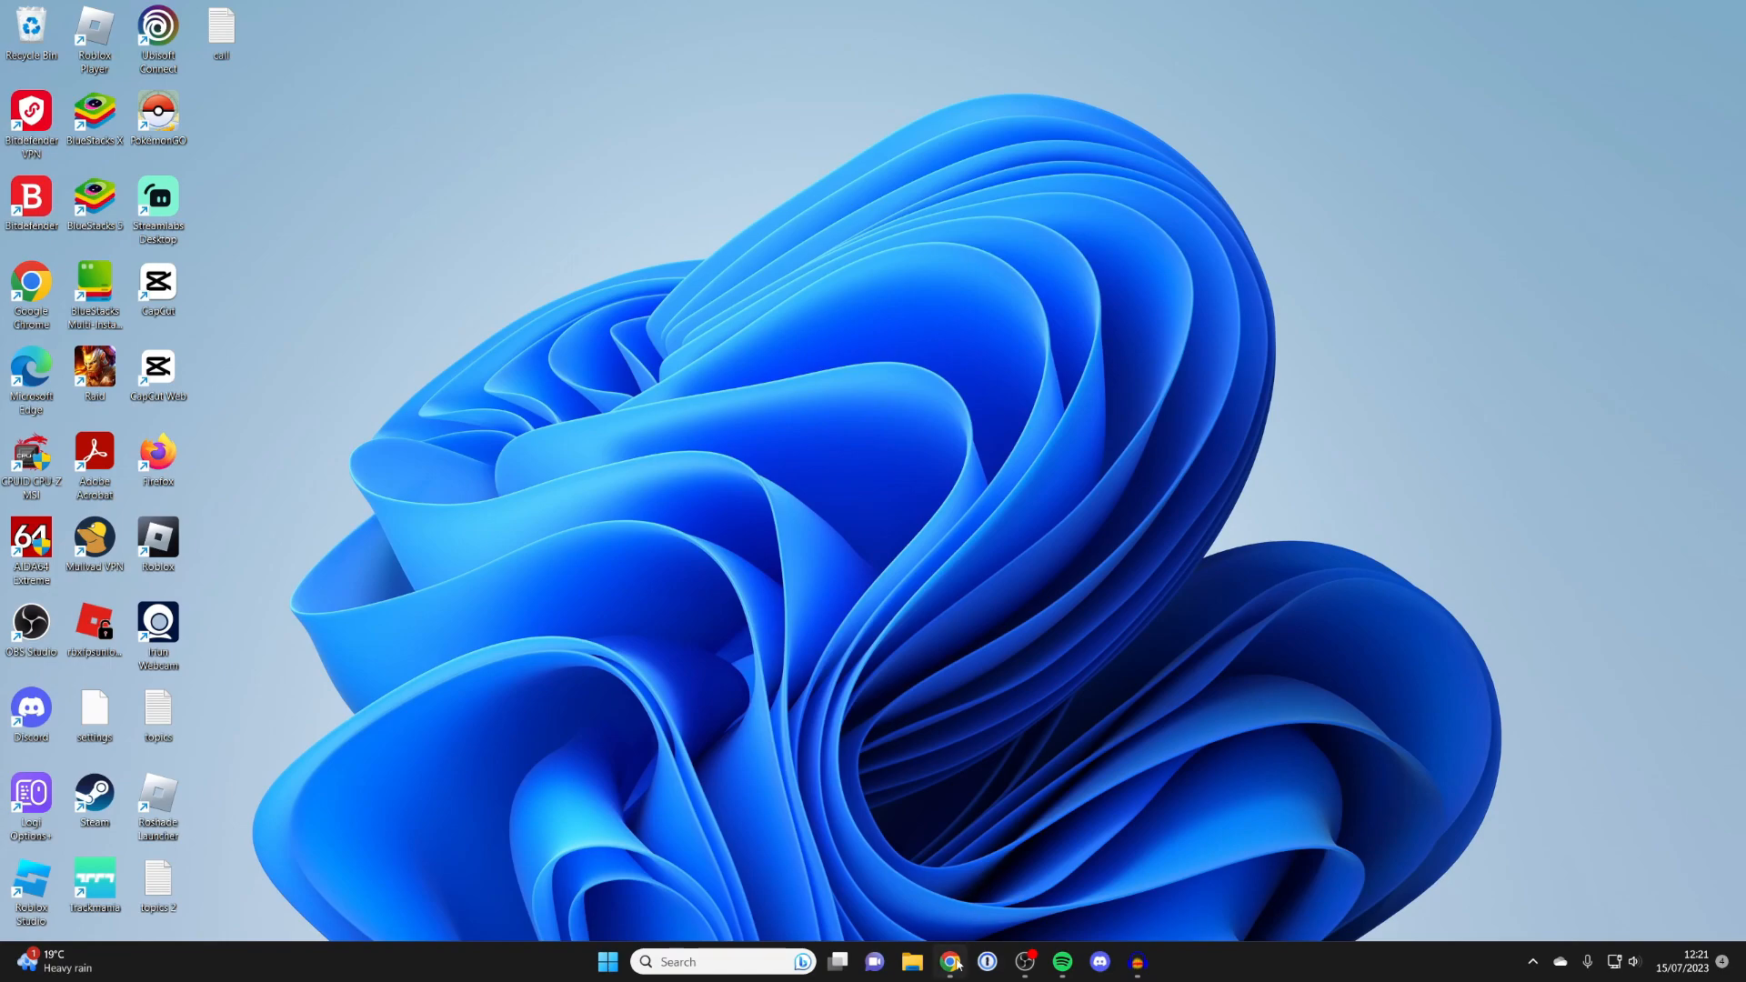
Step: Google 'sodium minecraft' in Chrome and scroll through the CurseForge and Modrinth results
click(946, 962)
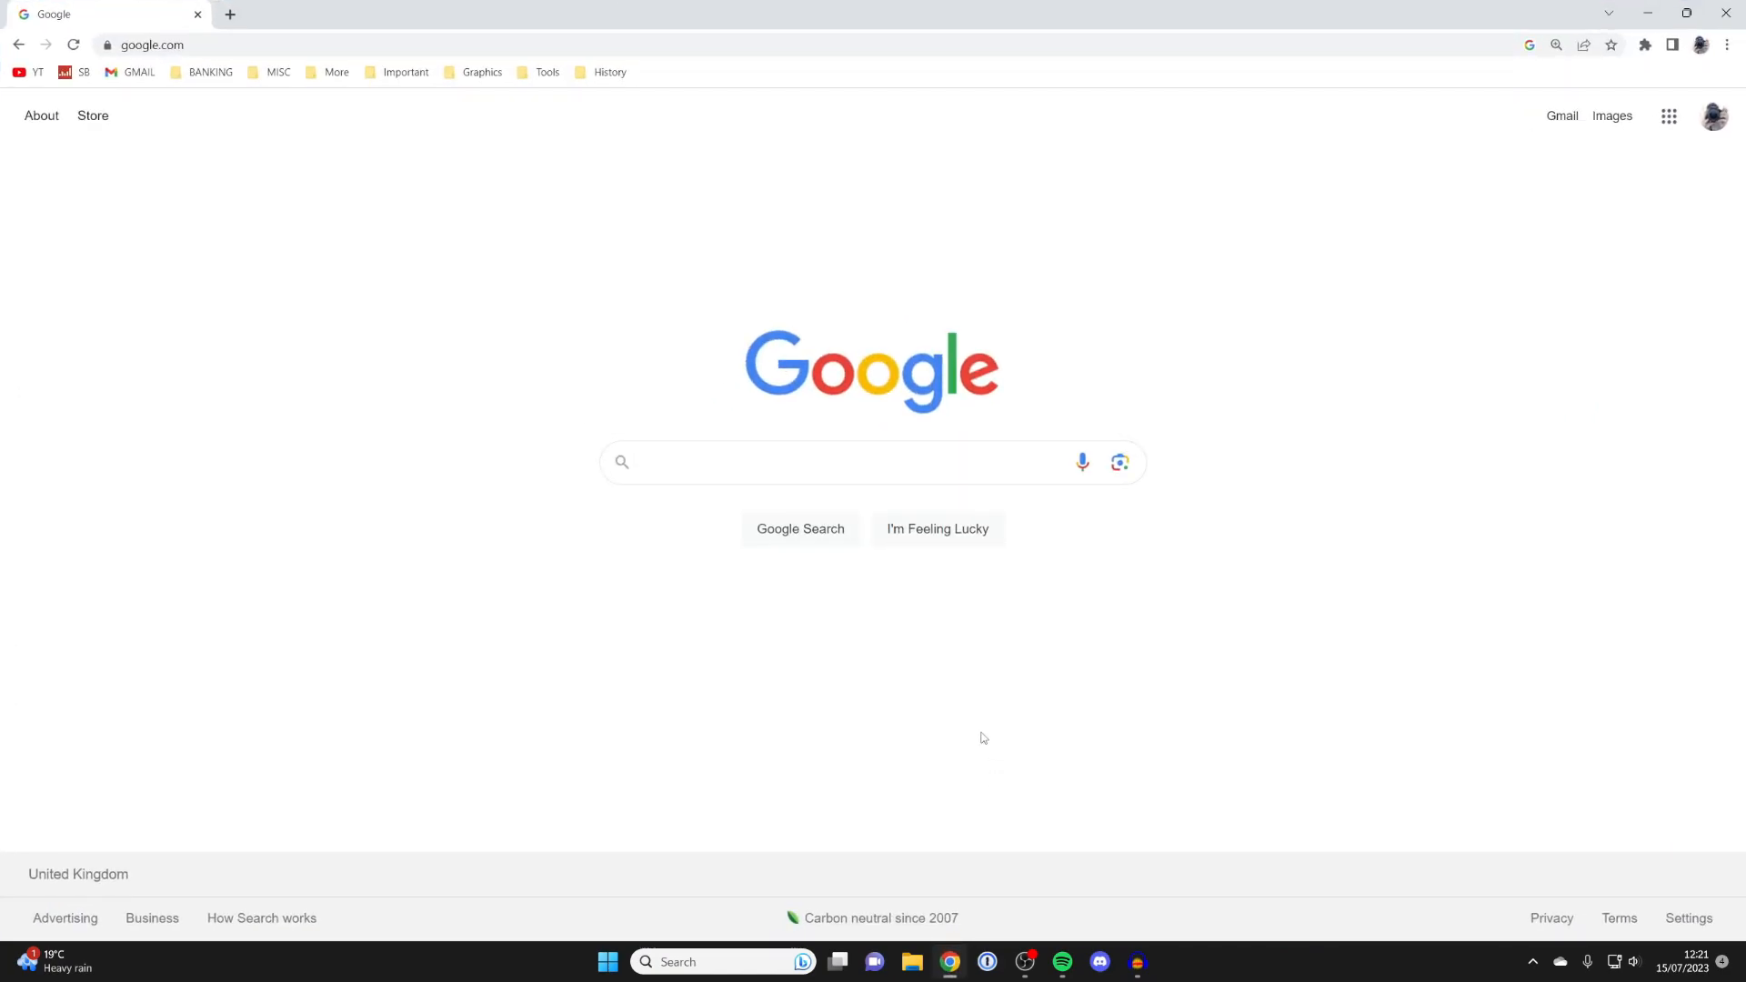
mouse_move(935, 699)
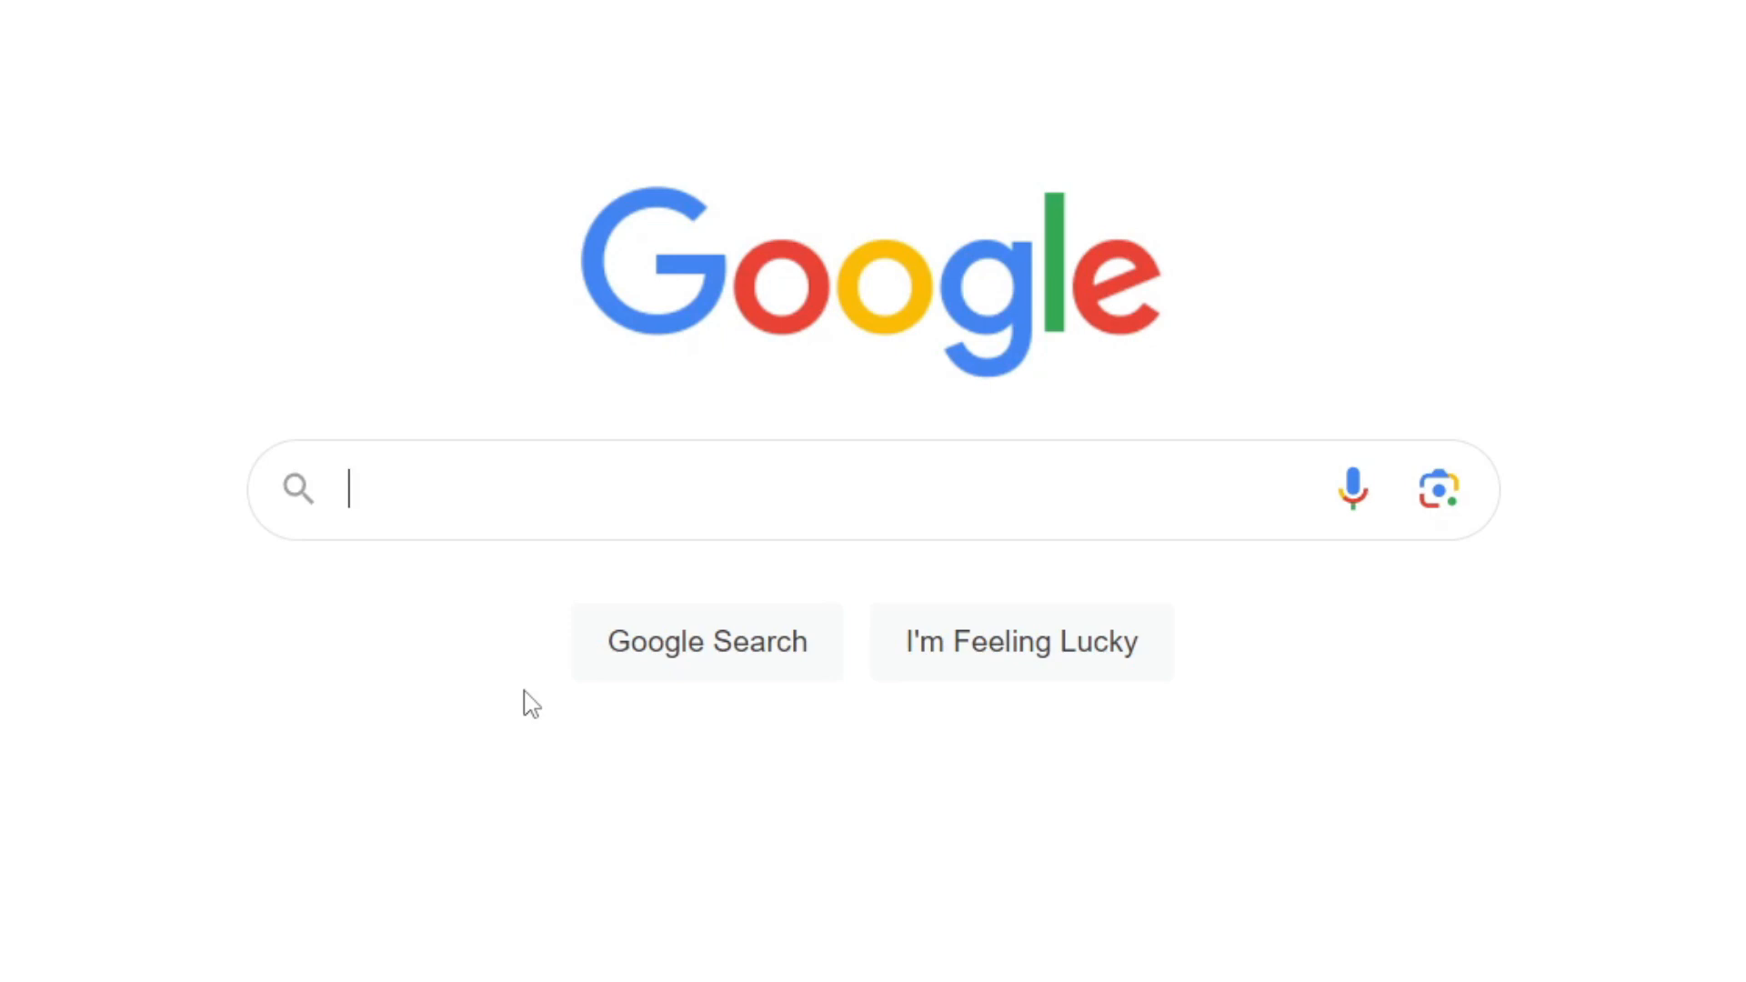
text(sodium minecraft)
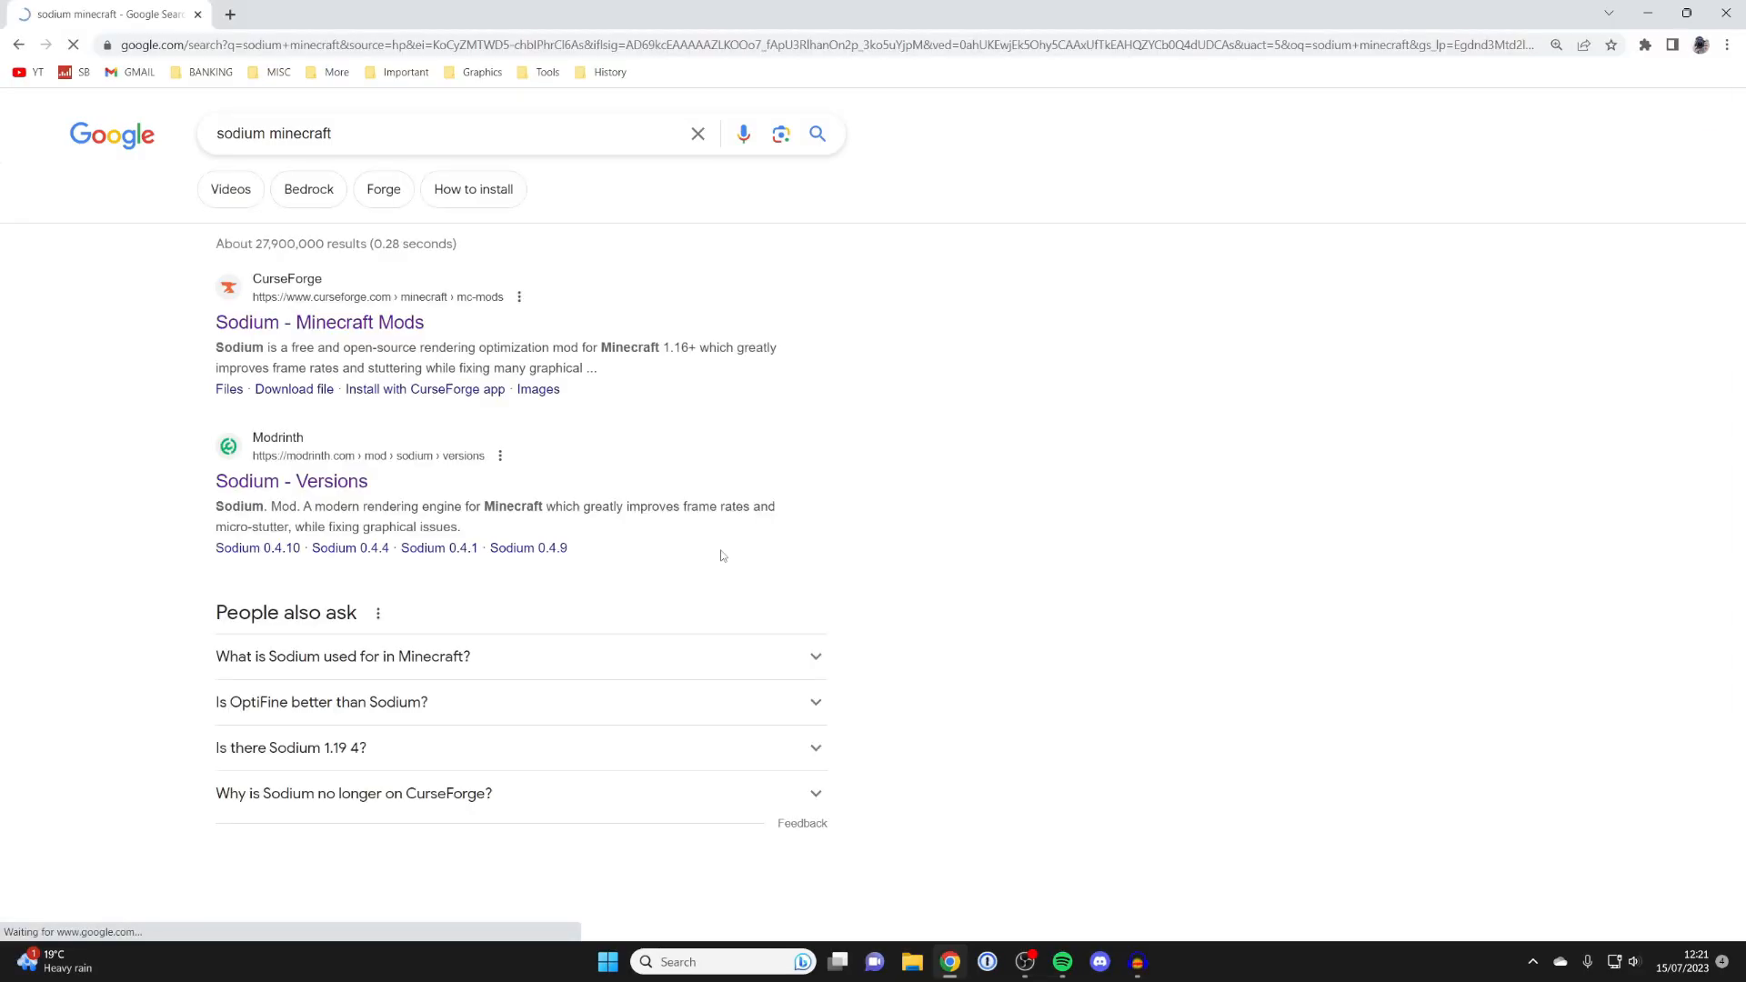
scroll(down, 3)
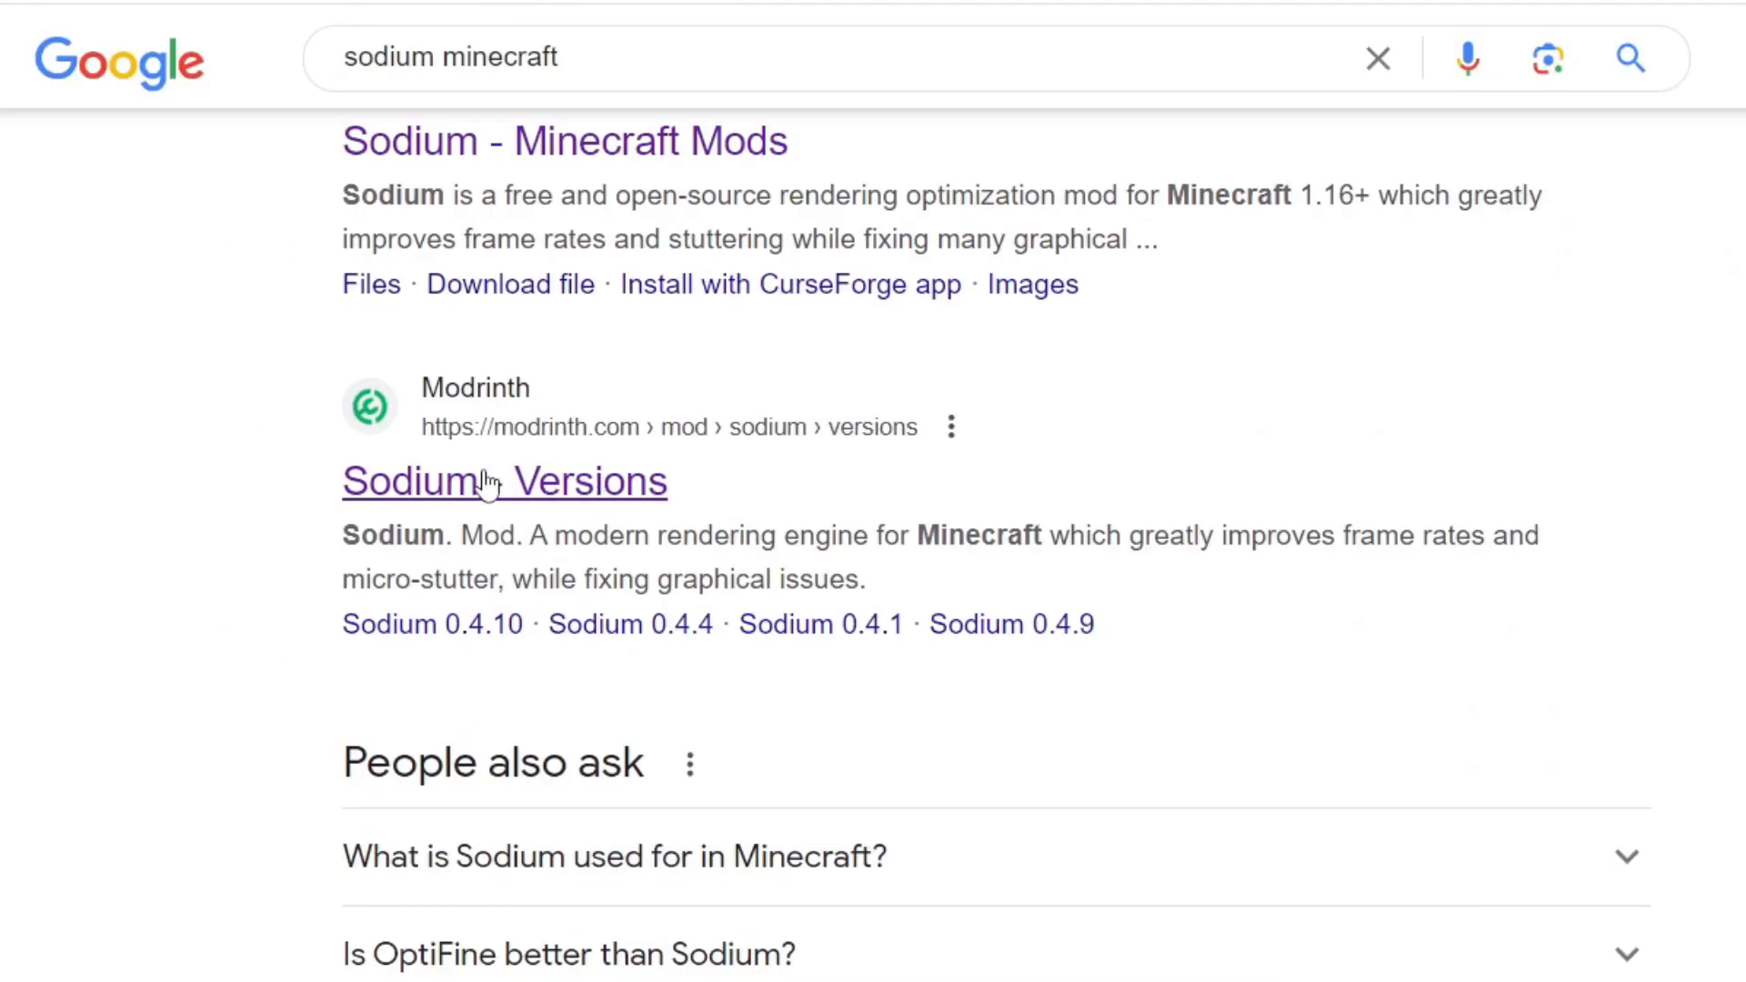
Step: Open the Modrinth 'Sodium - Versions' page showing release 0.4.10 for Minecraft 1.20–1.20.1
click(503, 481)
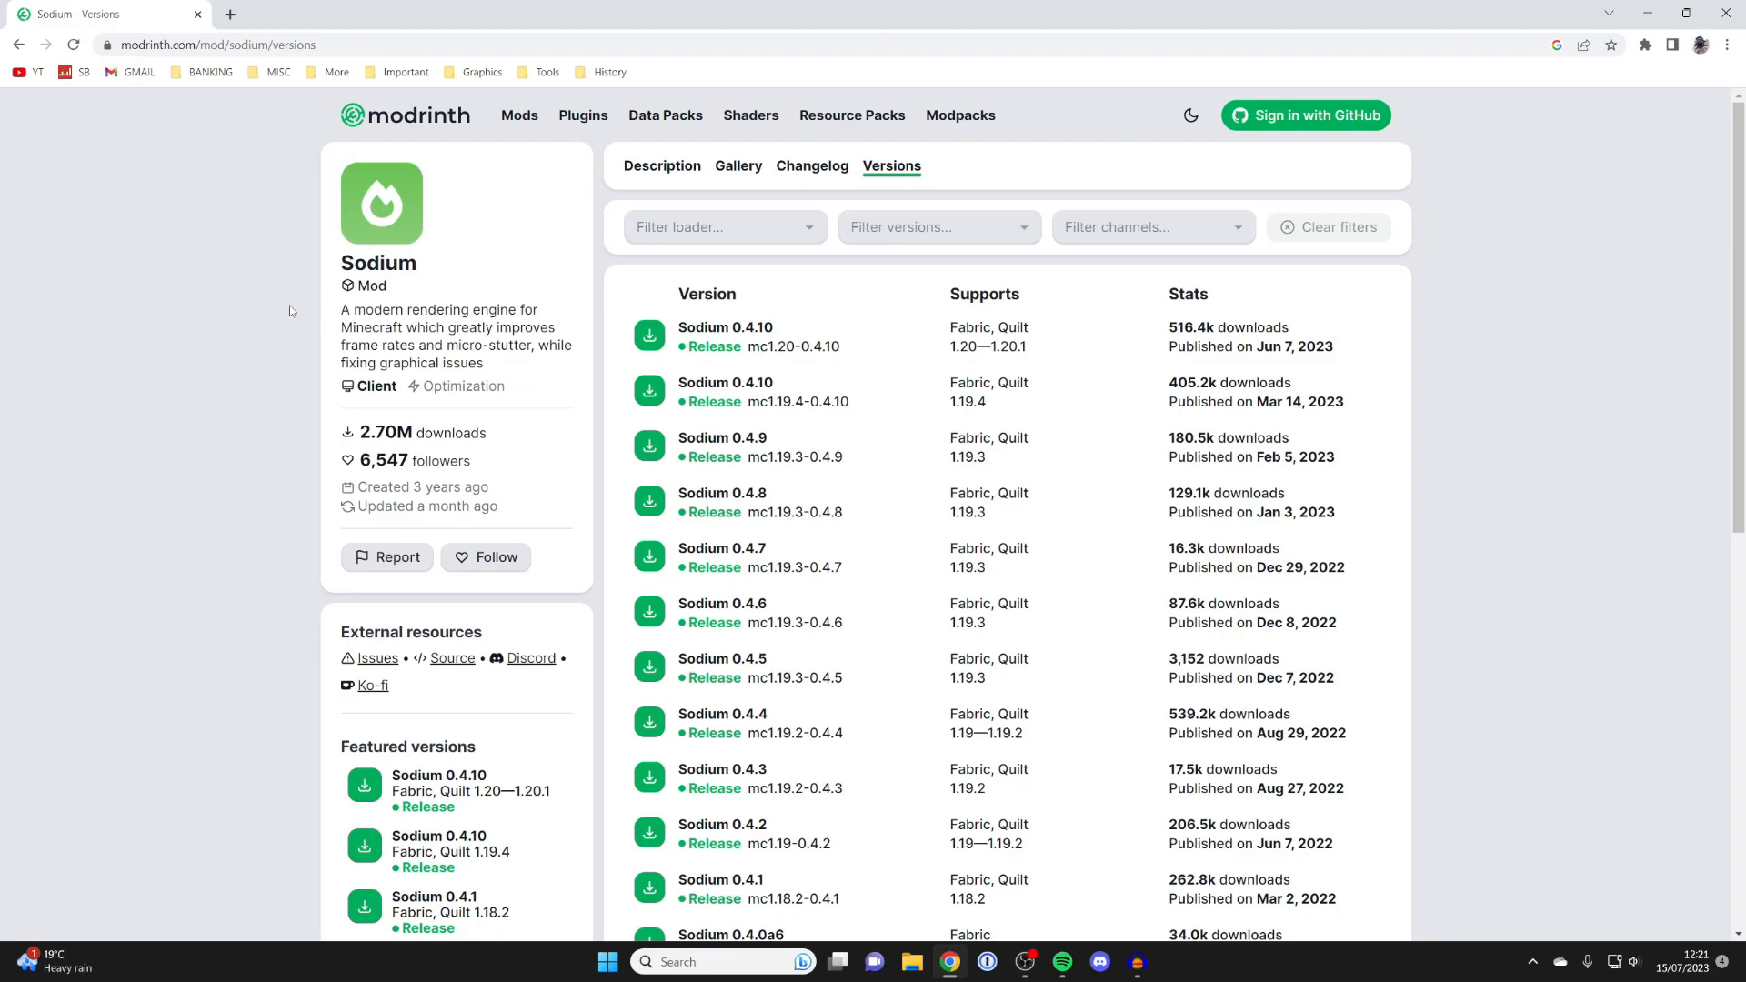
mouse_move(1098, 323)
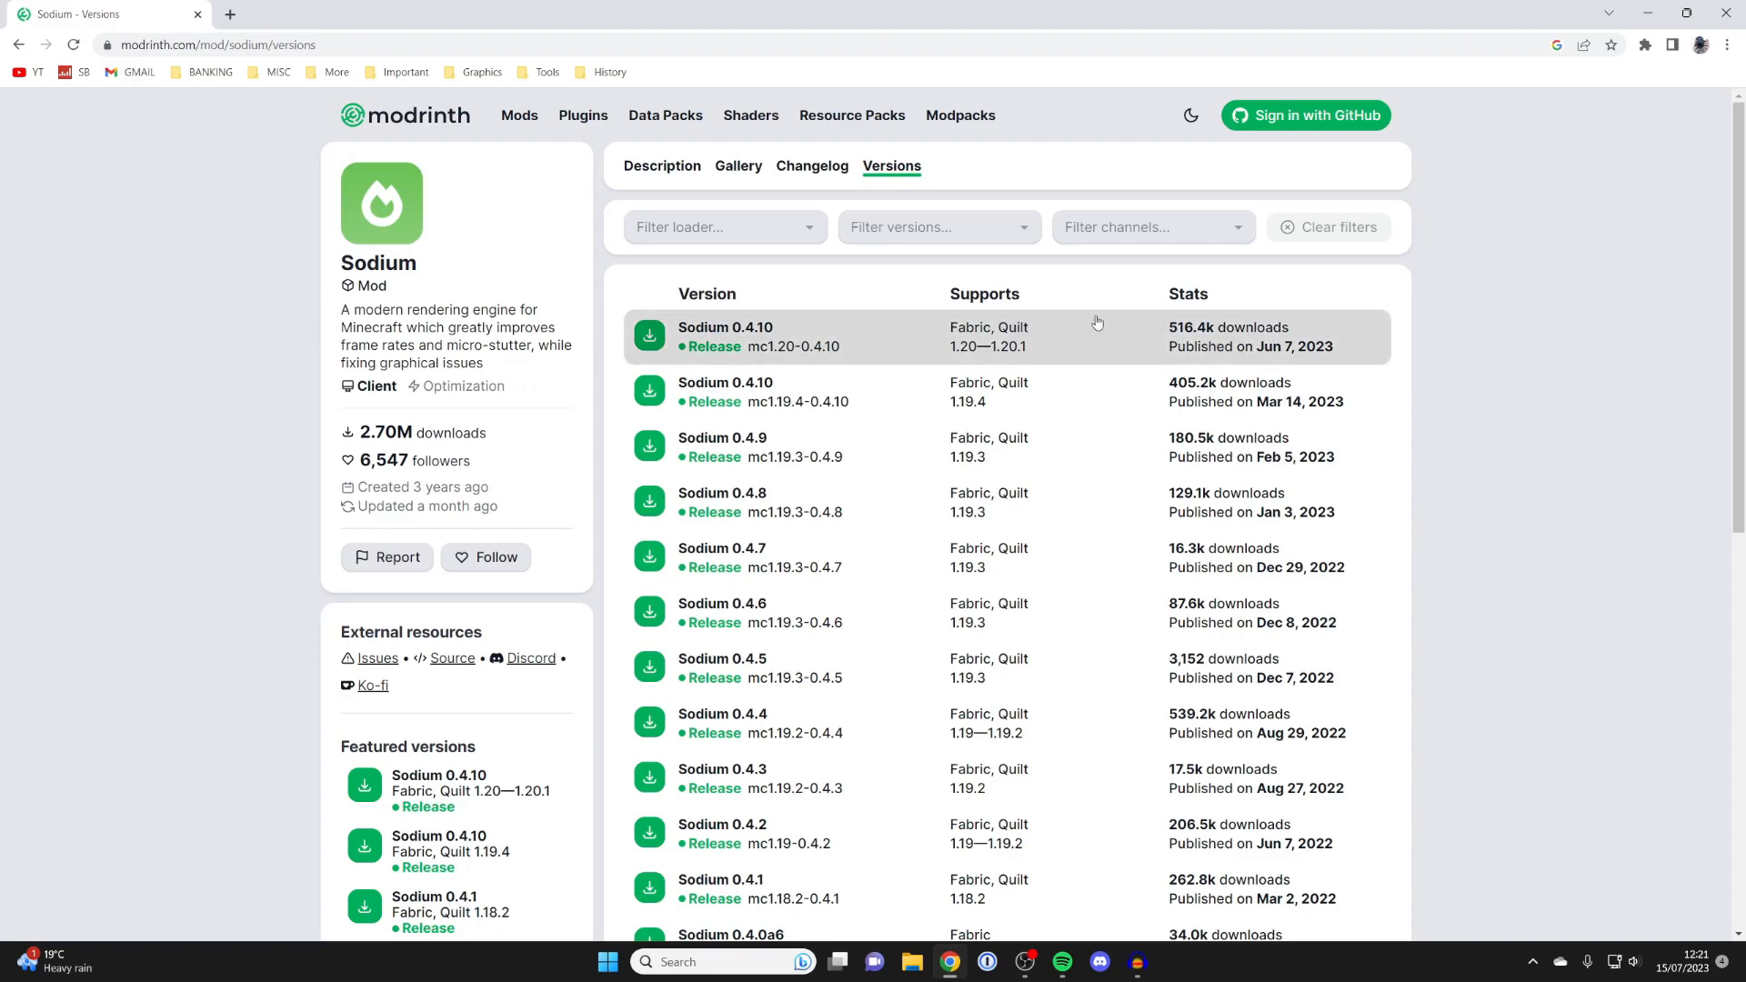
mouse_move(1042, 310)
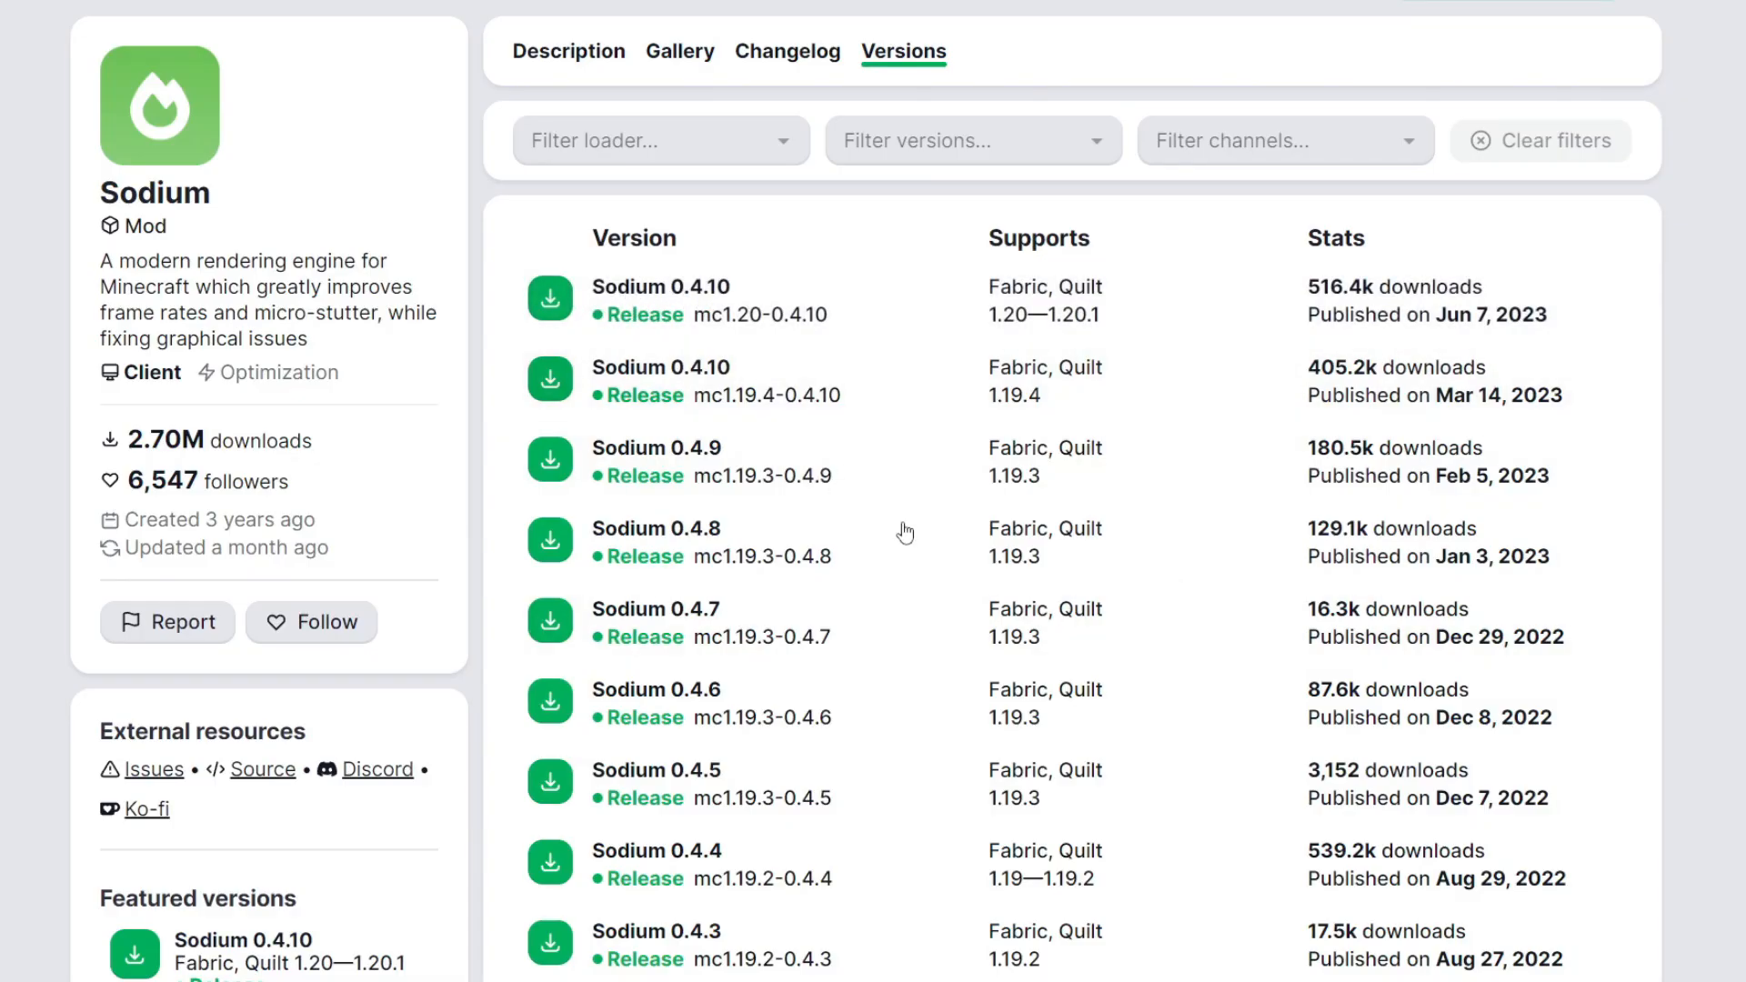
mouse_move(1268, 318)
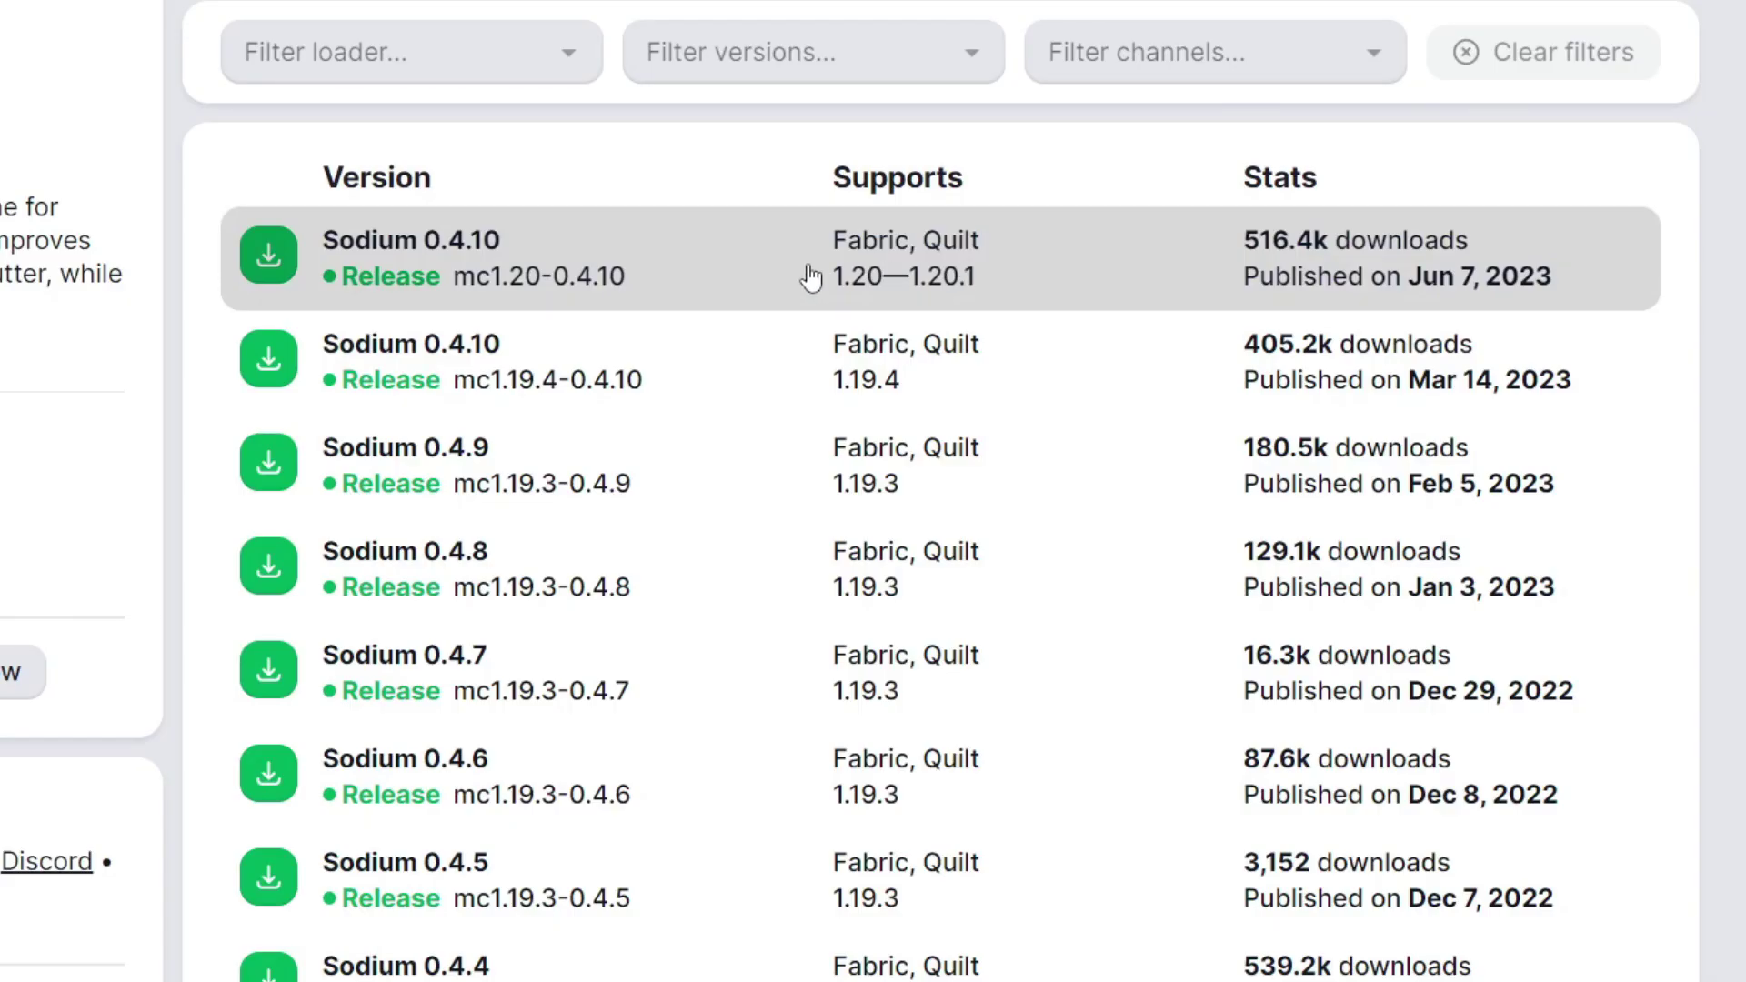
mouse_move(855, 300)
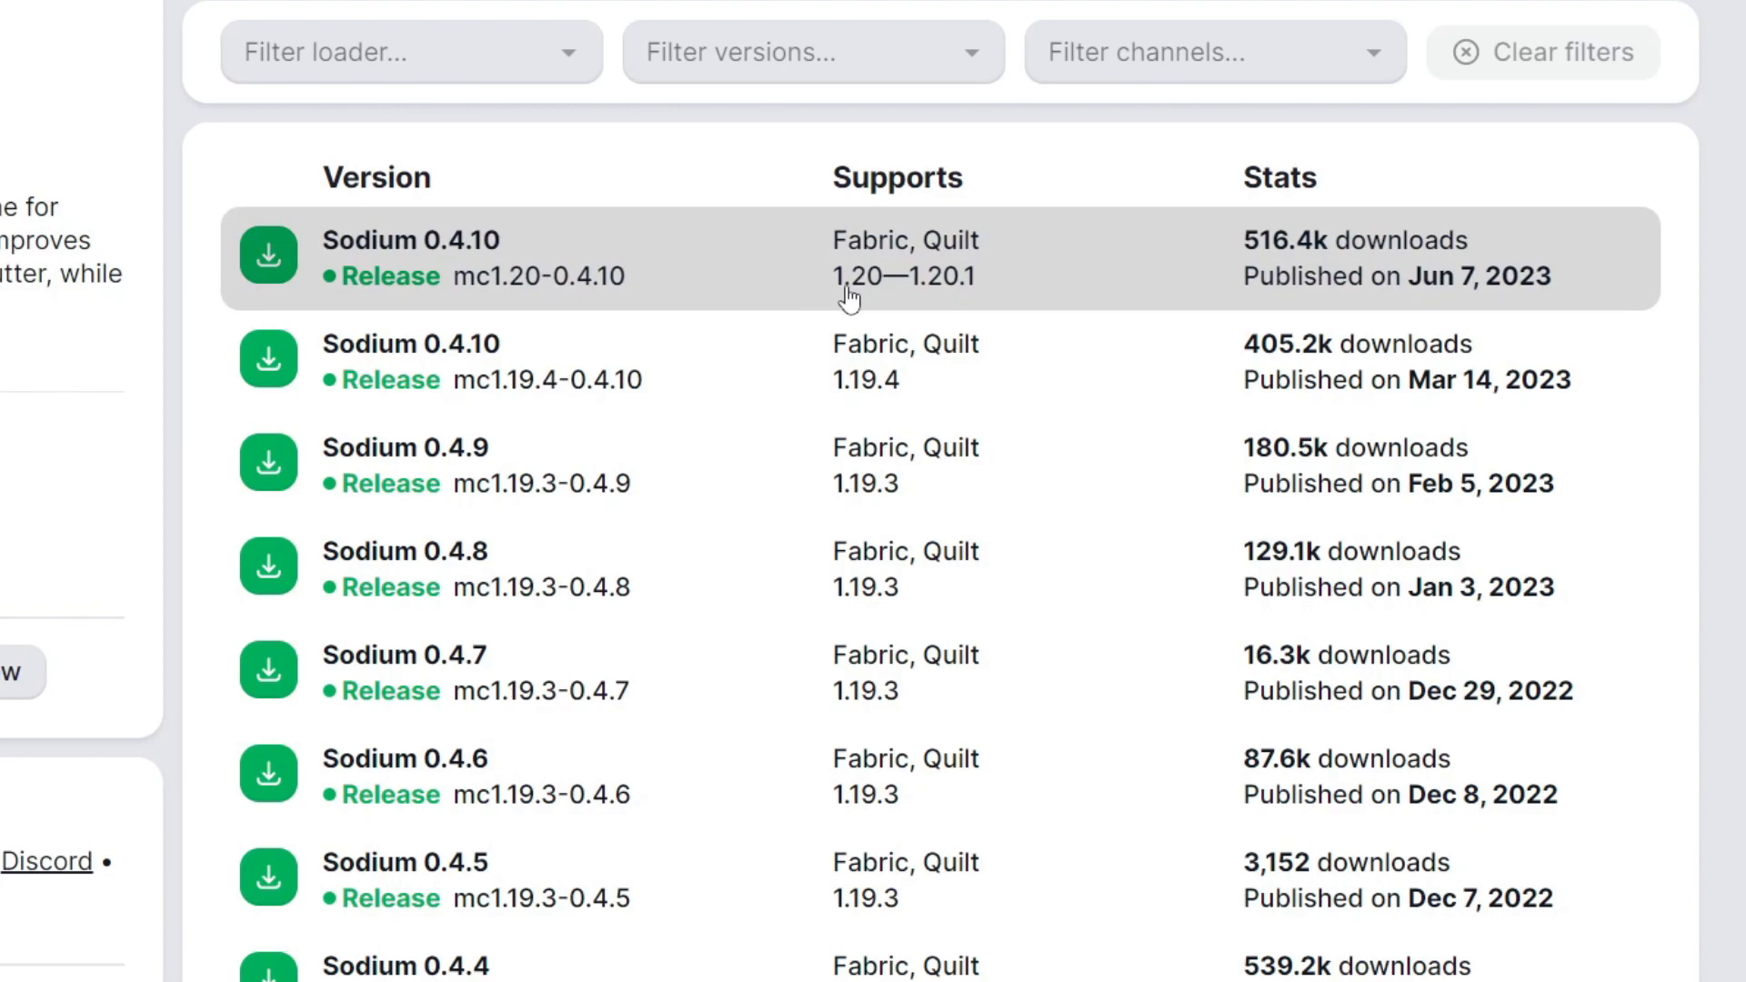
mouse_move(968, 281)
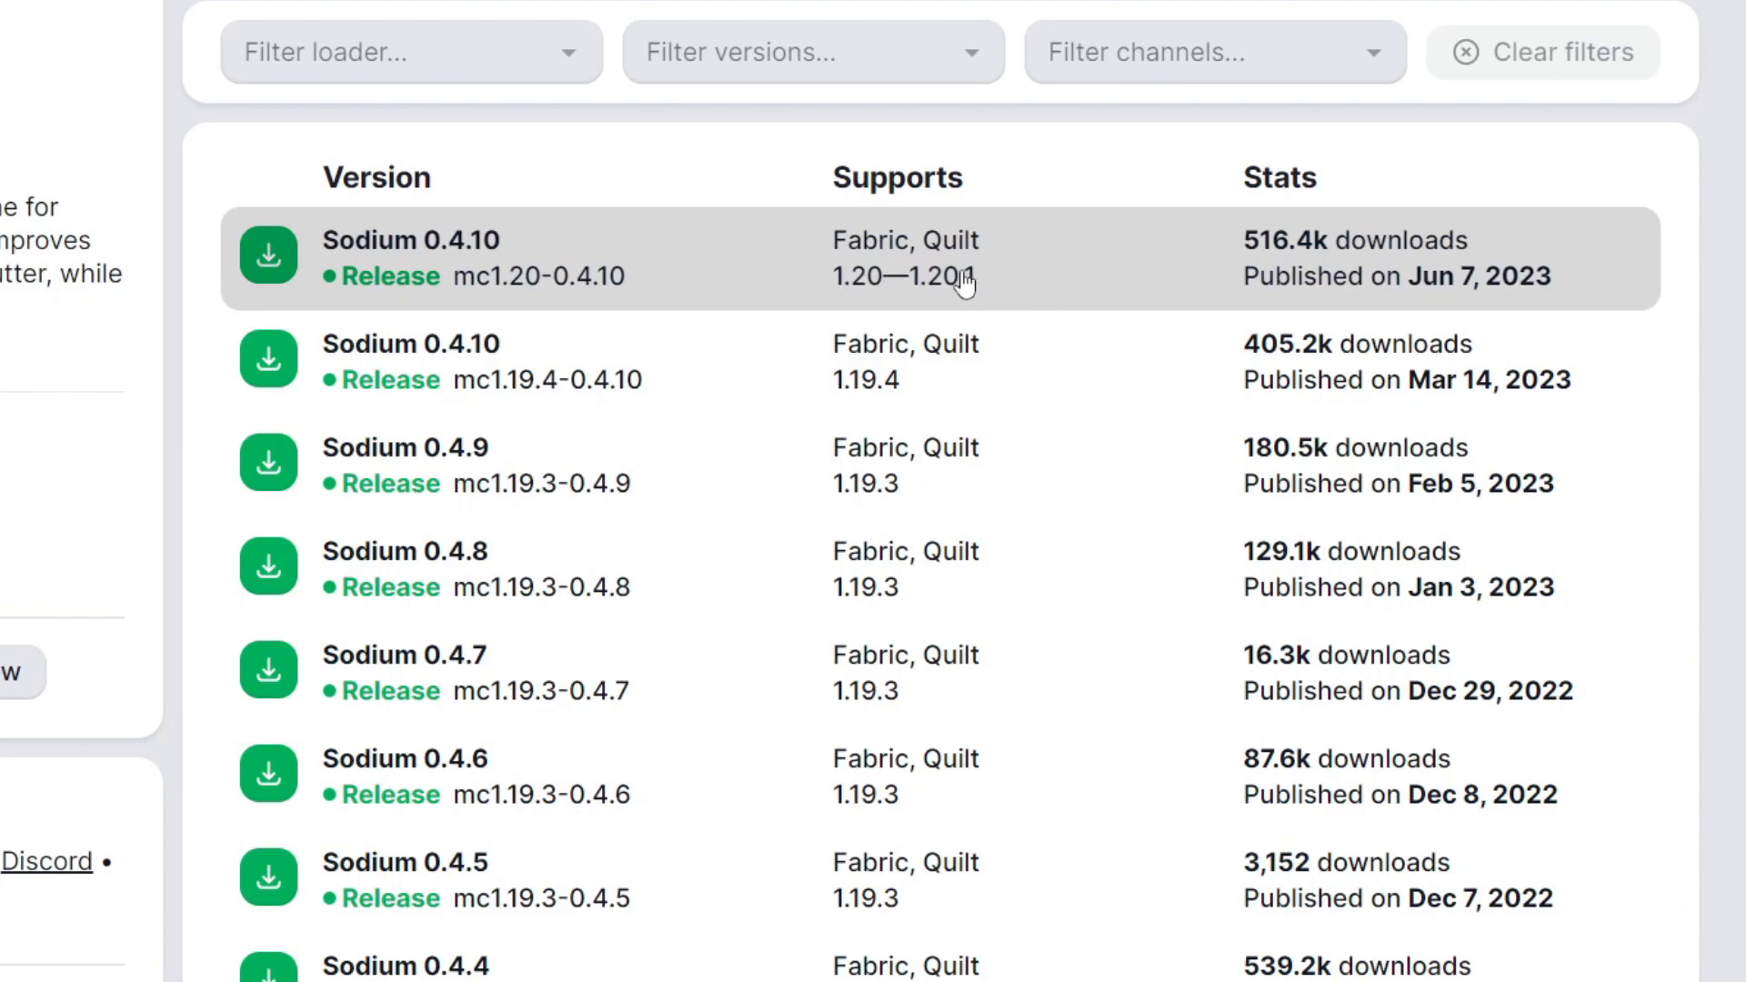
mouse_move(623, 195)
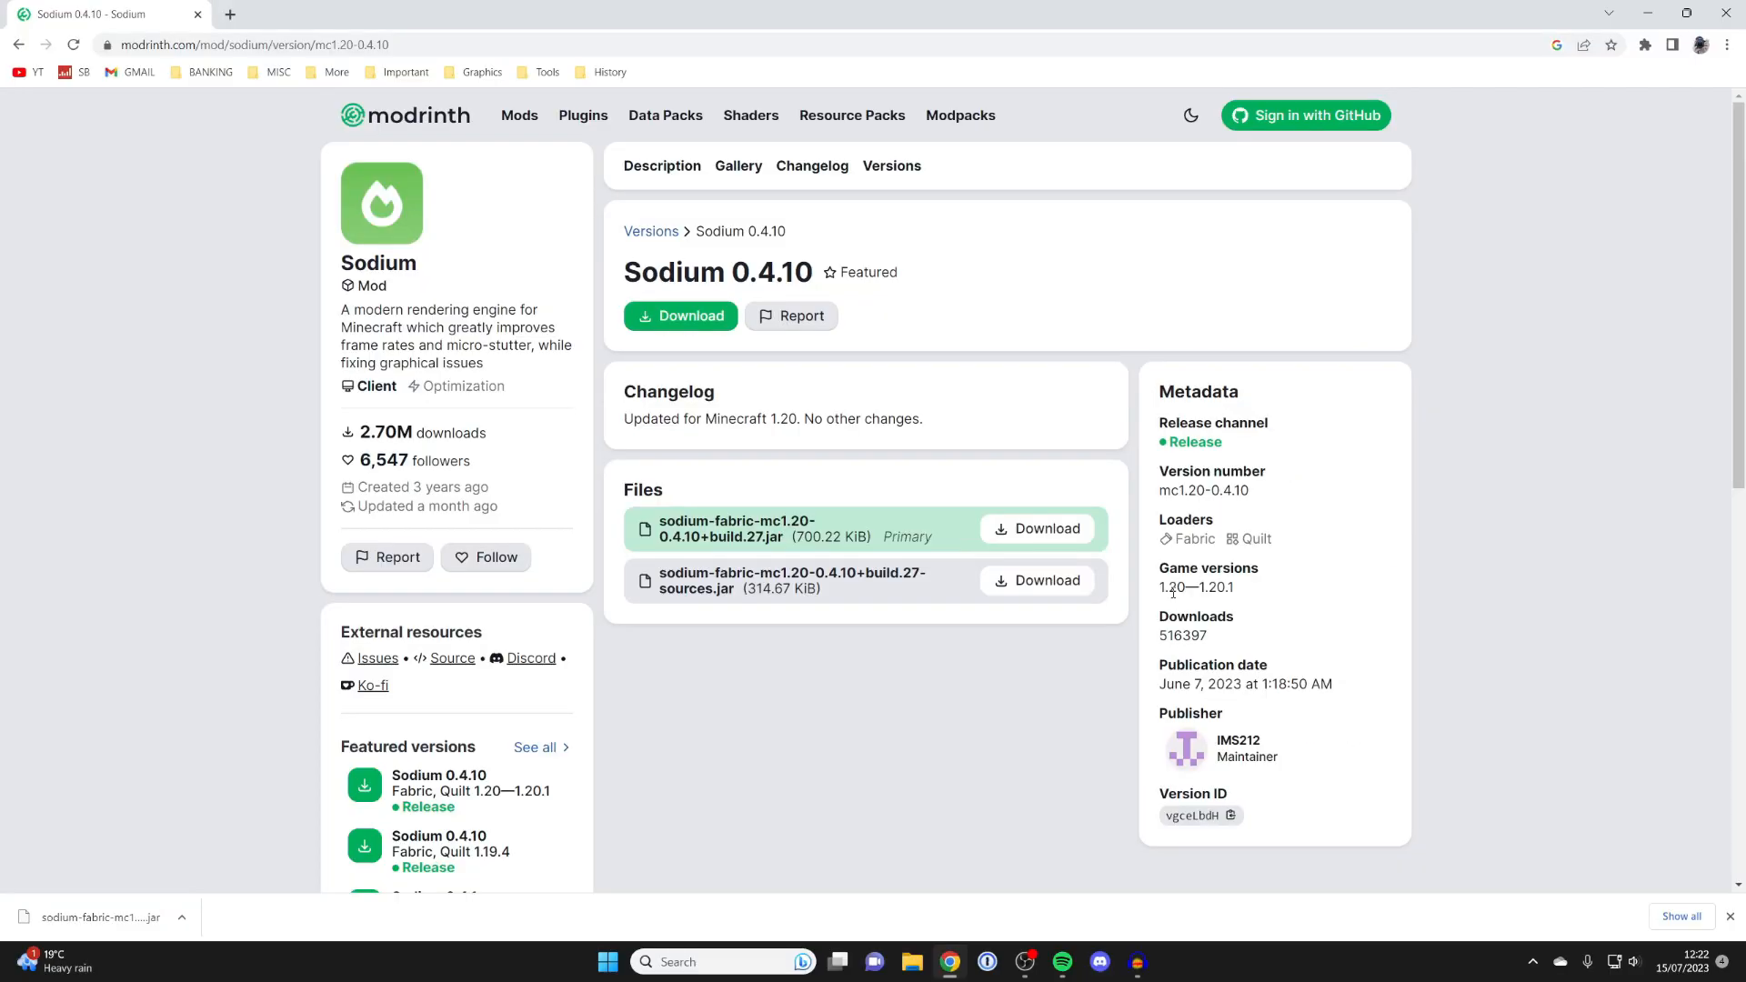
mouse_move(1158, 595)
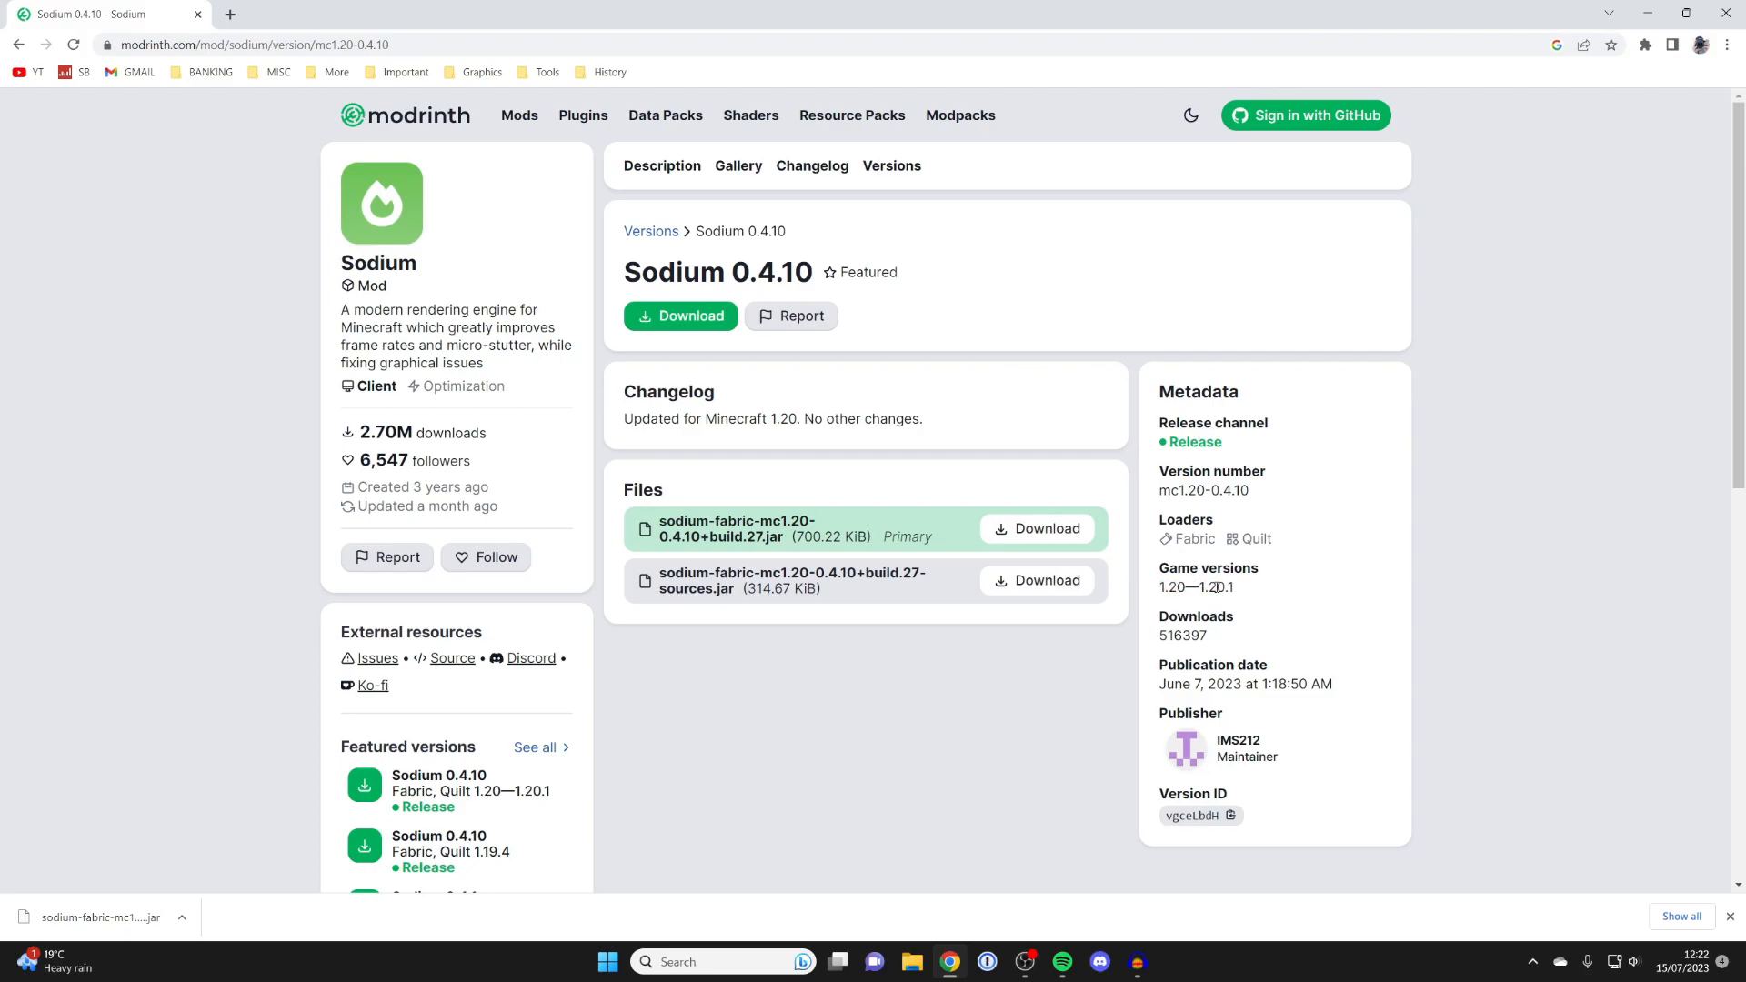
Step: Open a new Chrome tab after the Sodium 0.4.10 Fabric jar has downloaded
click(233, 15)
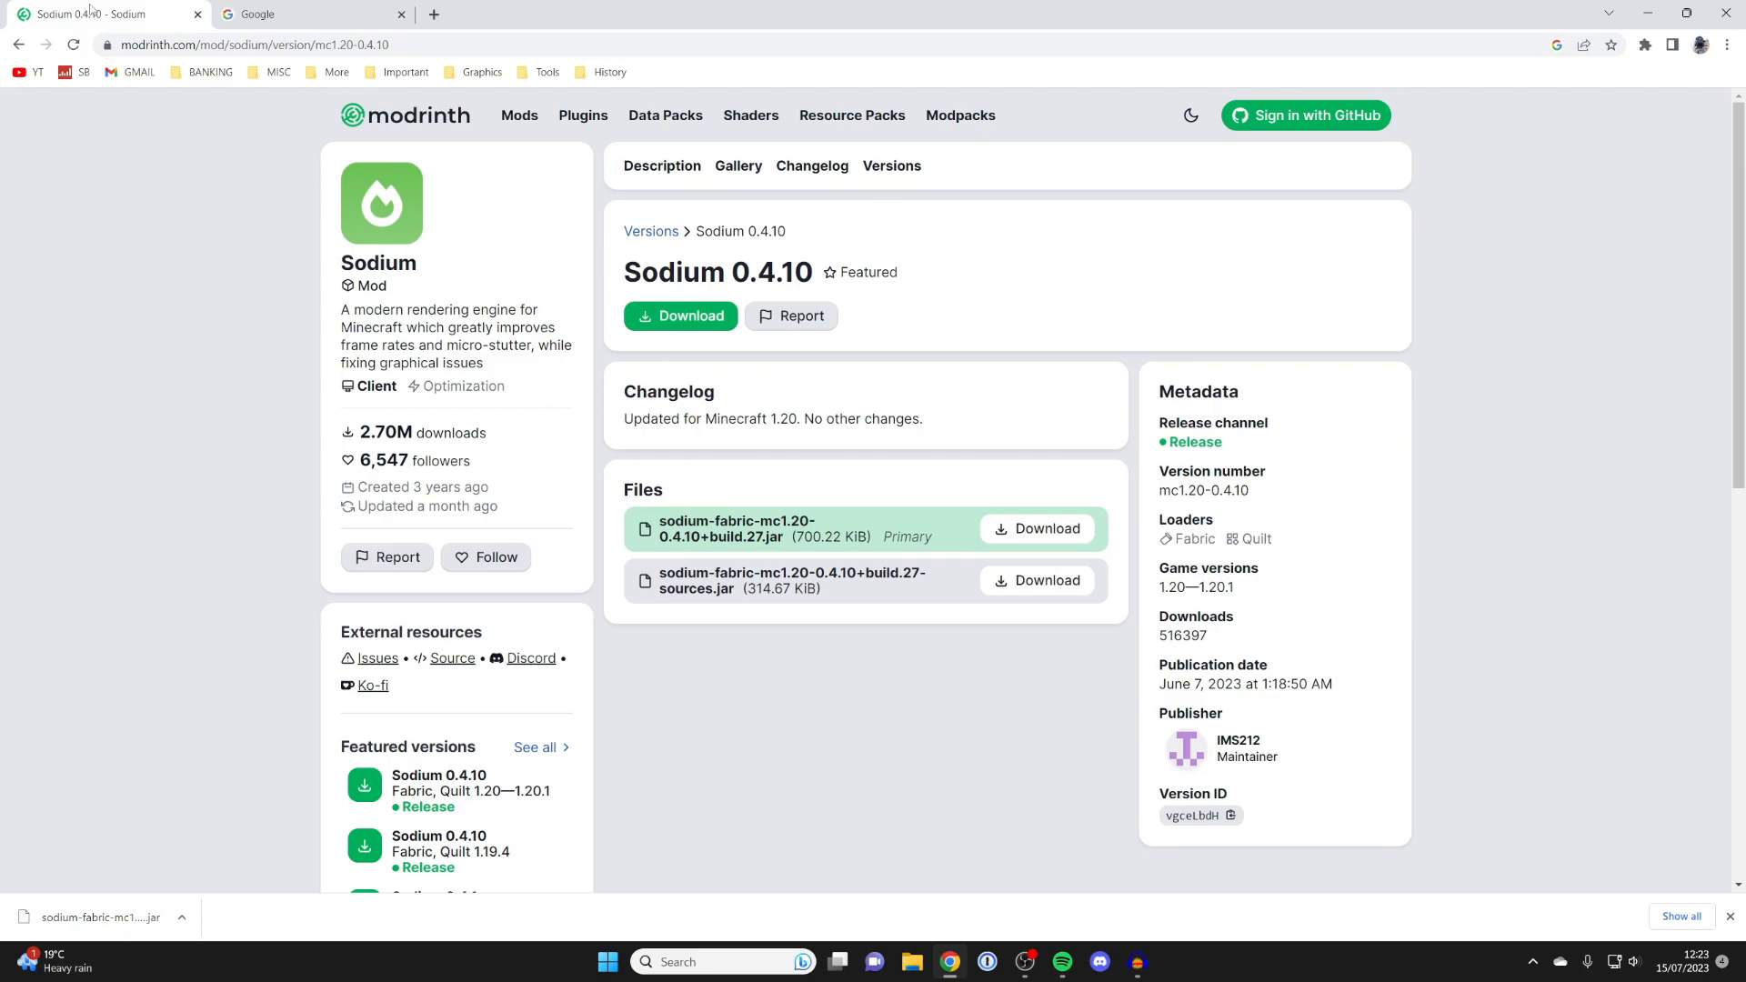
Step: Search Google for 'minecraft fabric' to find fabricmc.net
click(291, 14)
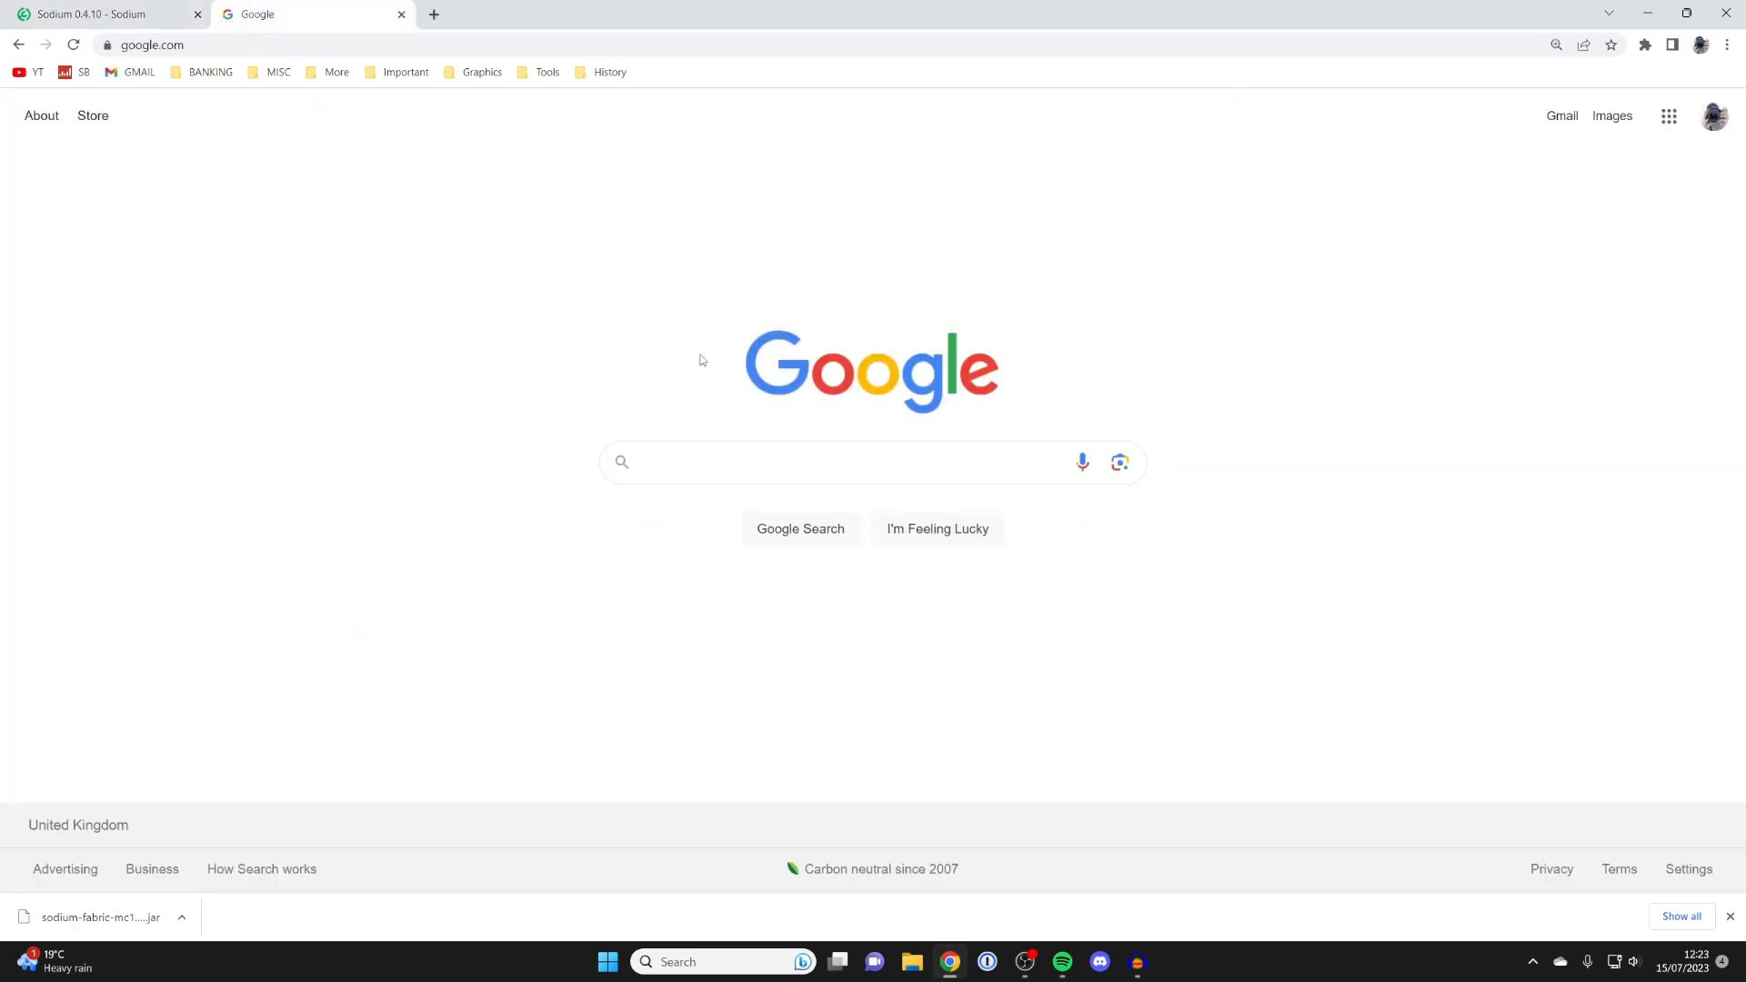
text(minecraft fabric)
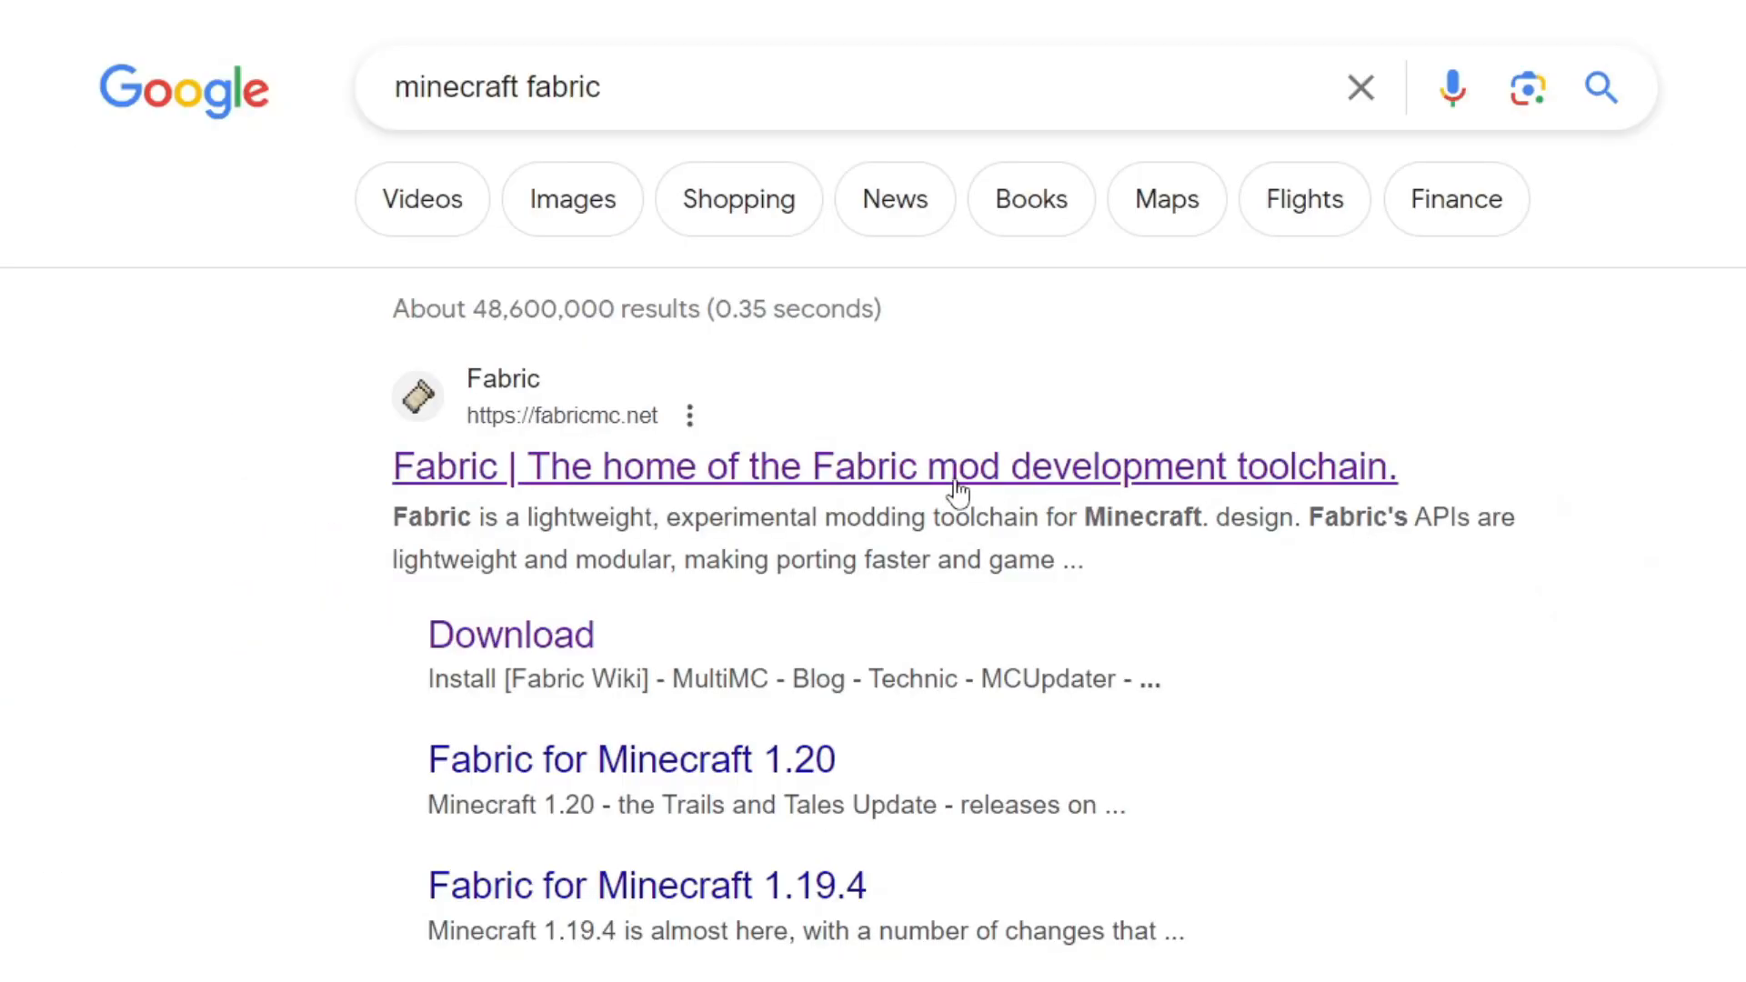
mouse_move(789, 454)
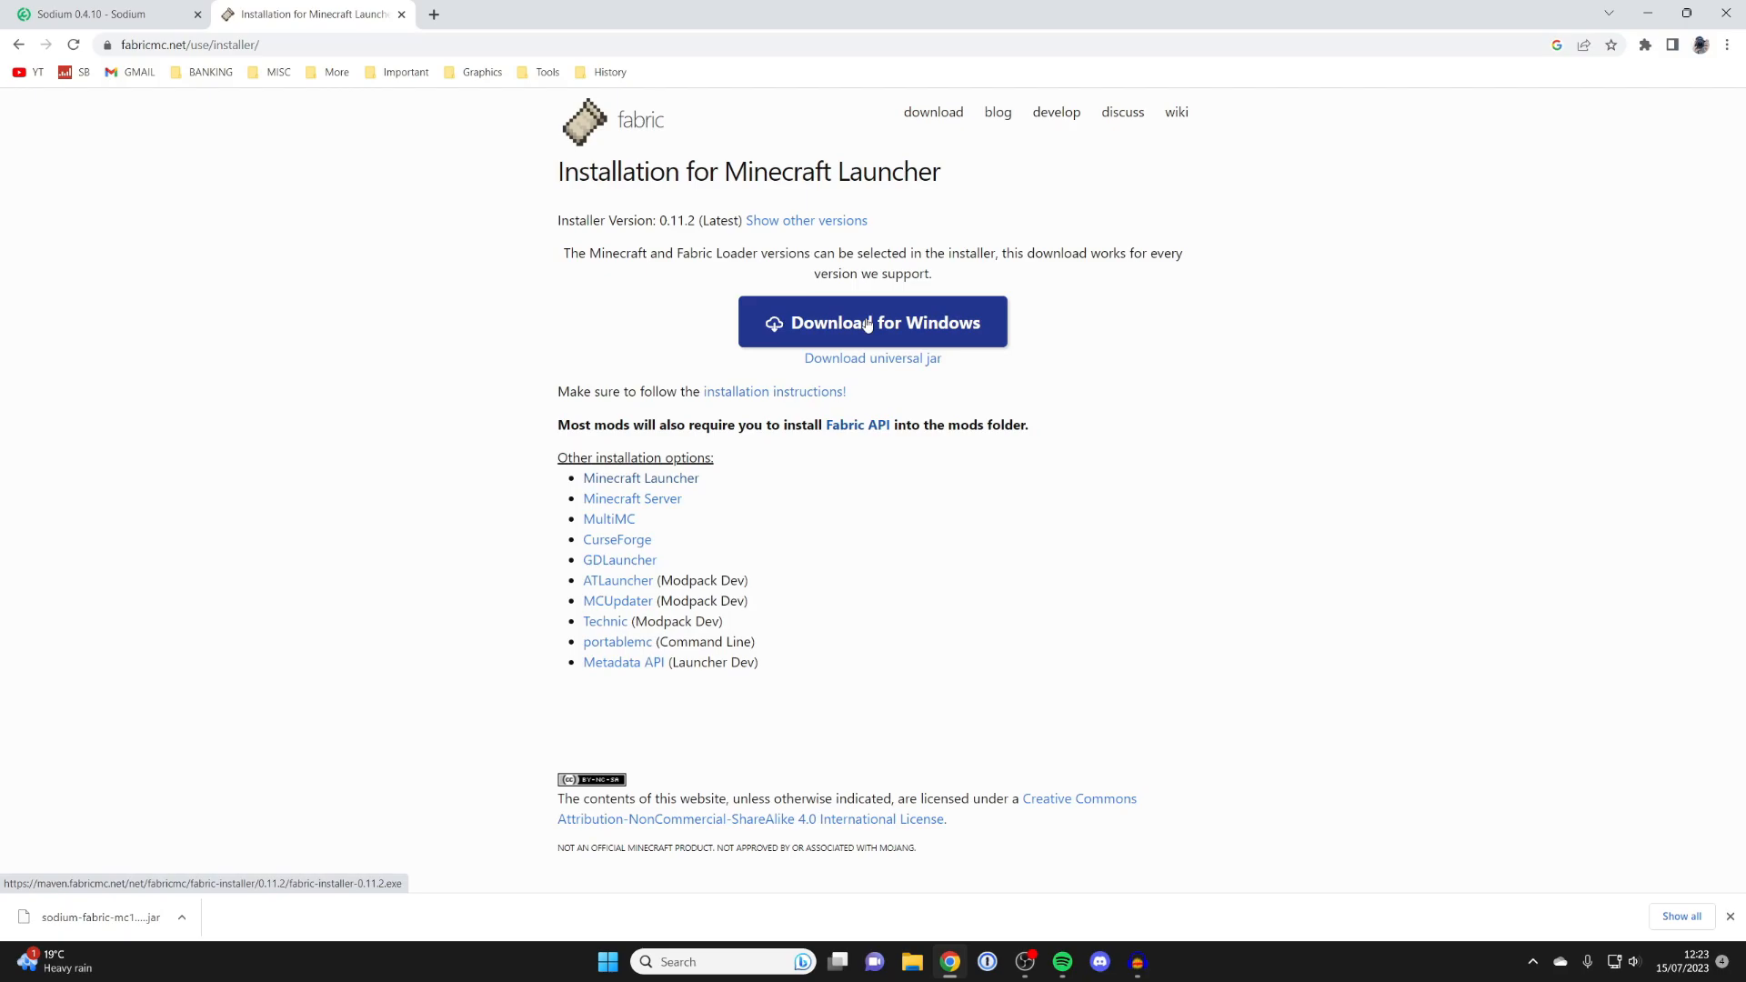
Step: Download the Fabric installer for Windows and go to the CurseForge Fabric API page
click(873, 322)
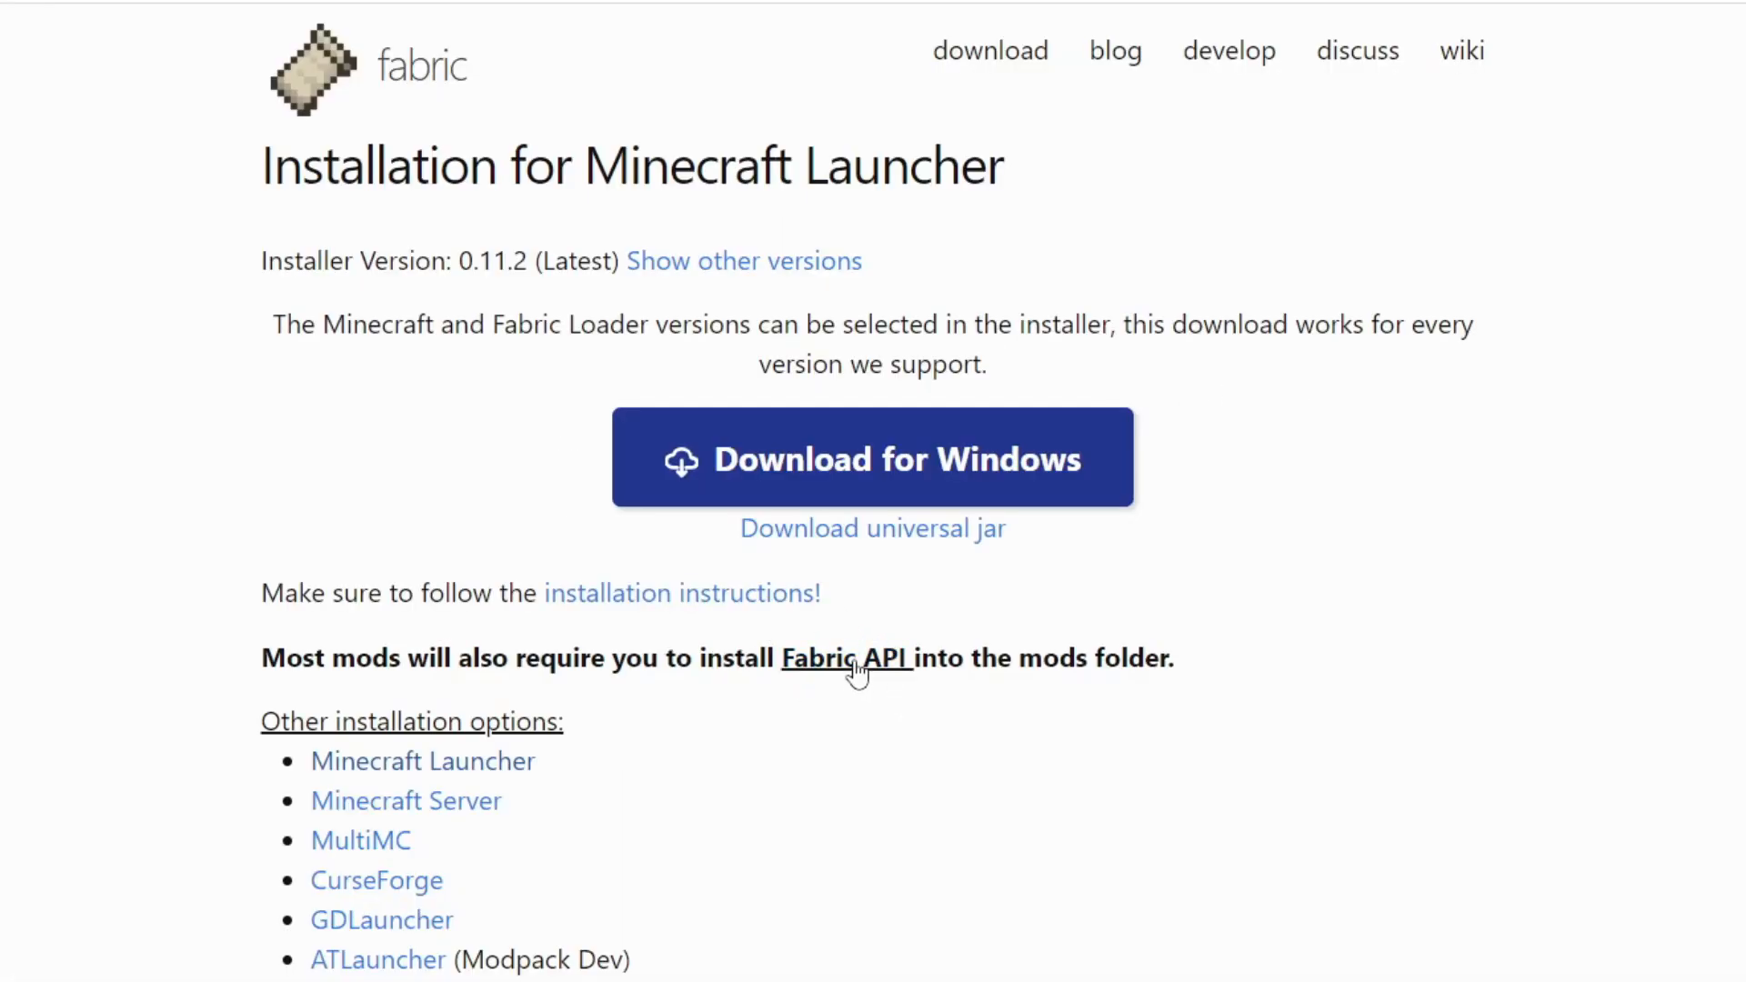
click(847, 659)
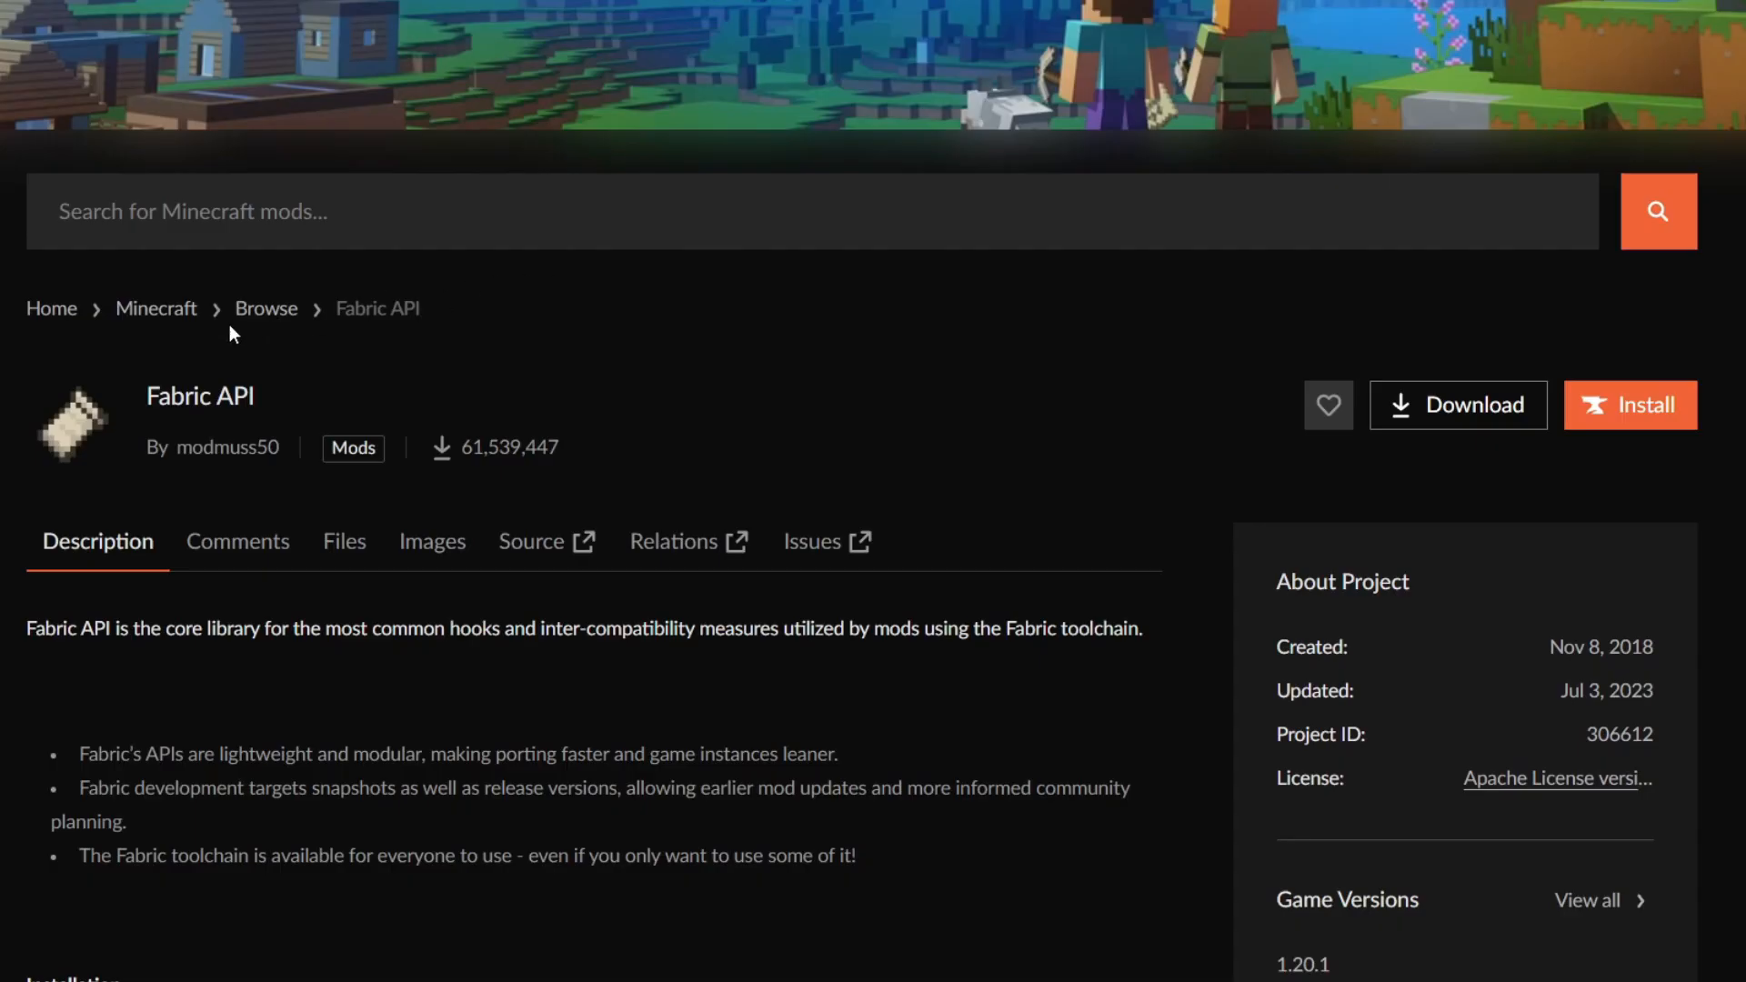
Step: Show the Fabric API Files list, topped by version 0.85.0 for 1.20.1
scroll(down, 3)
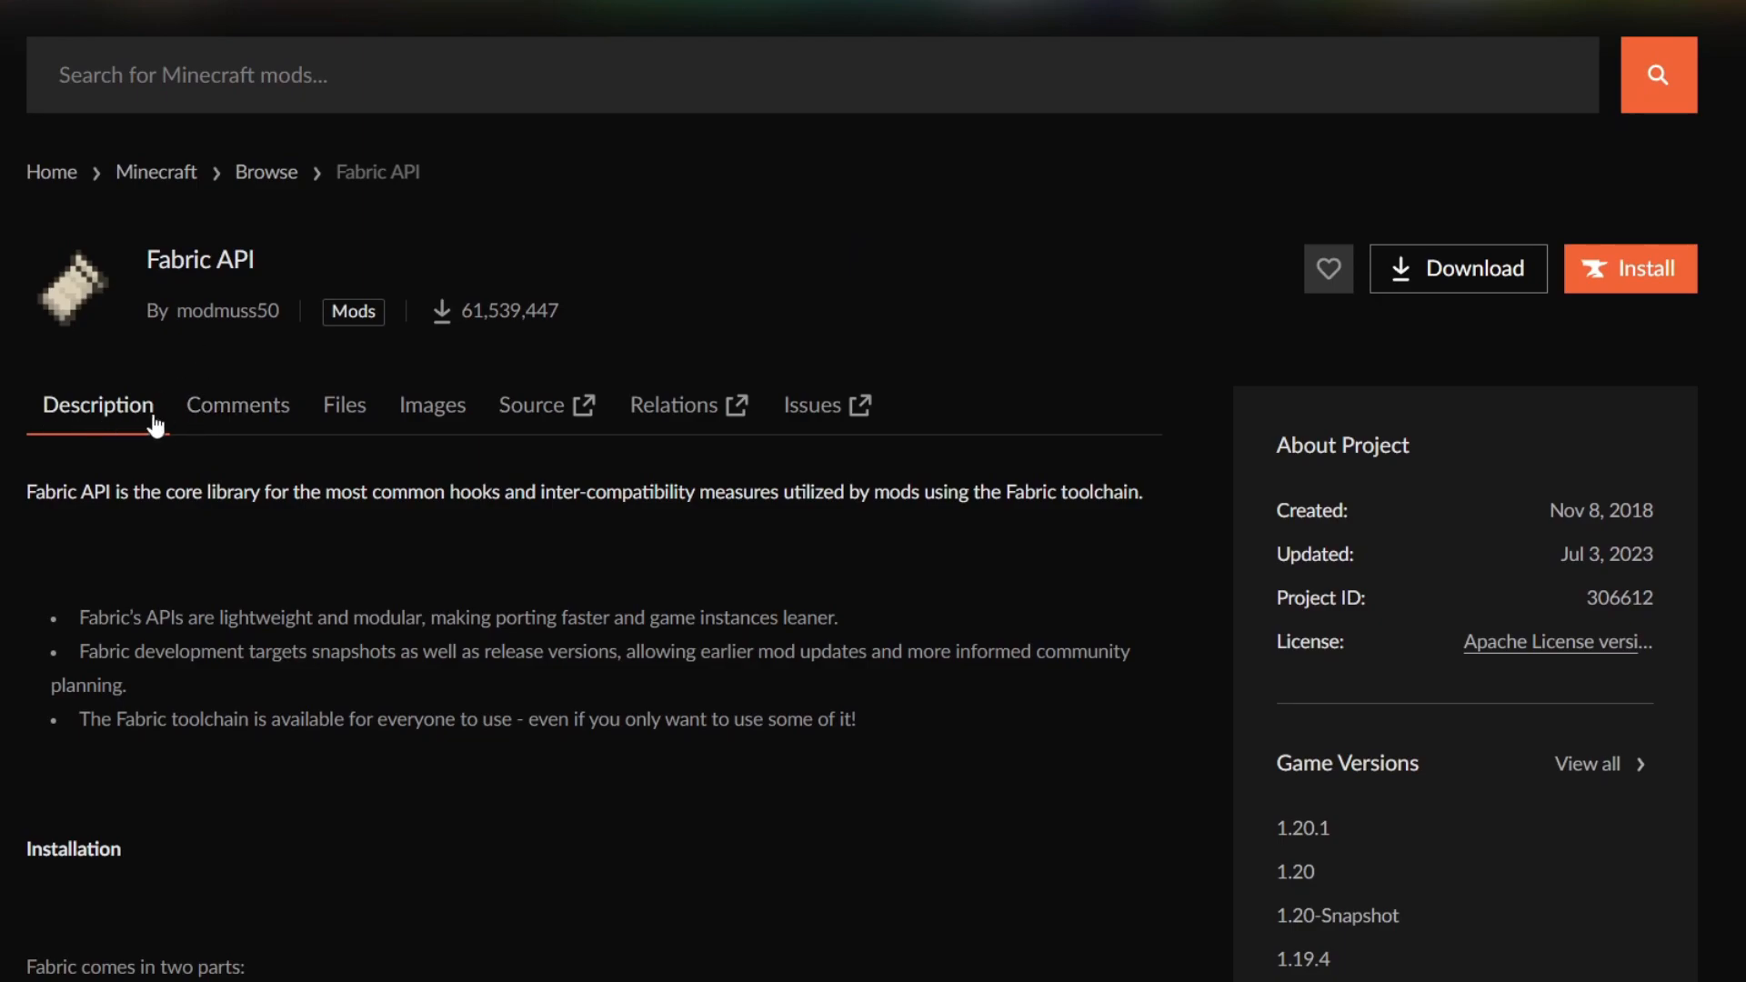
click(344, 405)
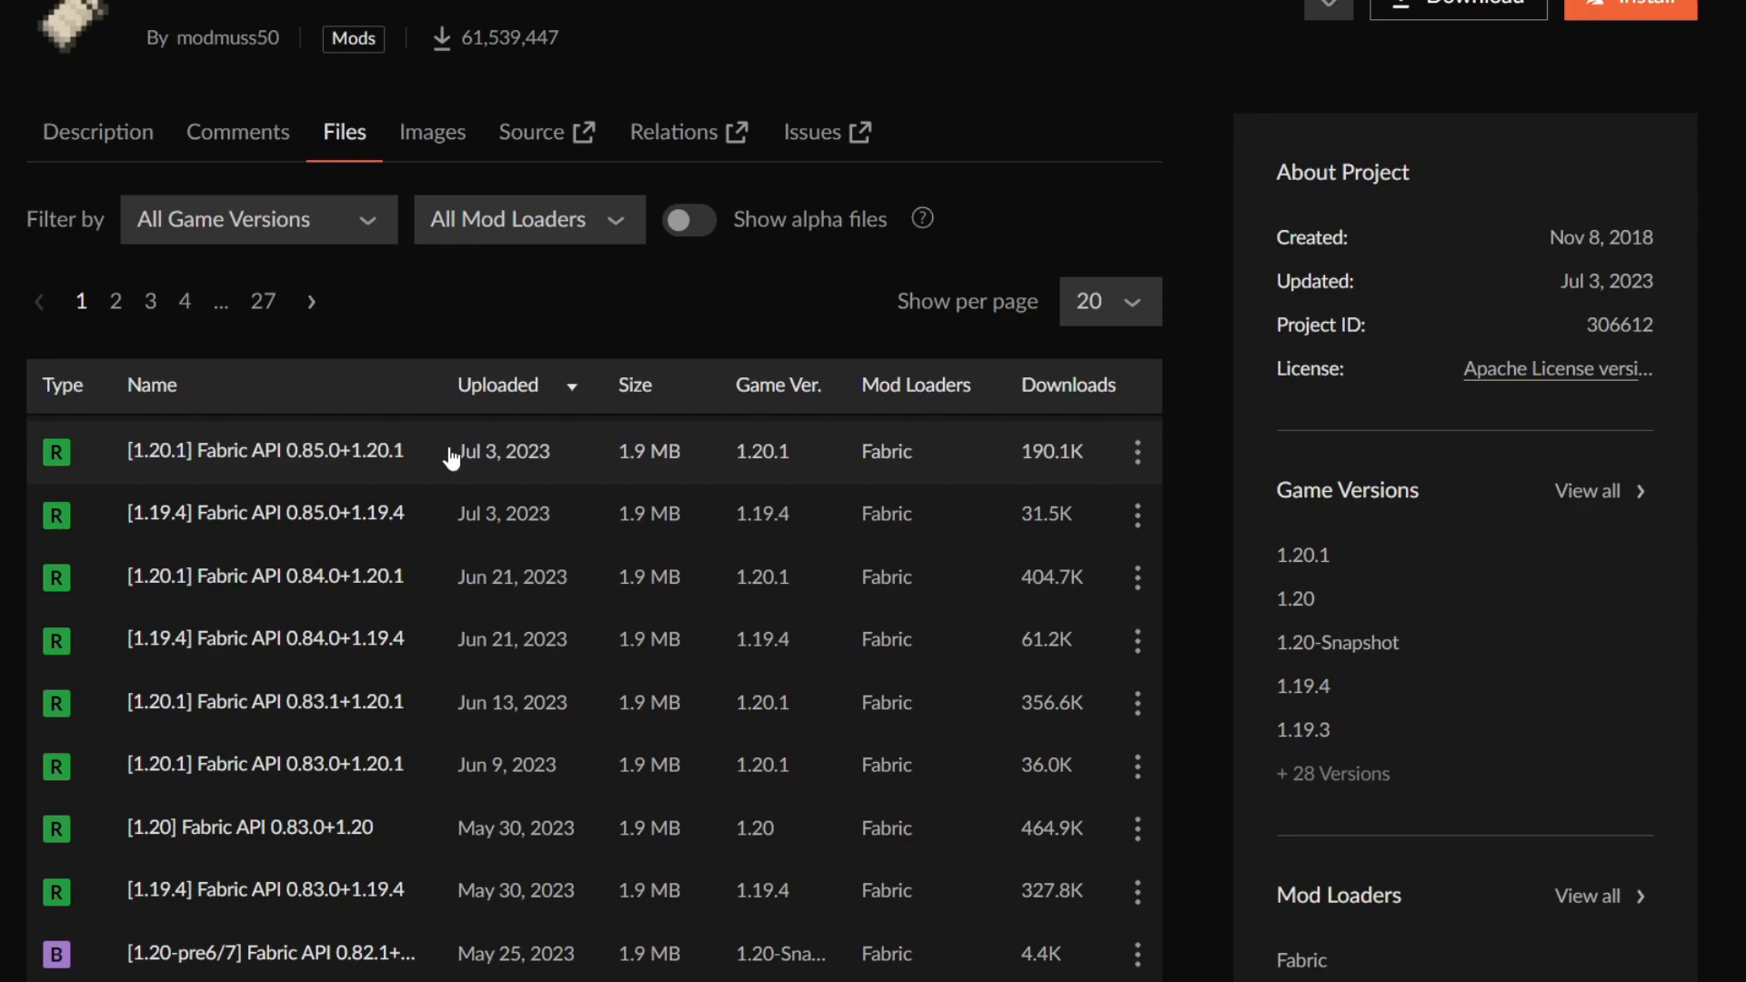
mouse_move(770, 461)
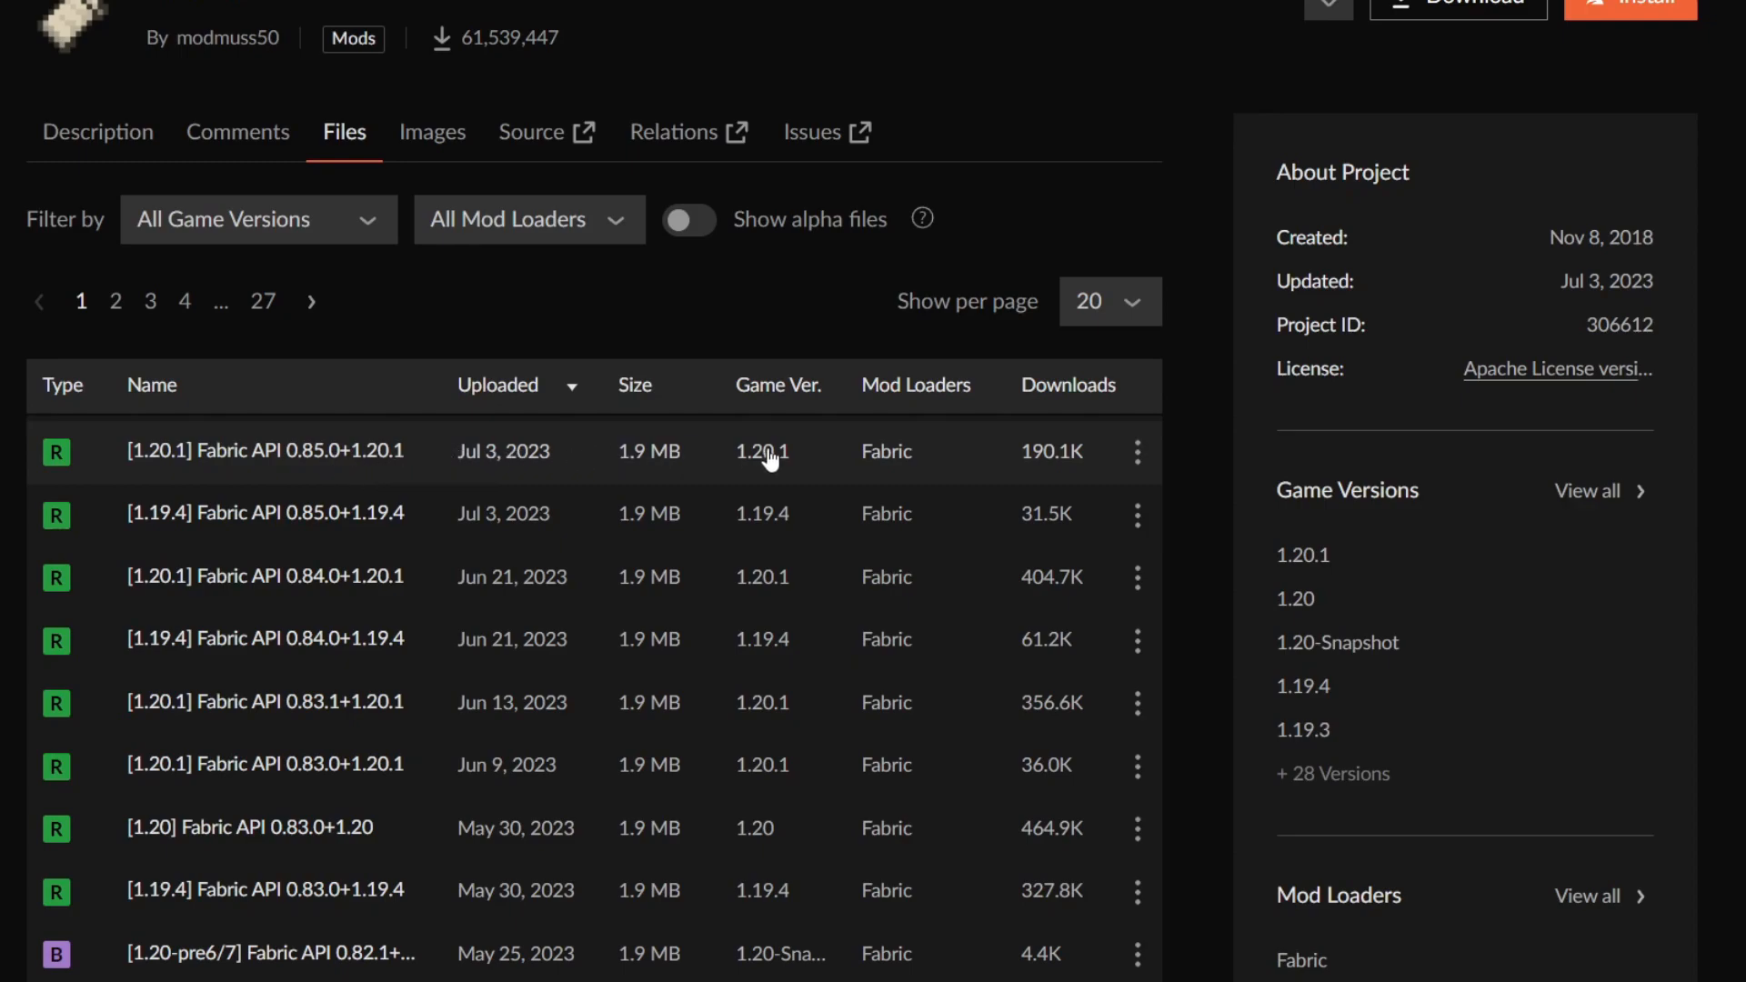
mouse_move(1105, 456)
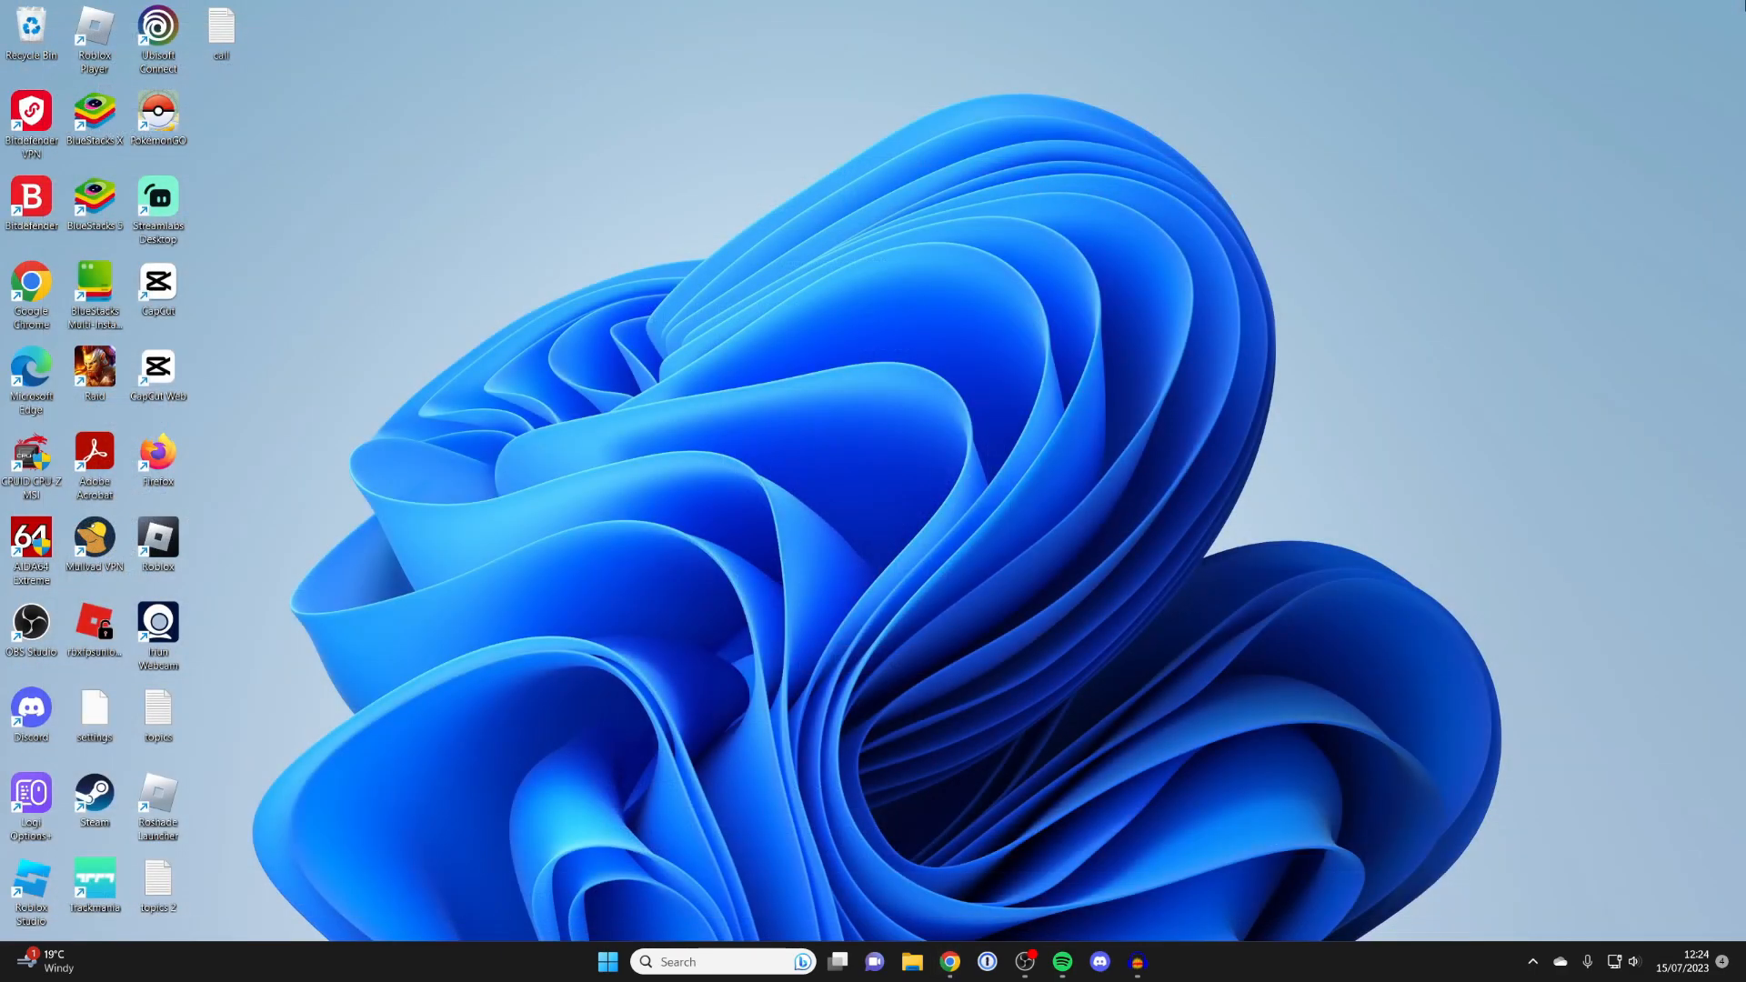
mouse_move(1695, 38)
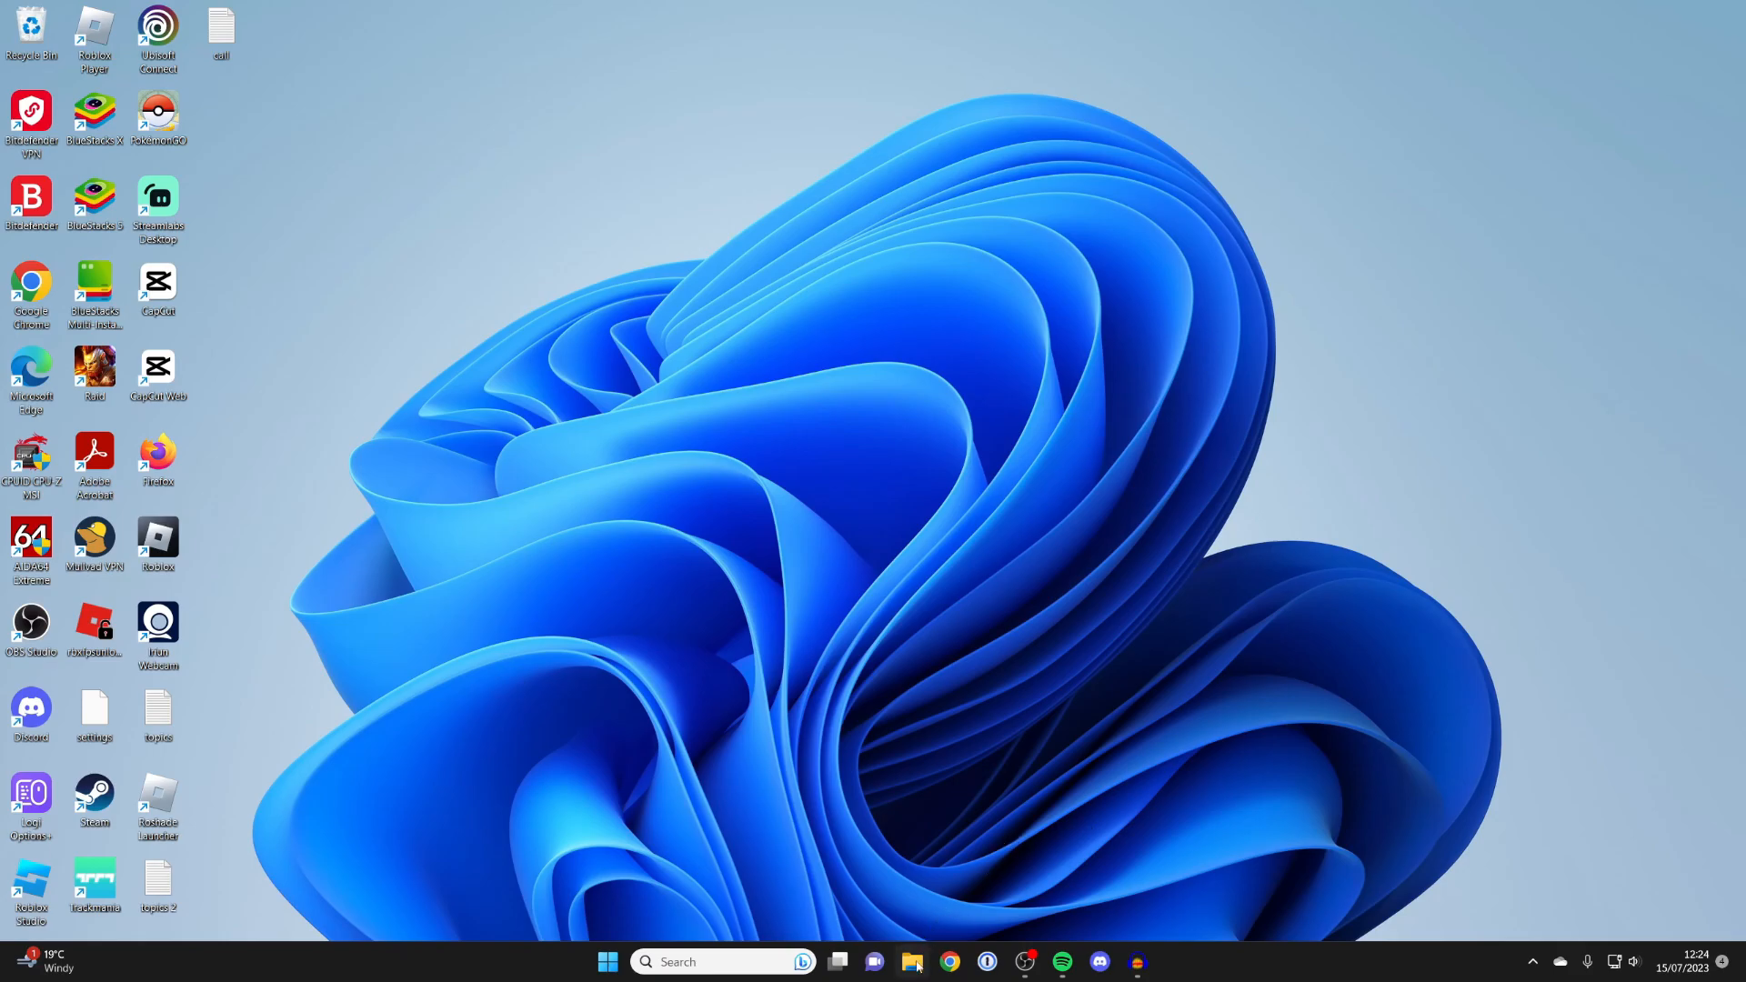
Step: Open Downloads in File Explorer and select the fabric-installer-0.11.2 (1) file
click(915, 963)
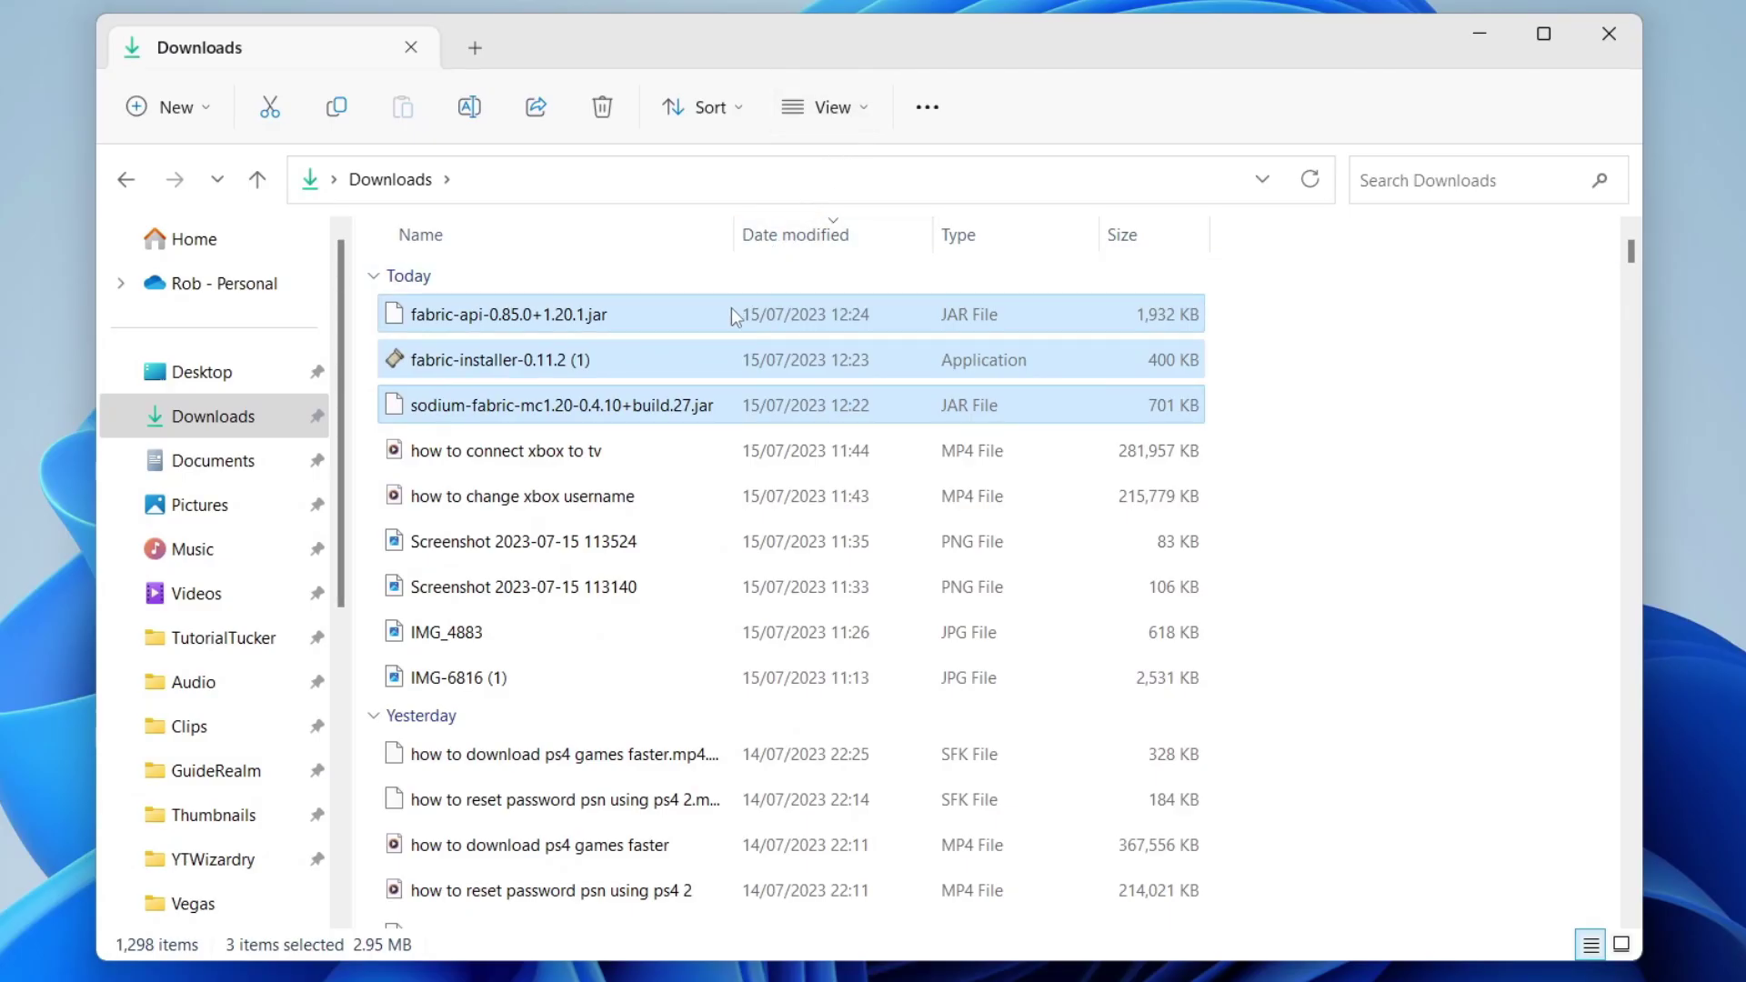
mouse_move(732, 360)
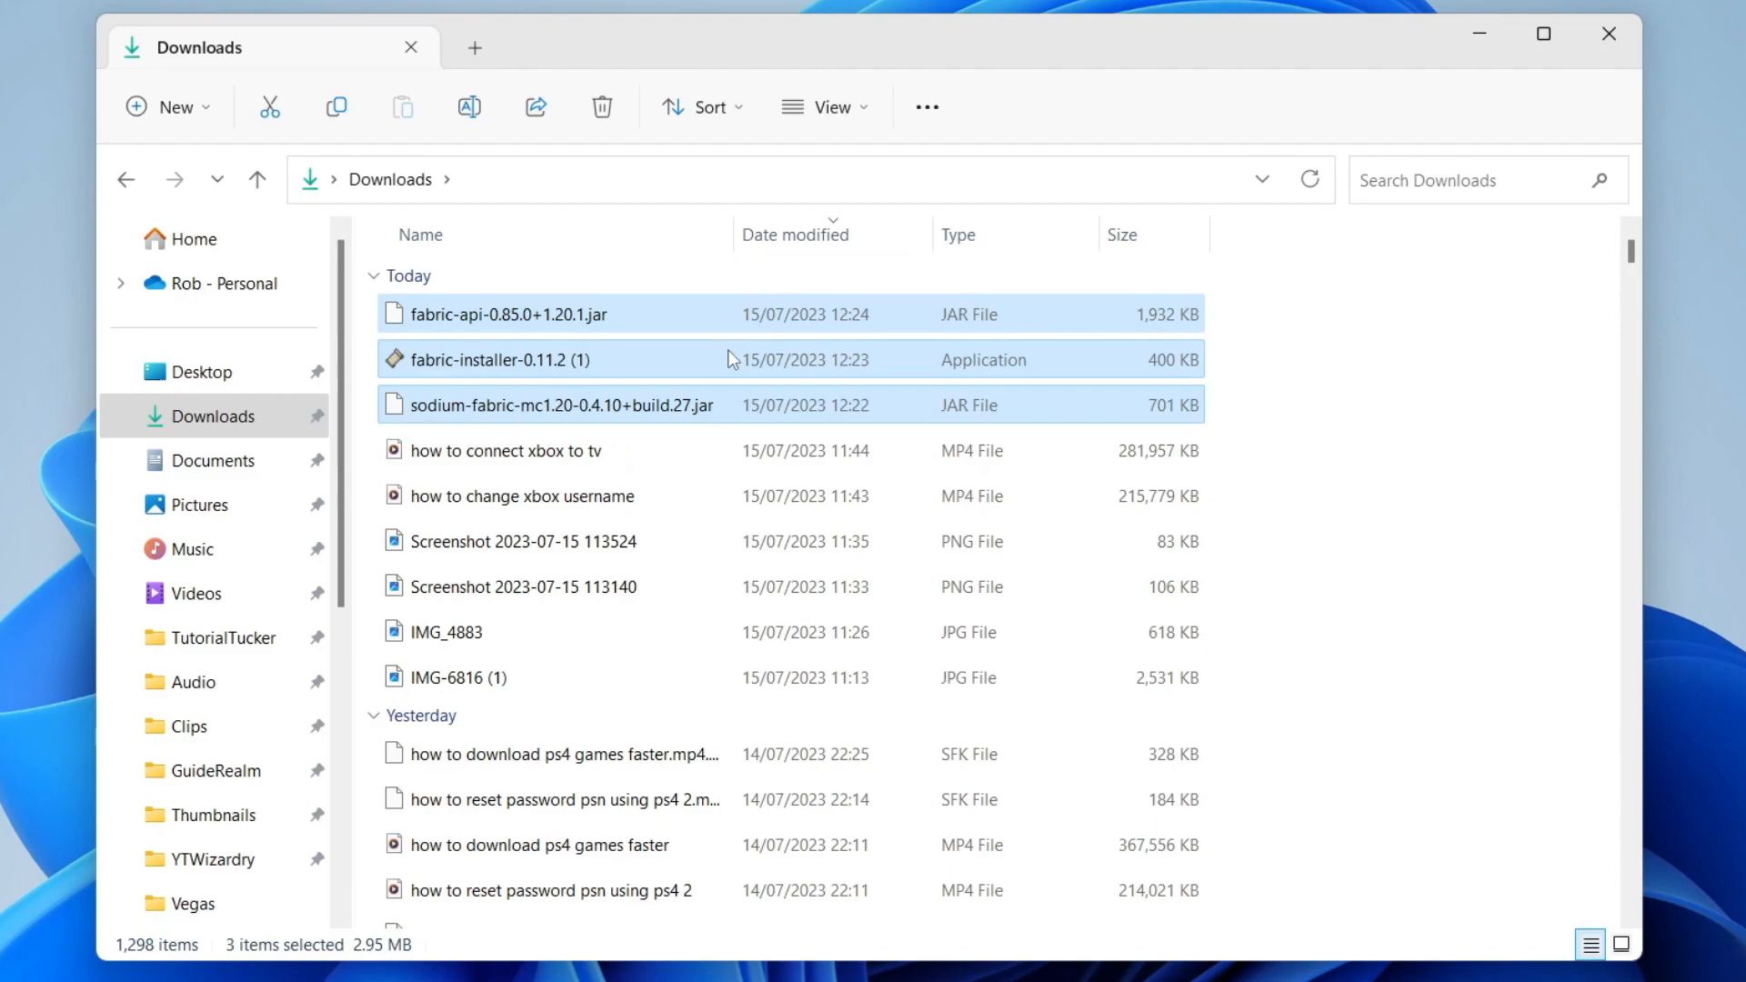
click(510, 359)
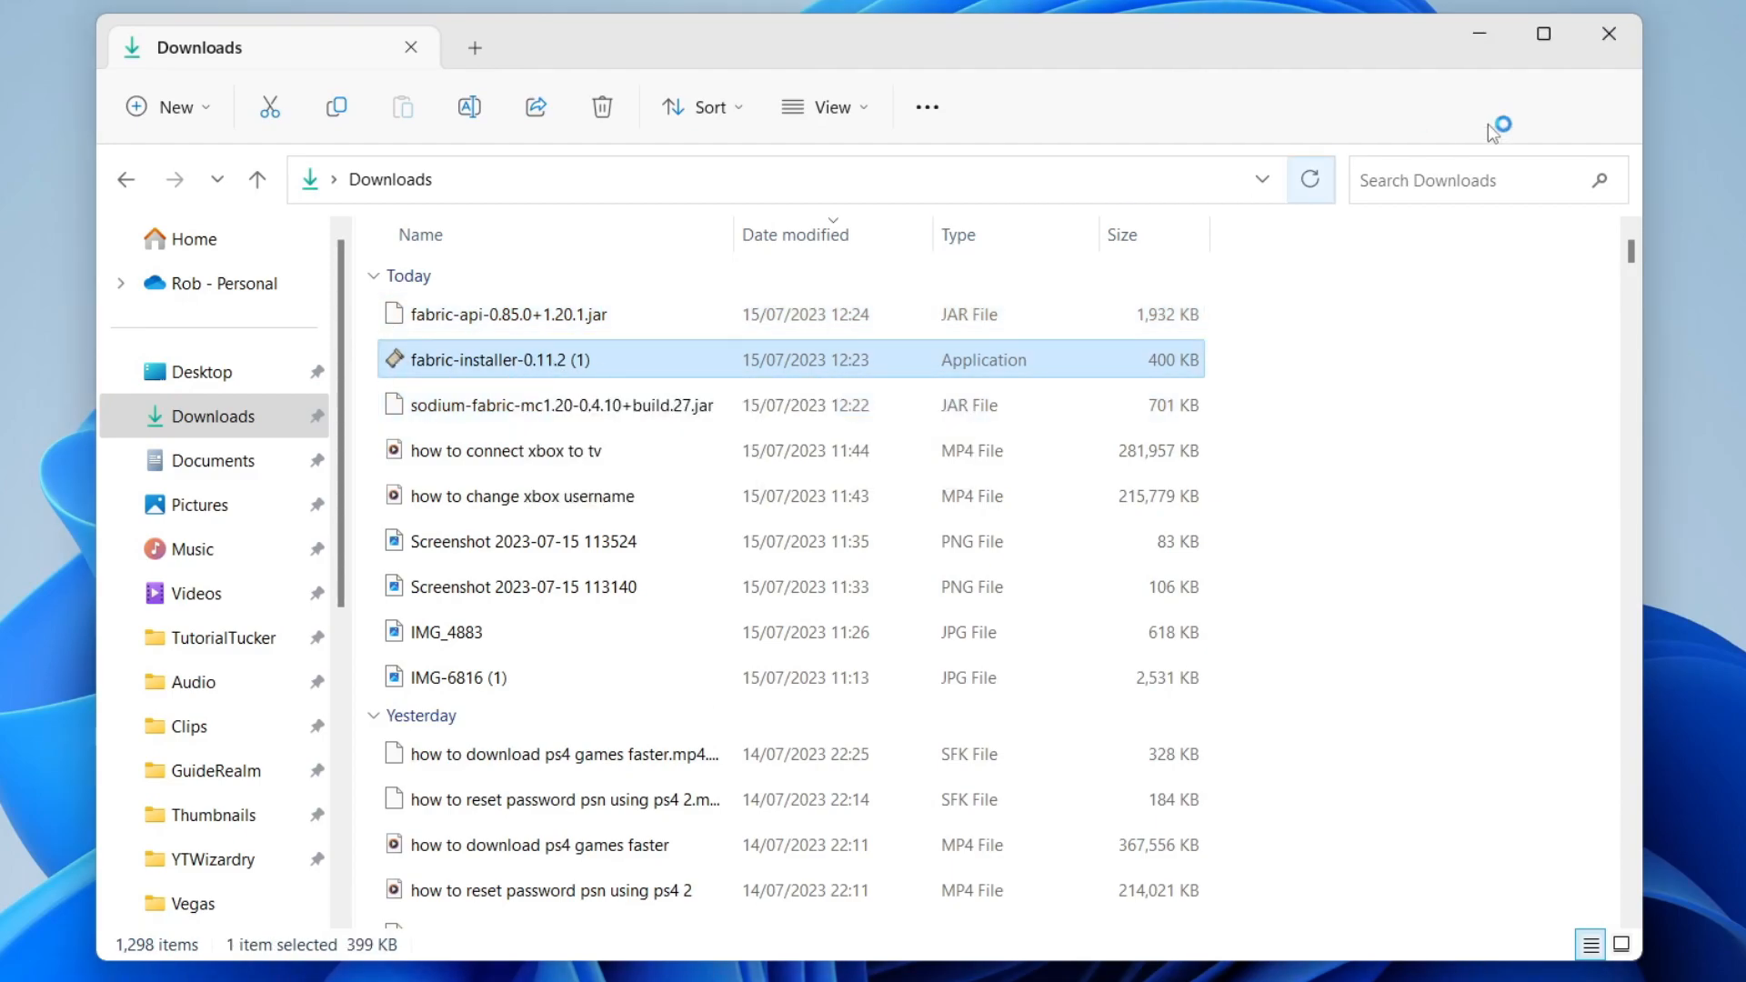
Step: Run the installer to add Fabric Loader 0.14.21 for 1.20.1 with a profile, then close it
double_click(495, 361)
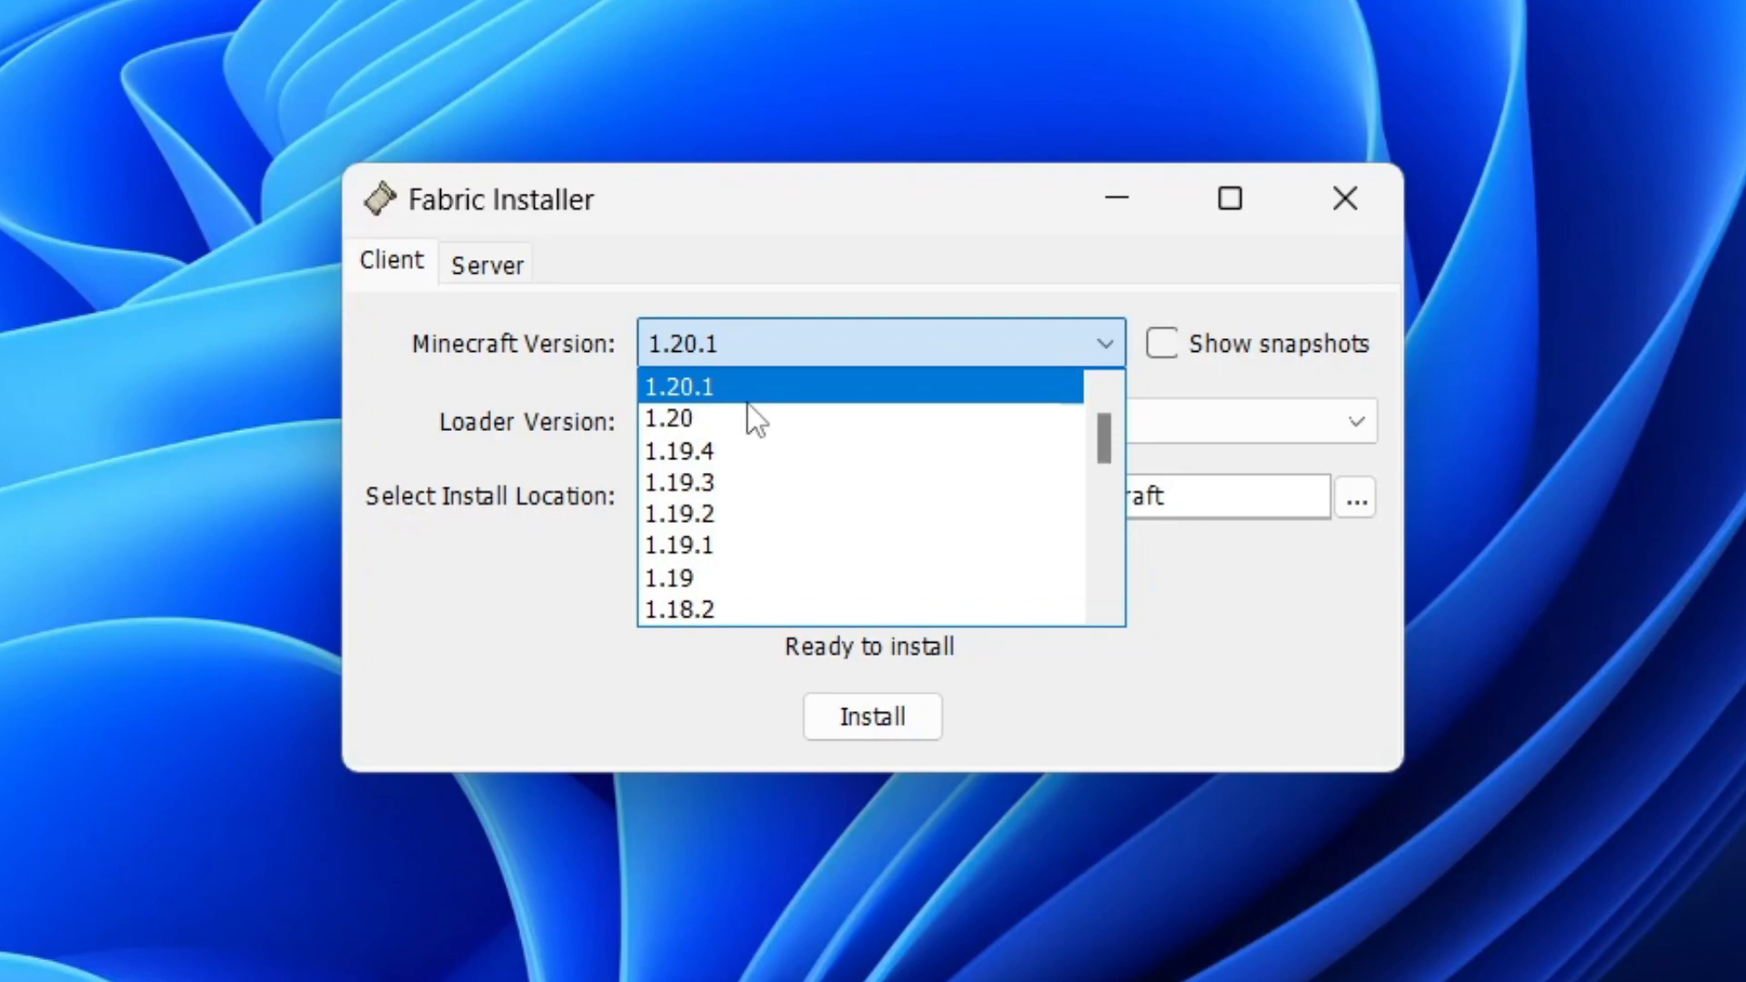
mouse_move(752, 425)
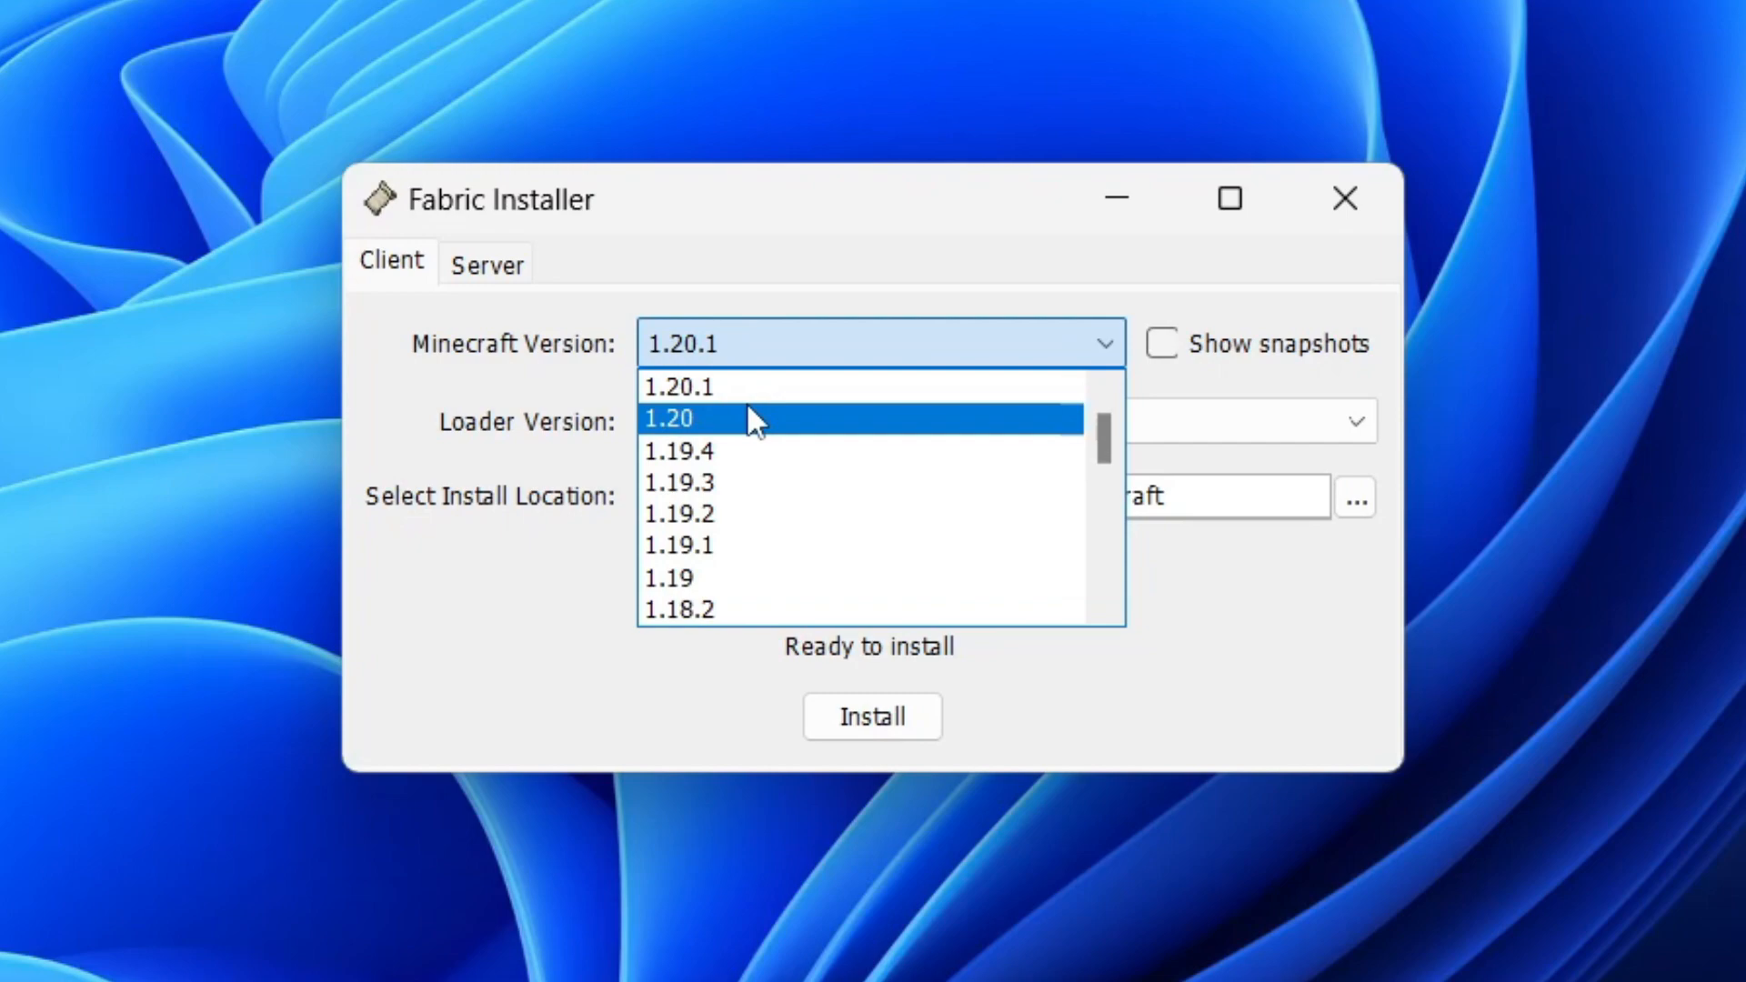
mouse_move(732, 422)
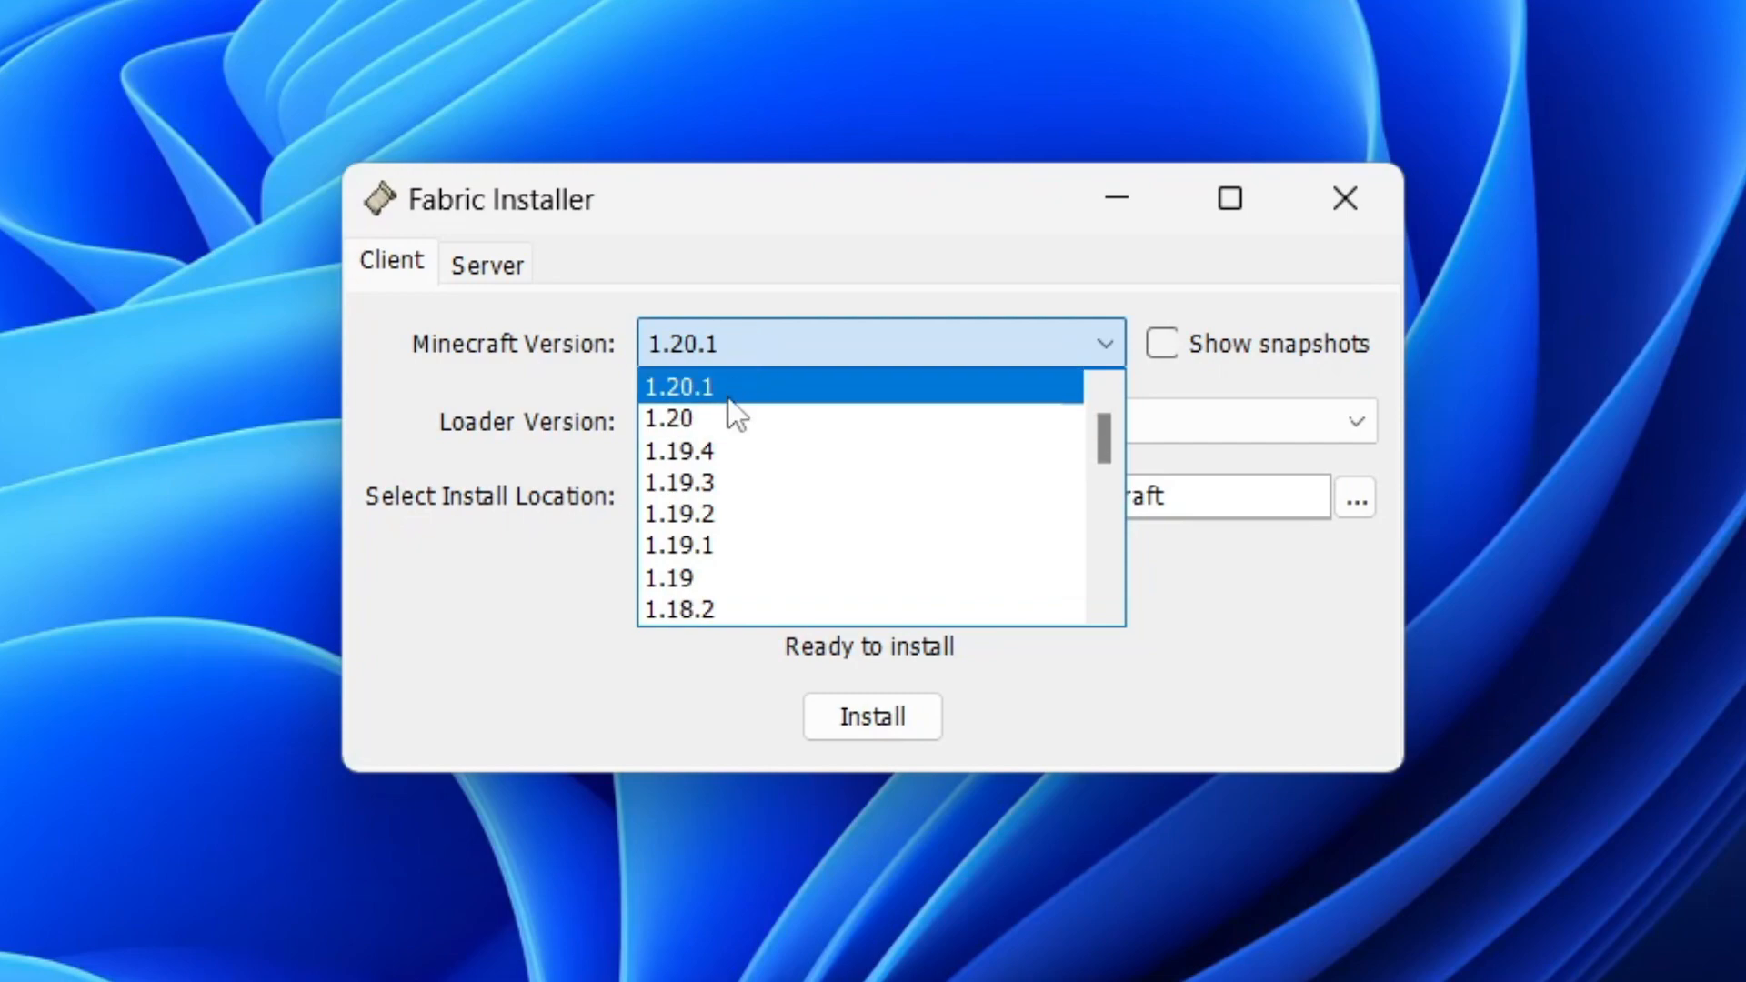
mouse_move(751, 405)
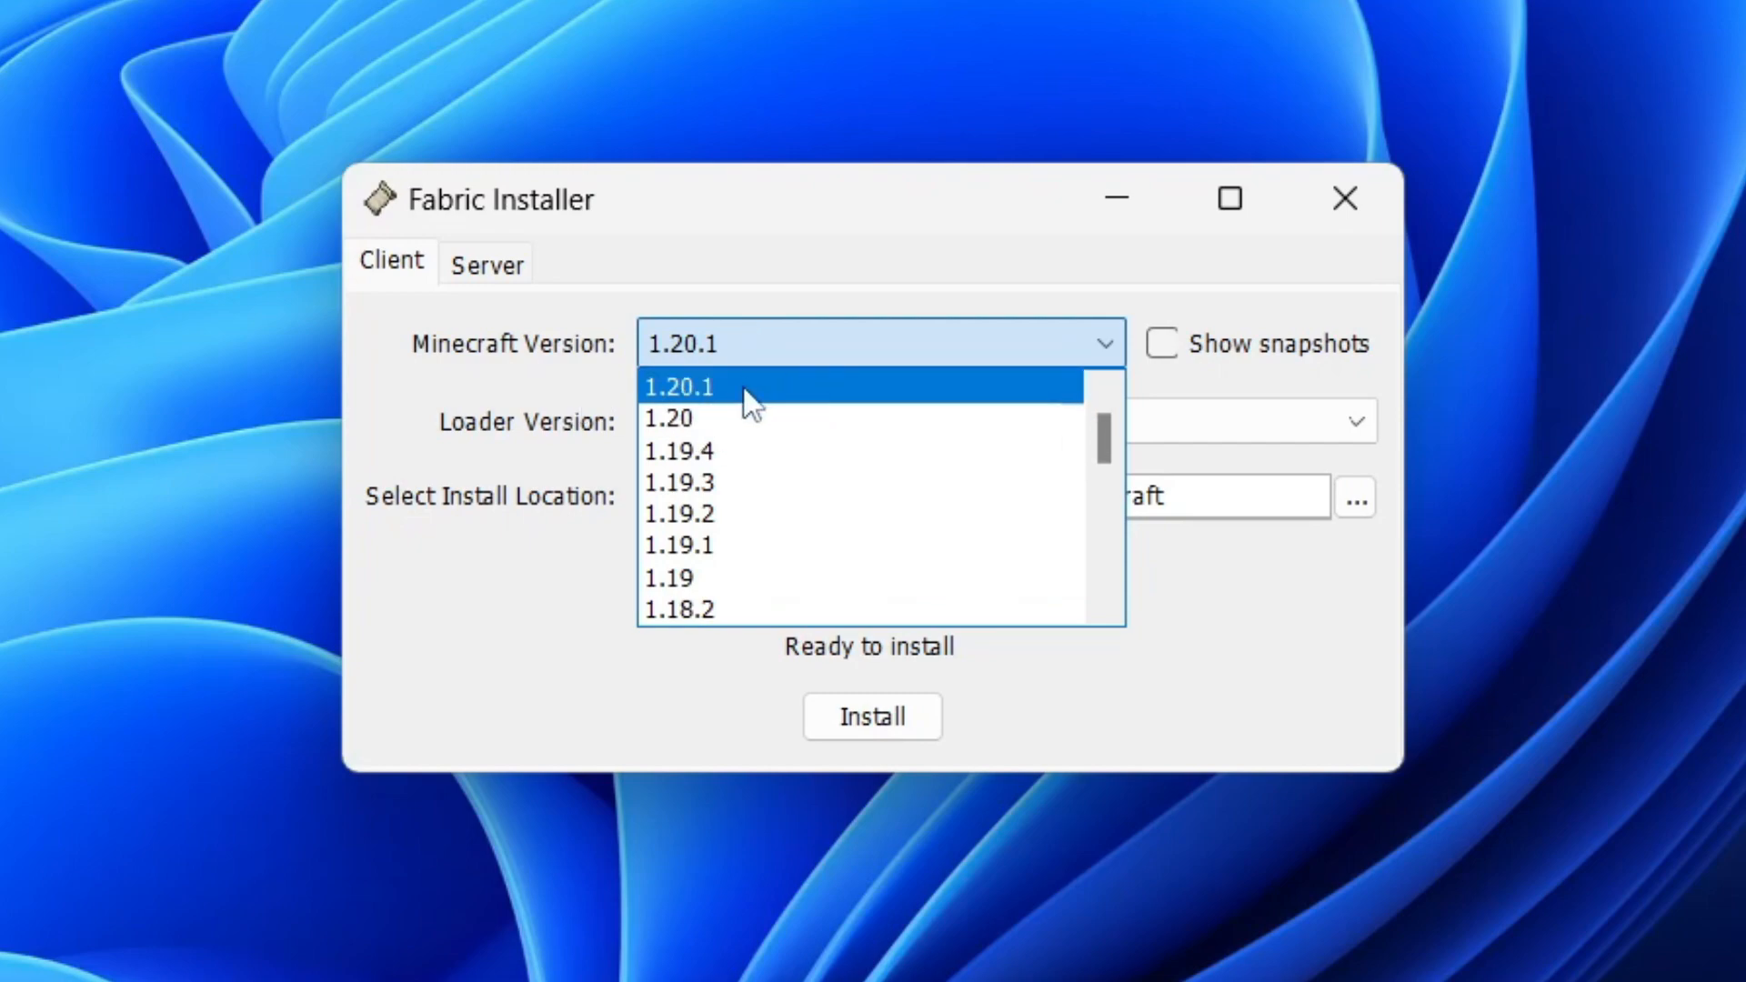
click(679, 387)
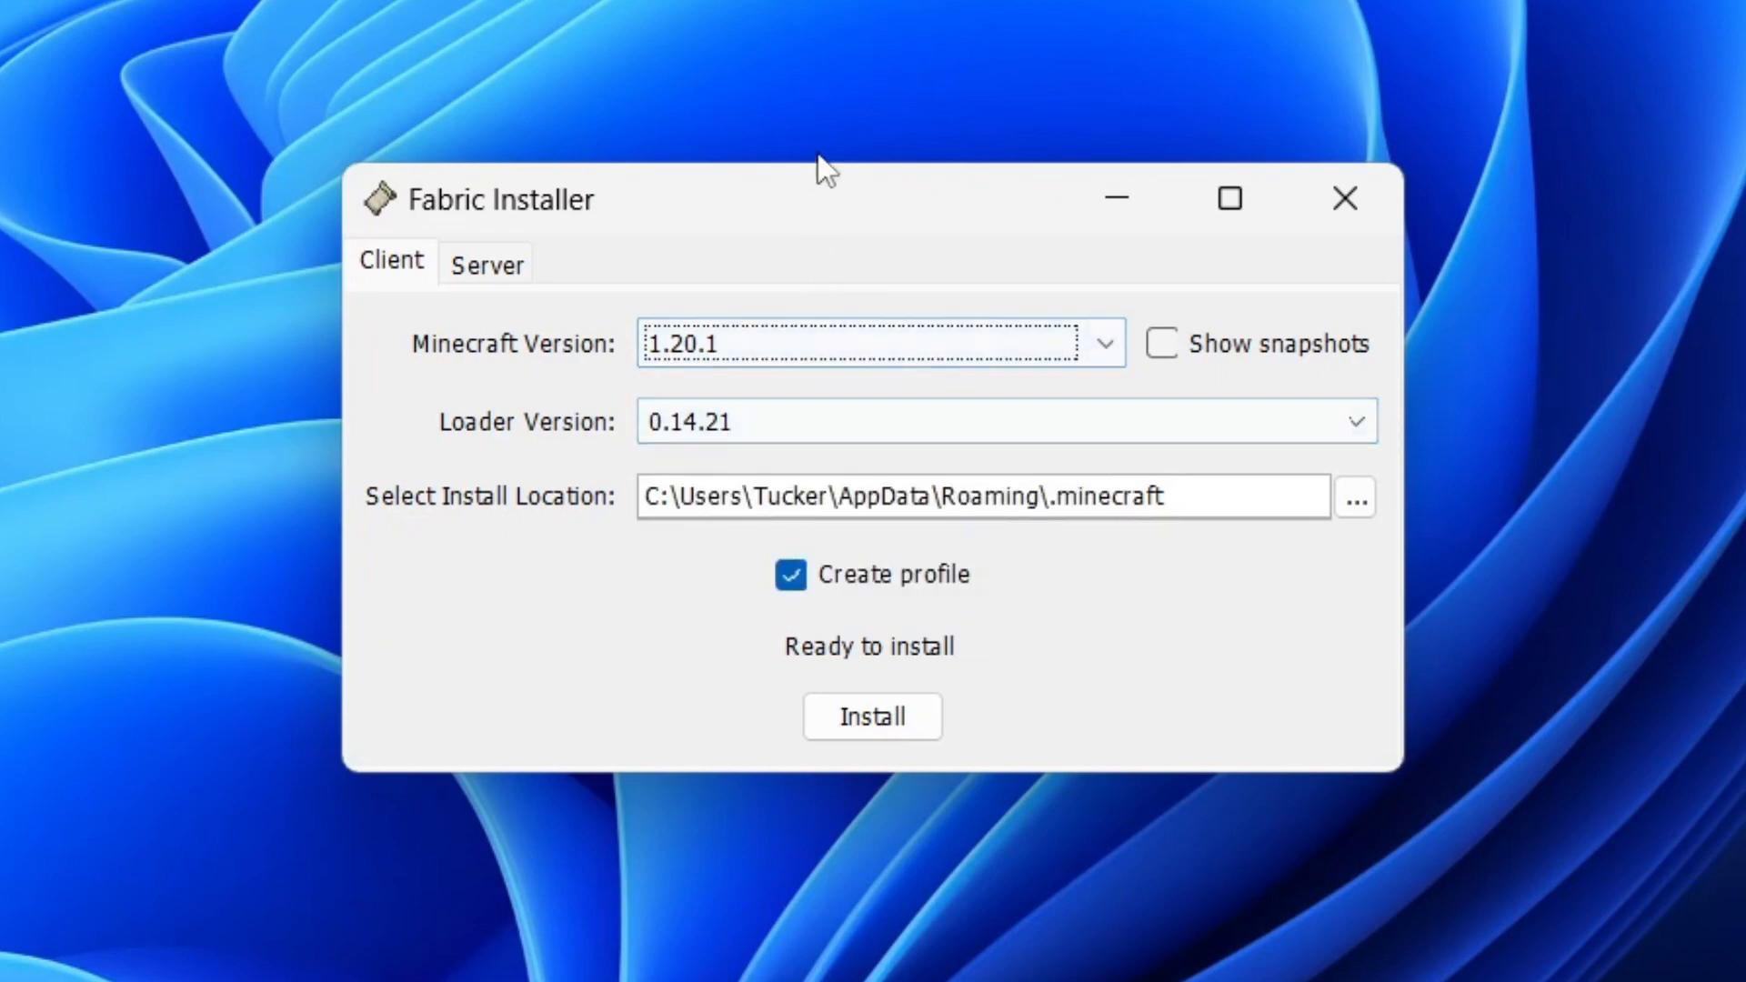
mouse_move(782, 268)
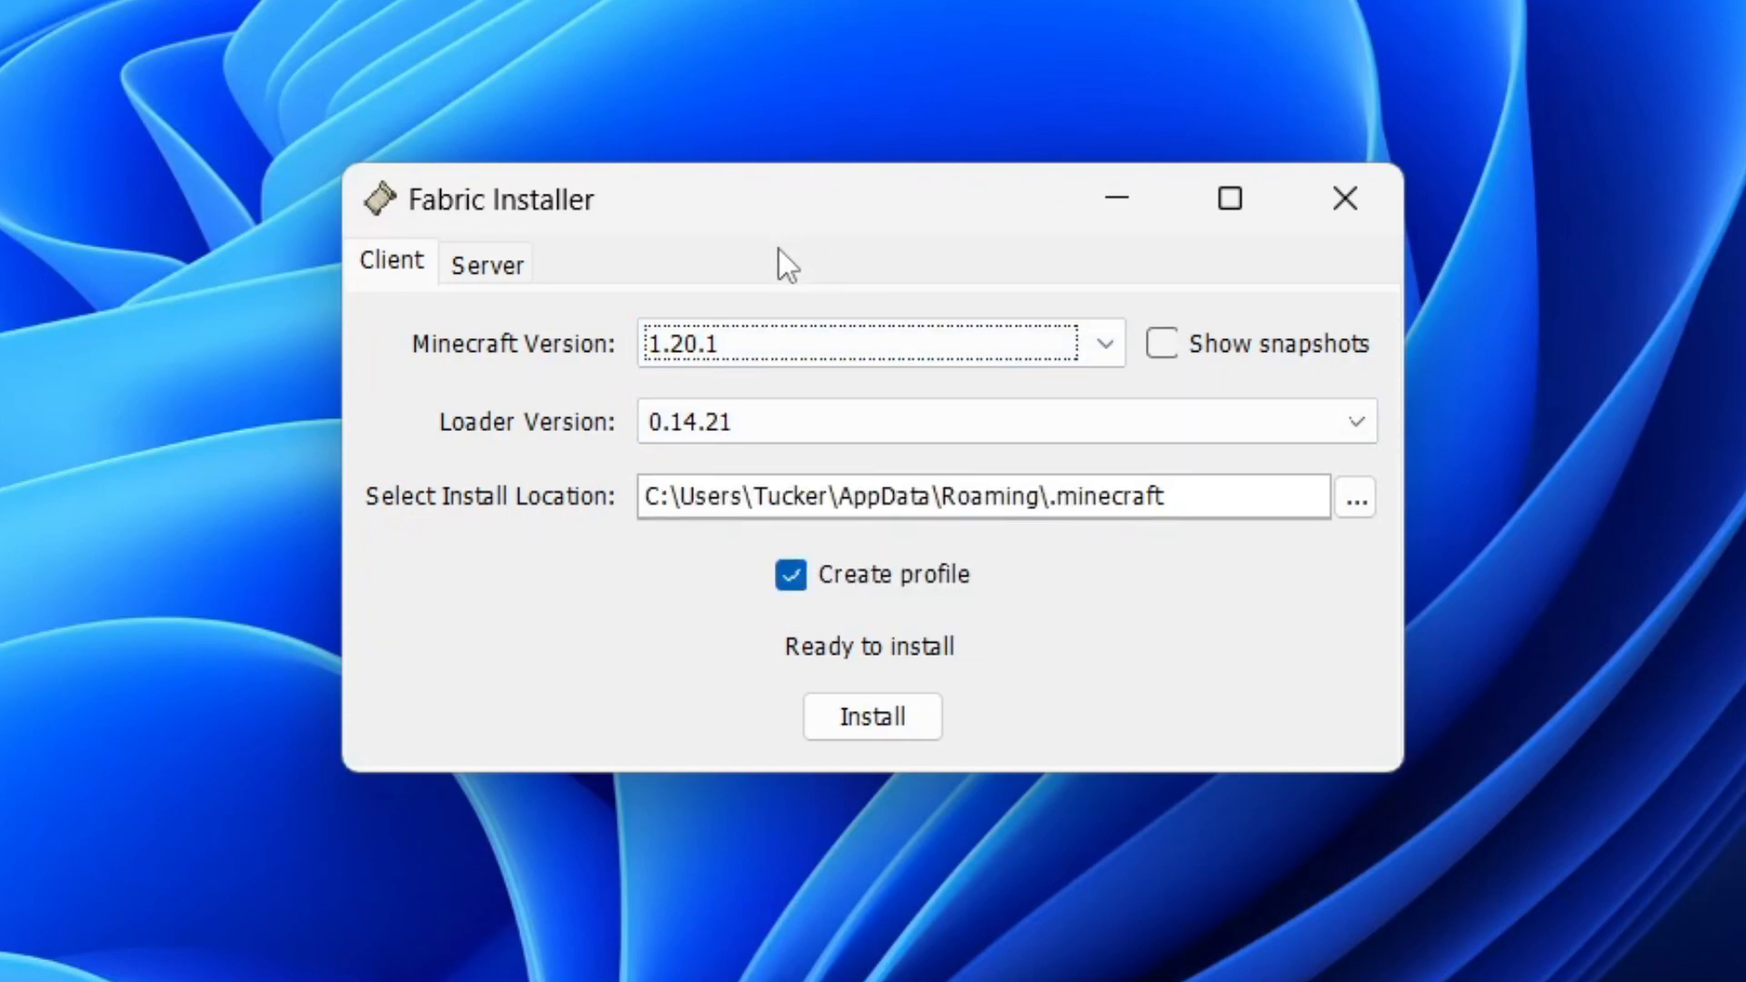
mouse_move(857, 323)
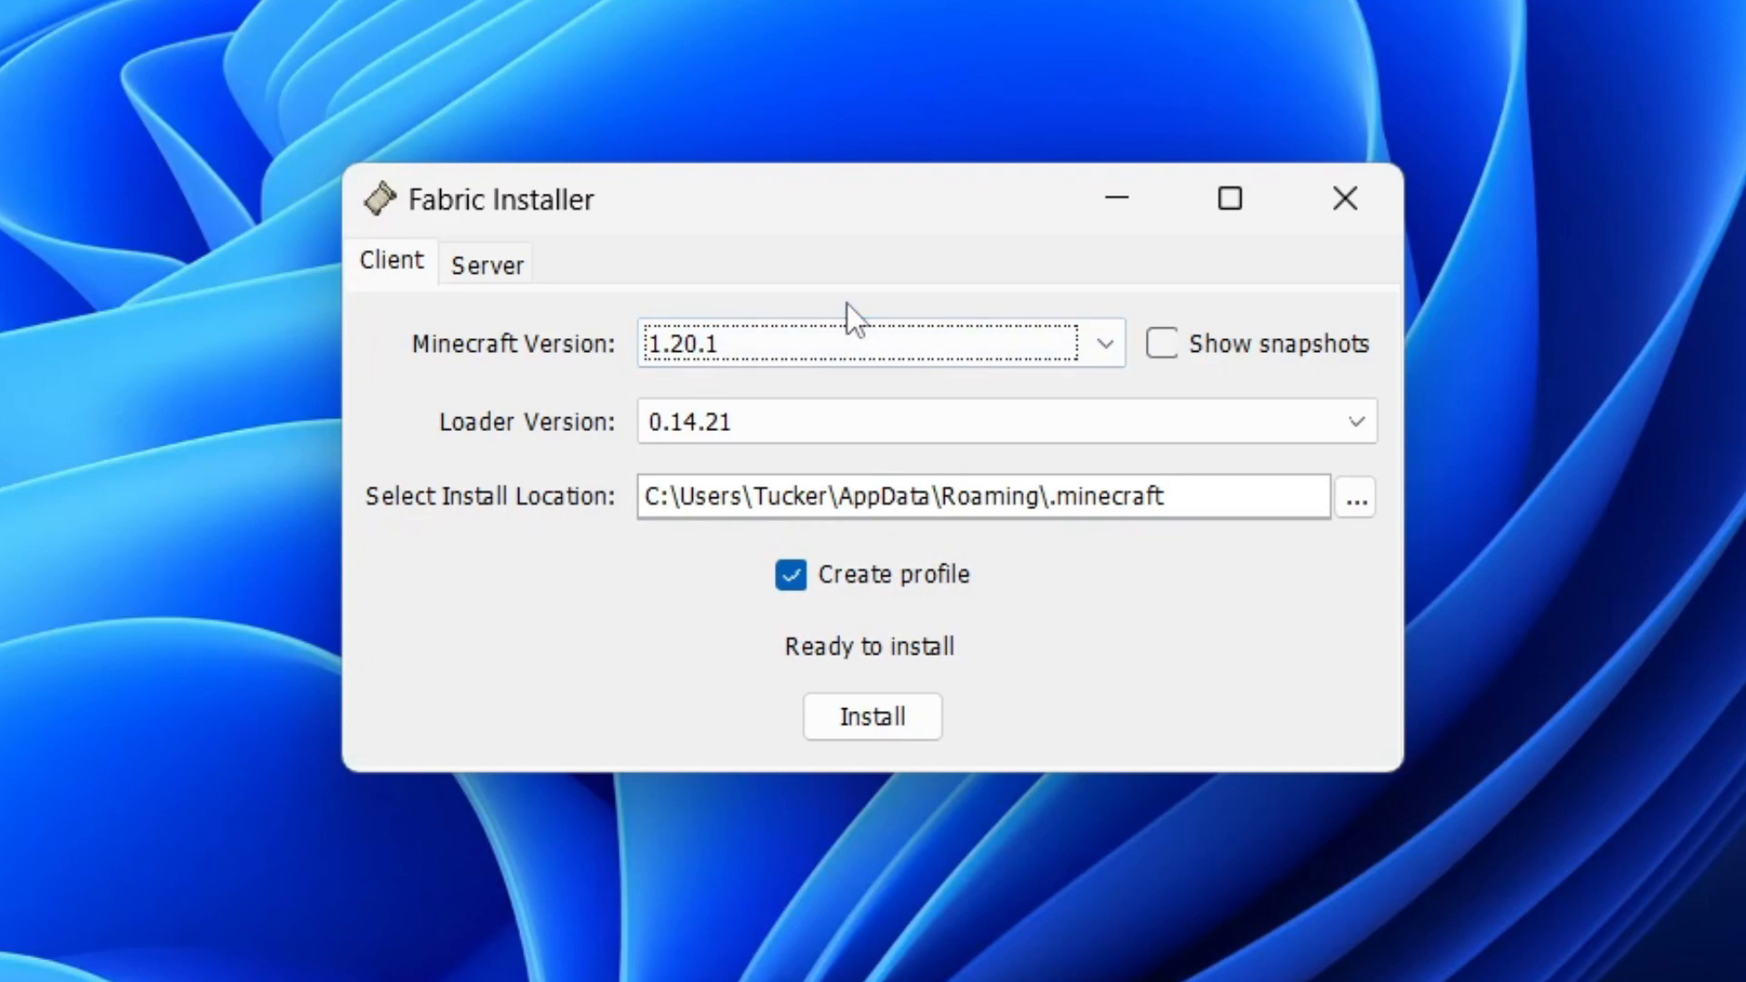
mouse_move(902, 761)
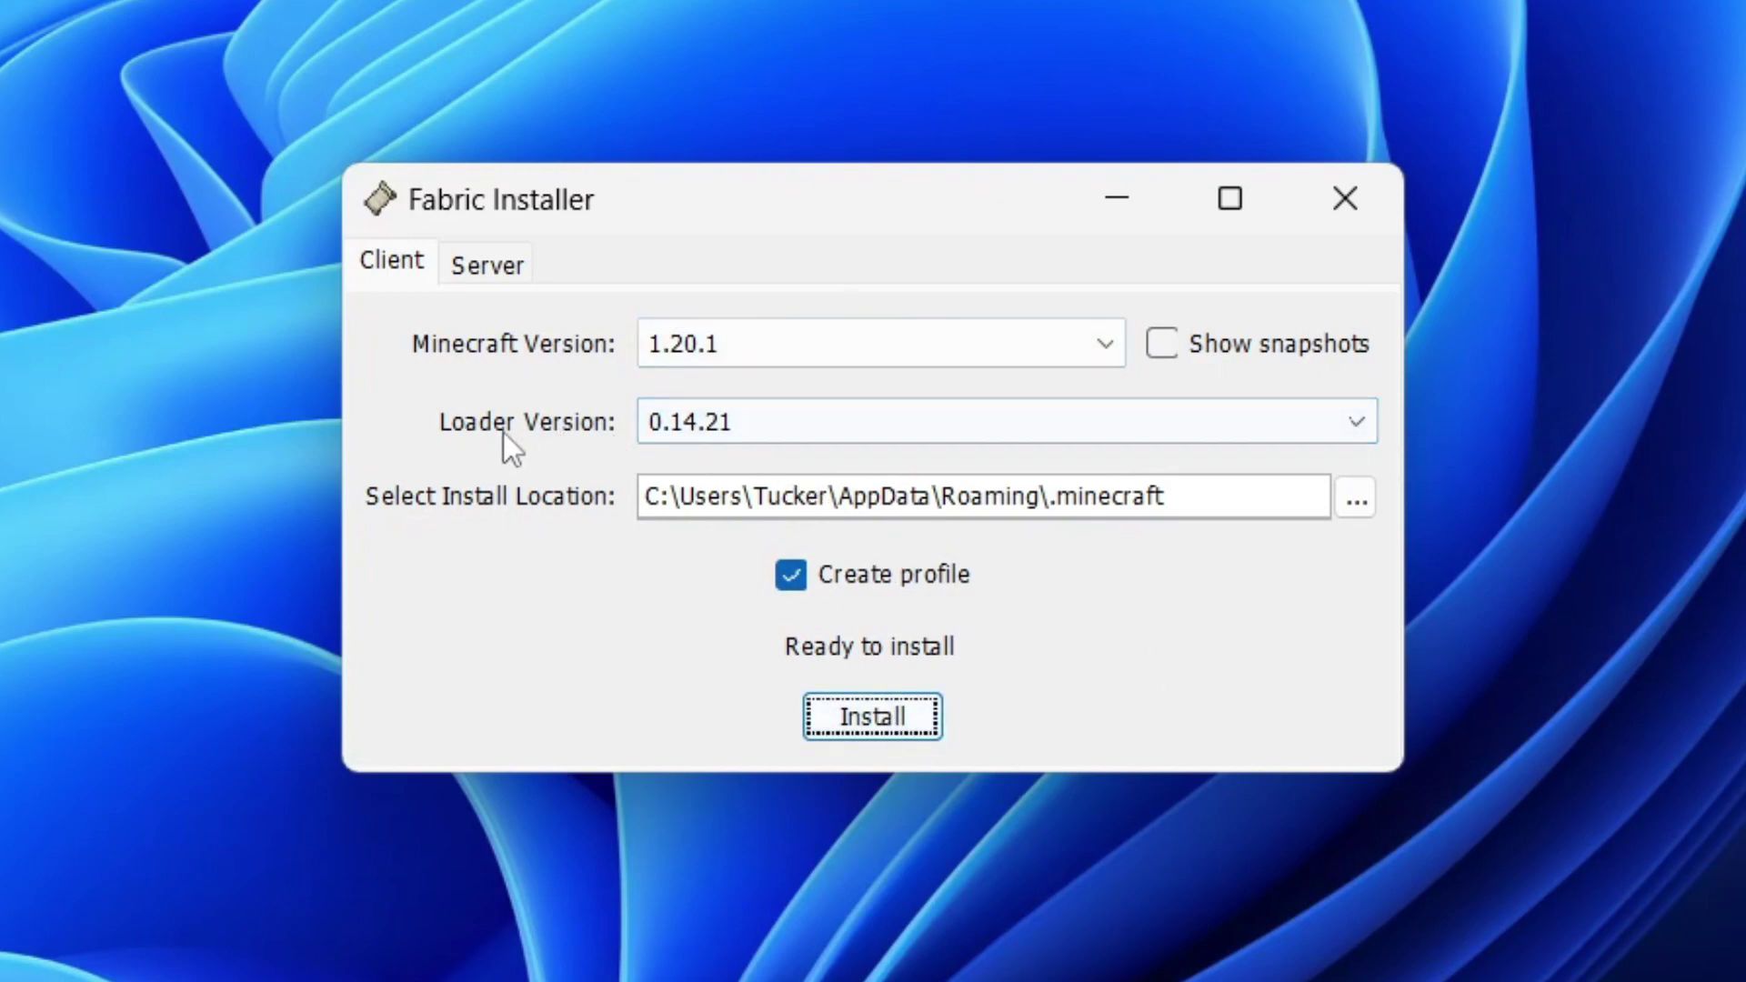
mouse_move(536, 522)
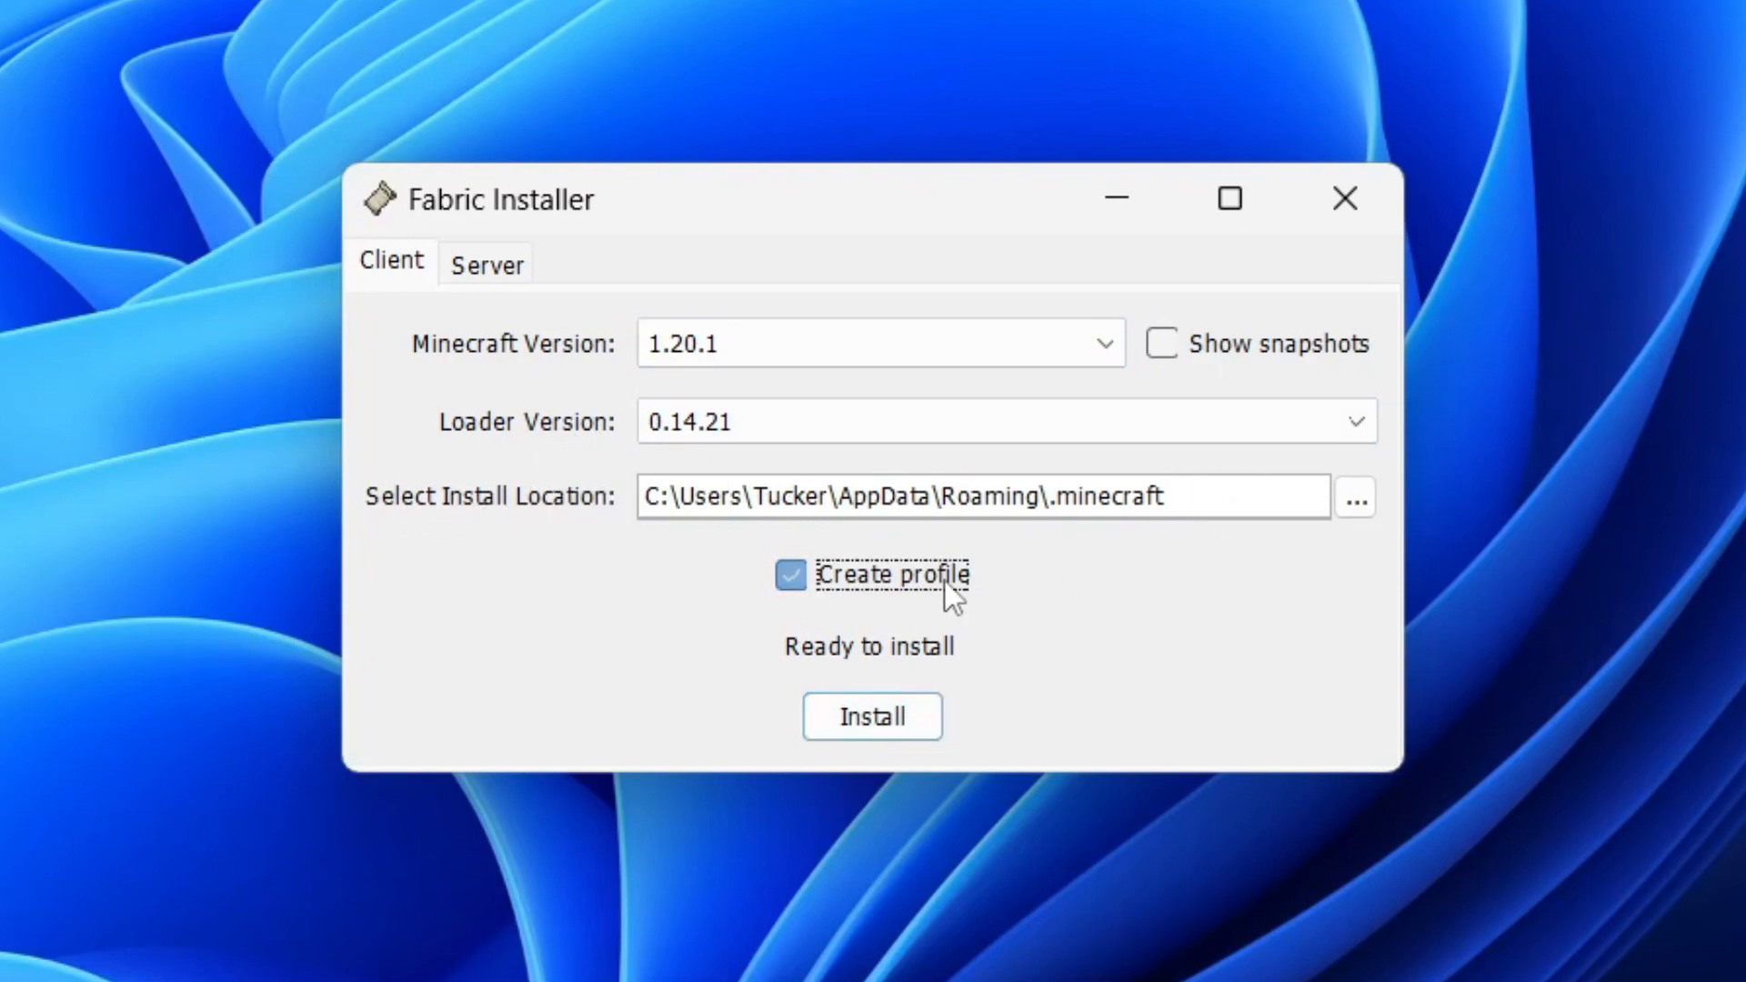
click(873, 717)
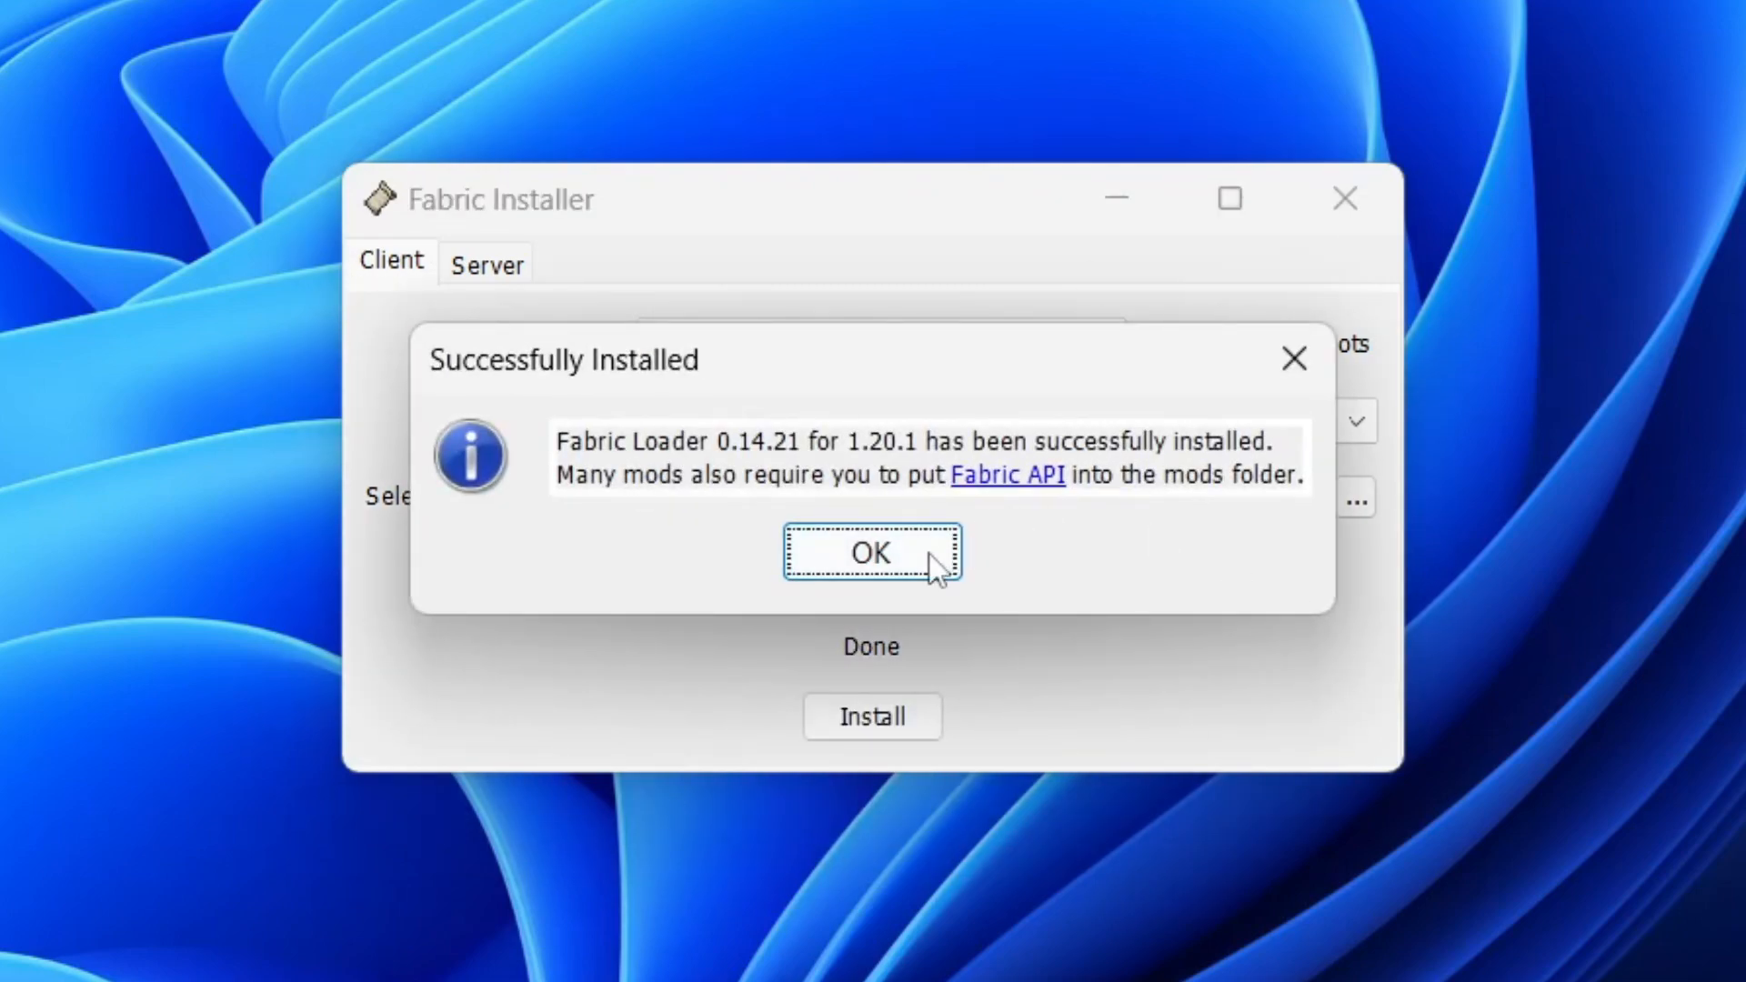
click(872, 553)
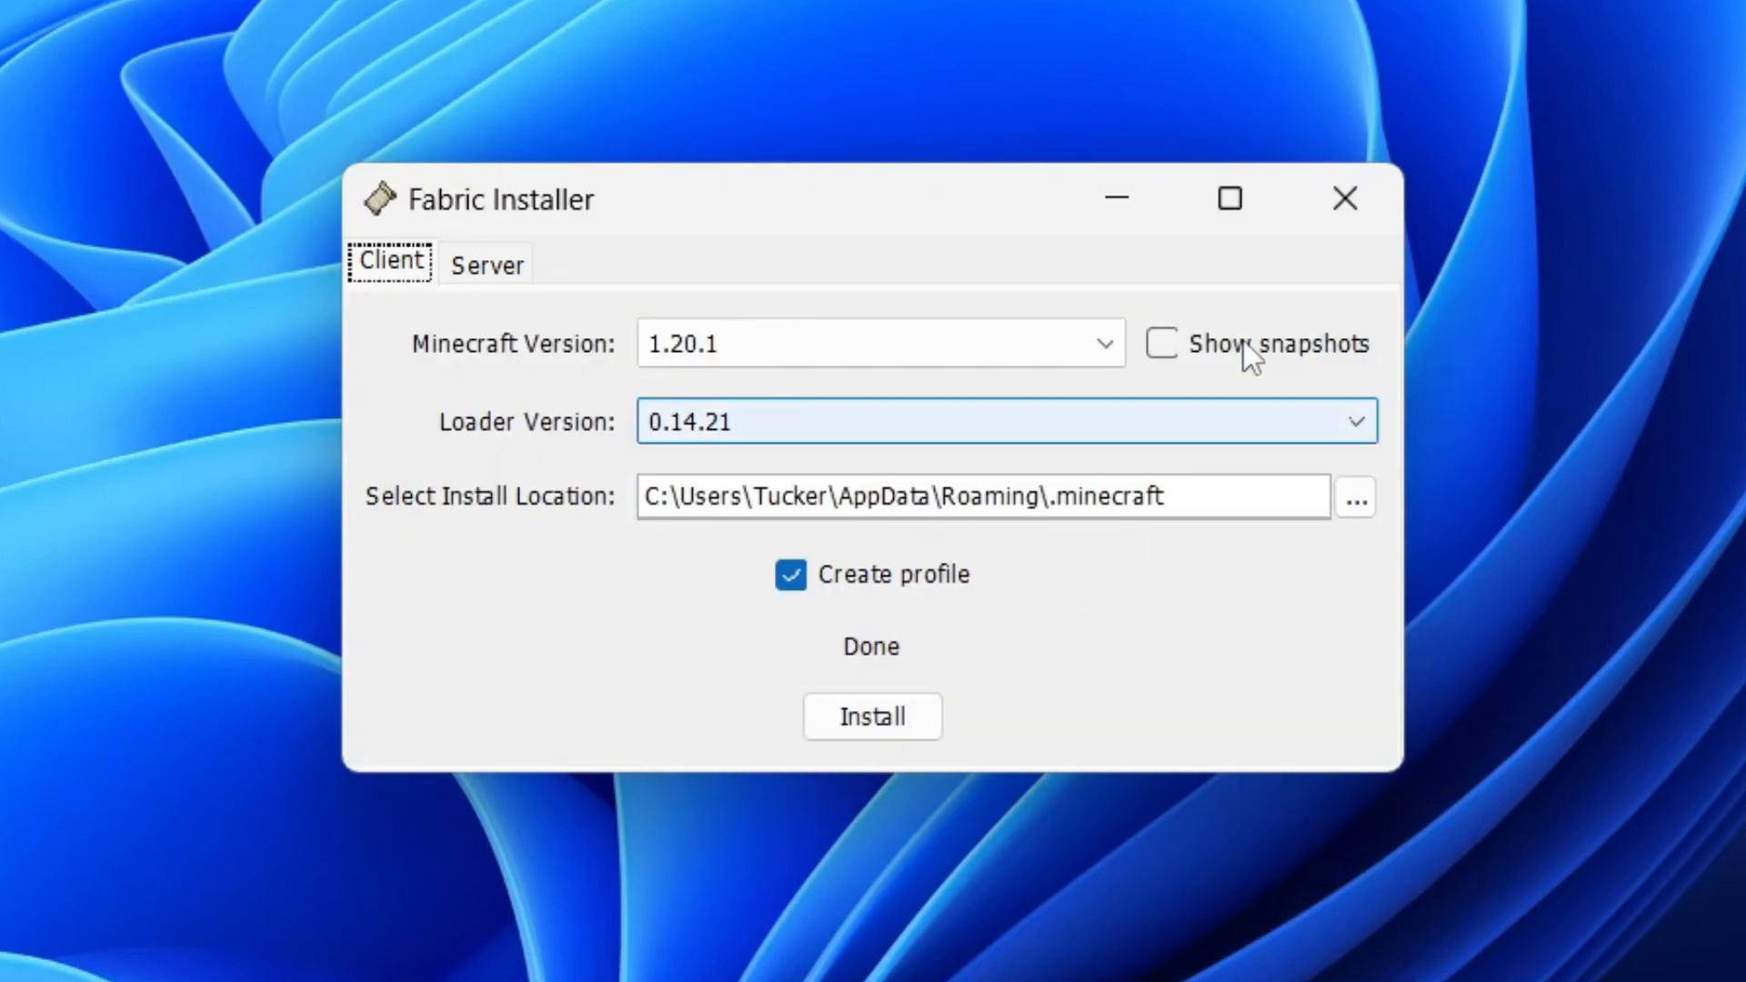
click(1344, 198)
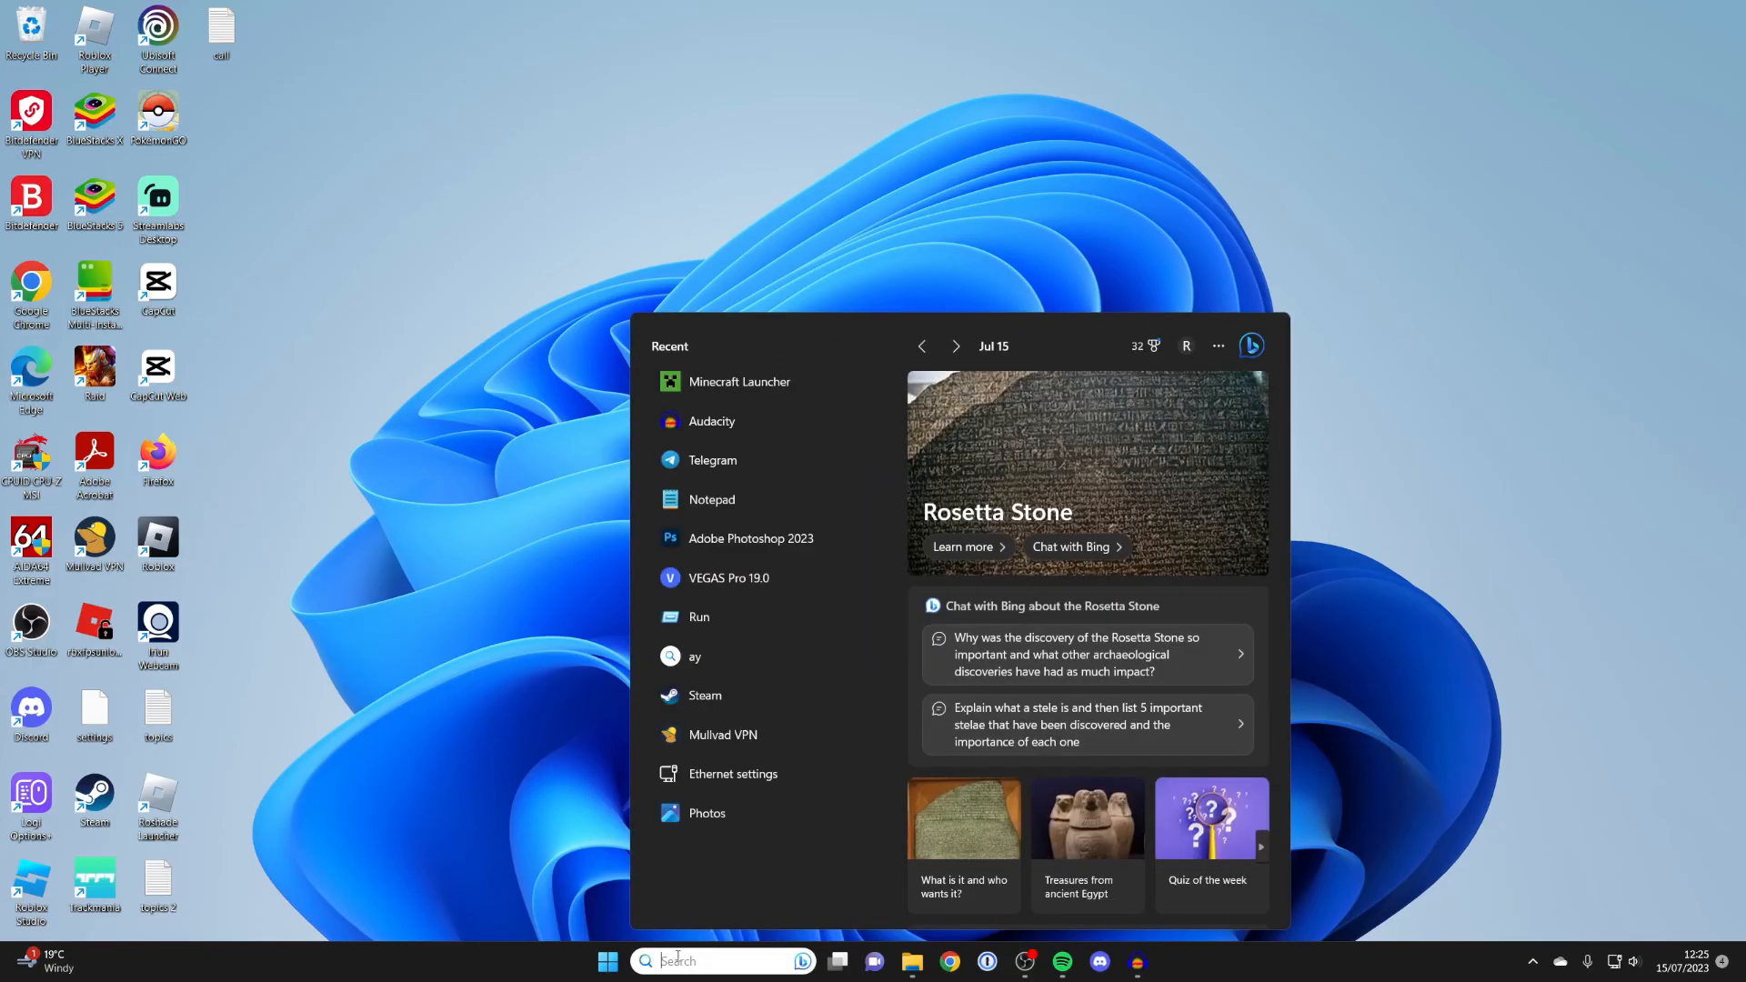
Step: Launch Minecraft with the fabric-loader-1.20.1 installation, then close the game window
click(739, 382)
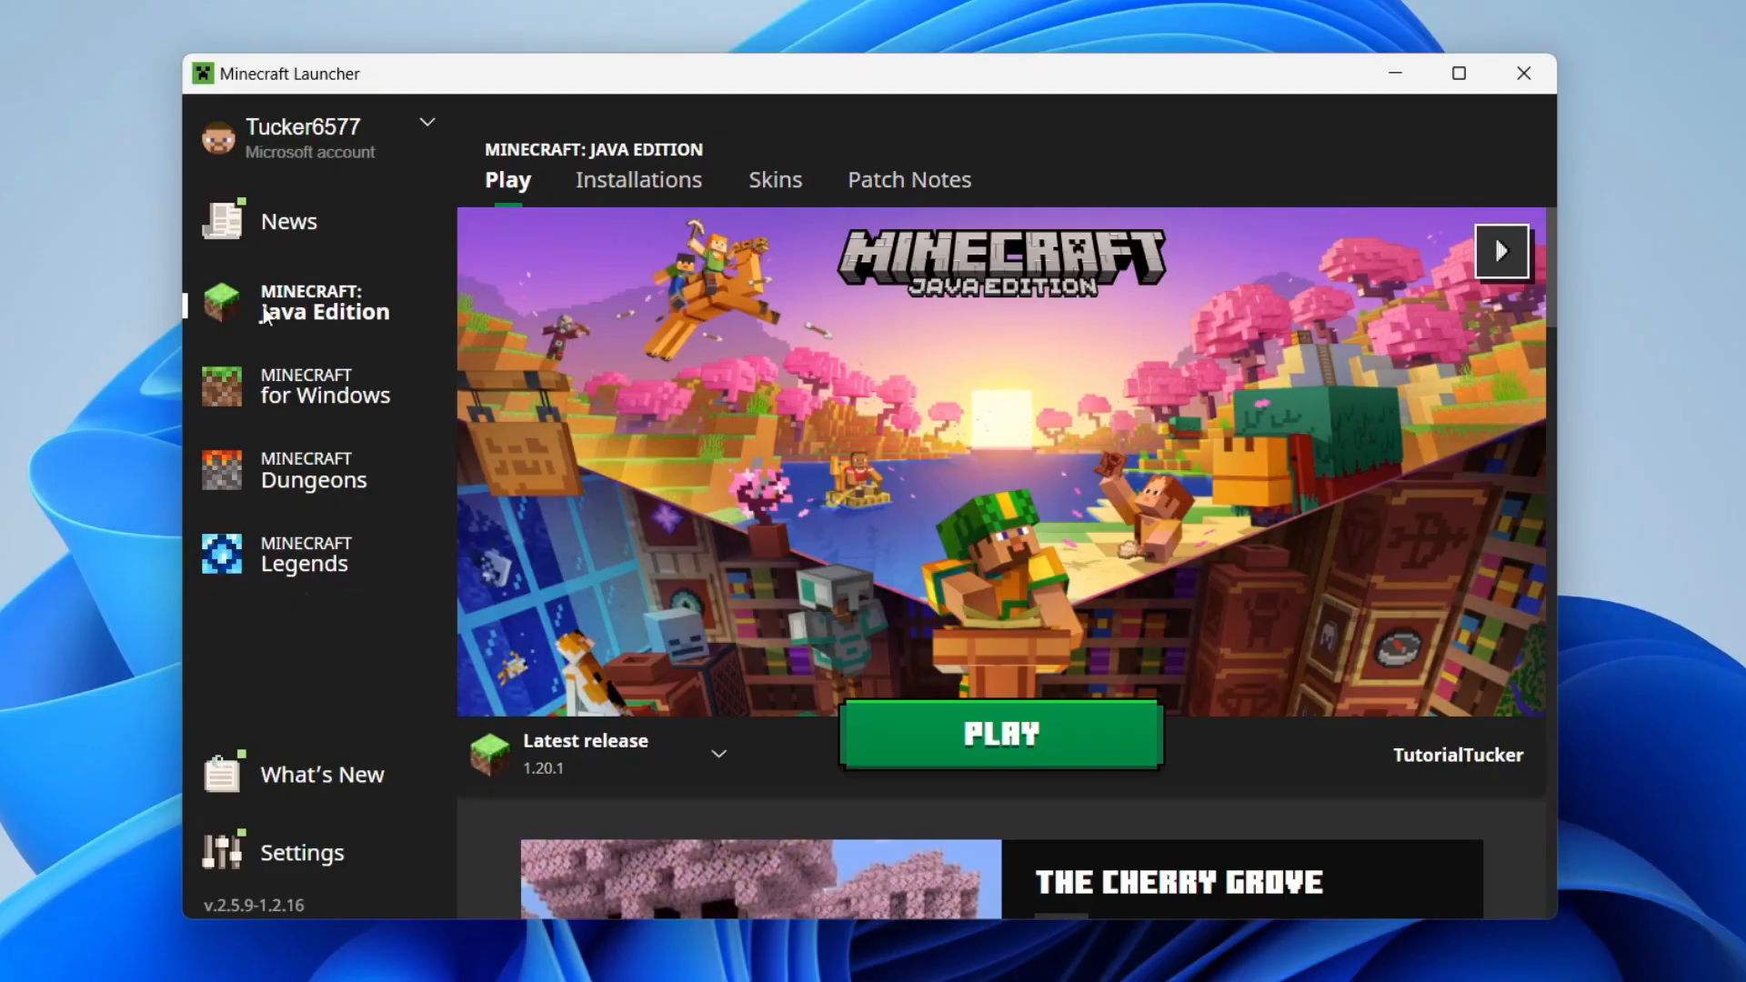
click(720, 753)
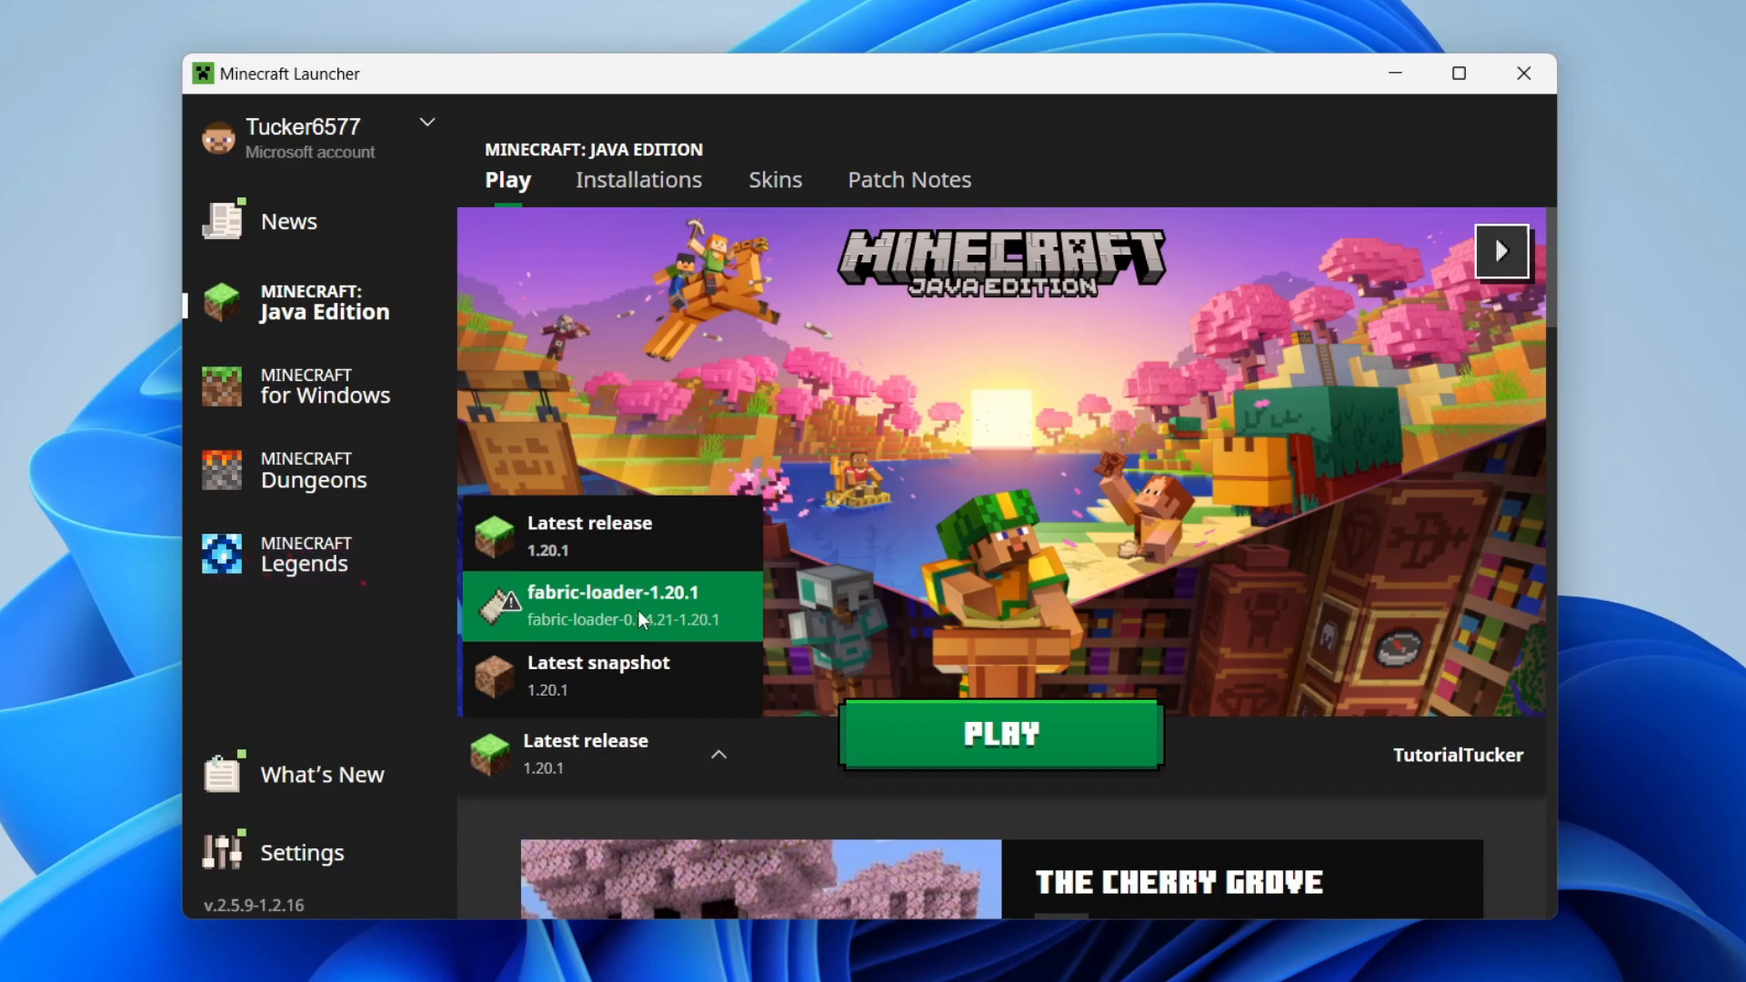
click(611, 605)
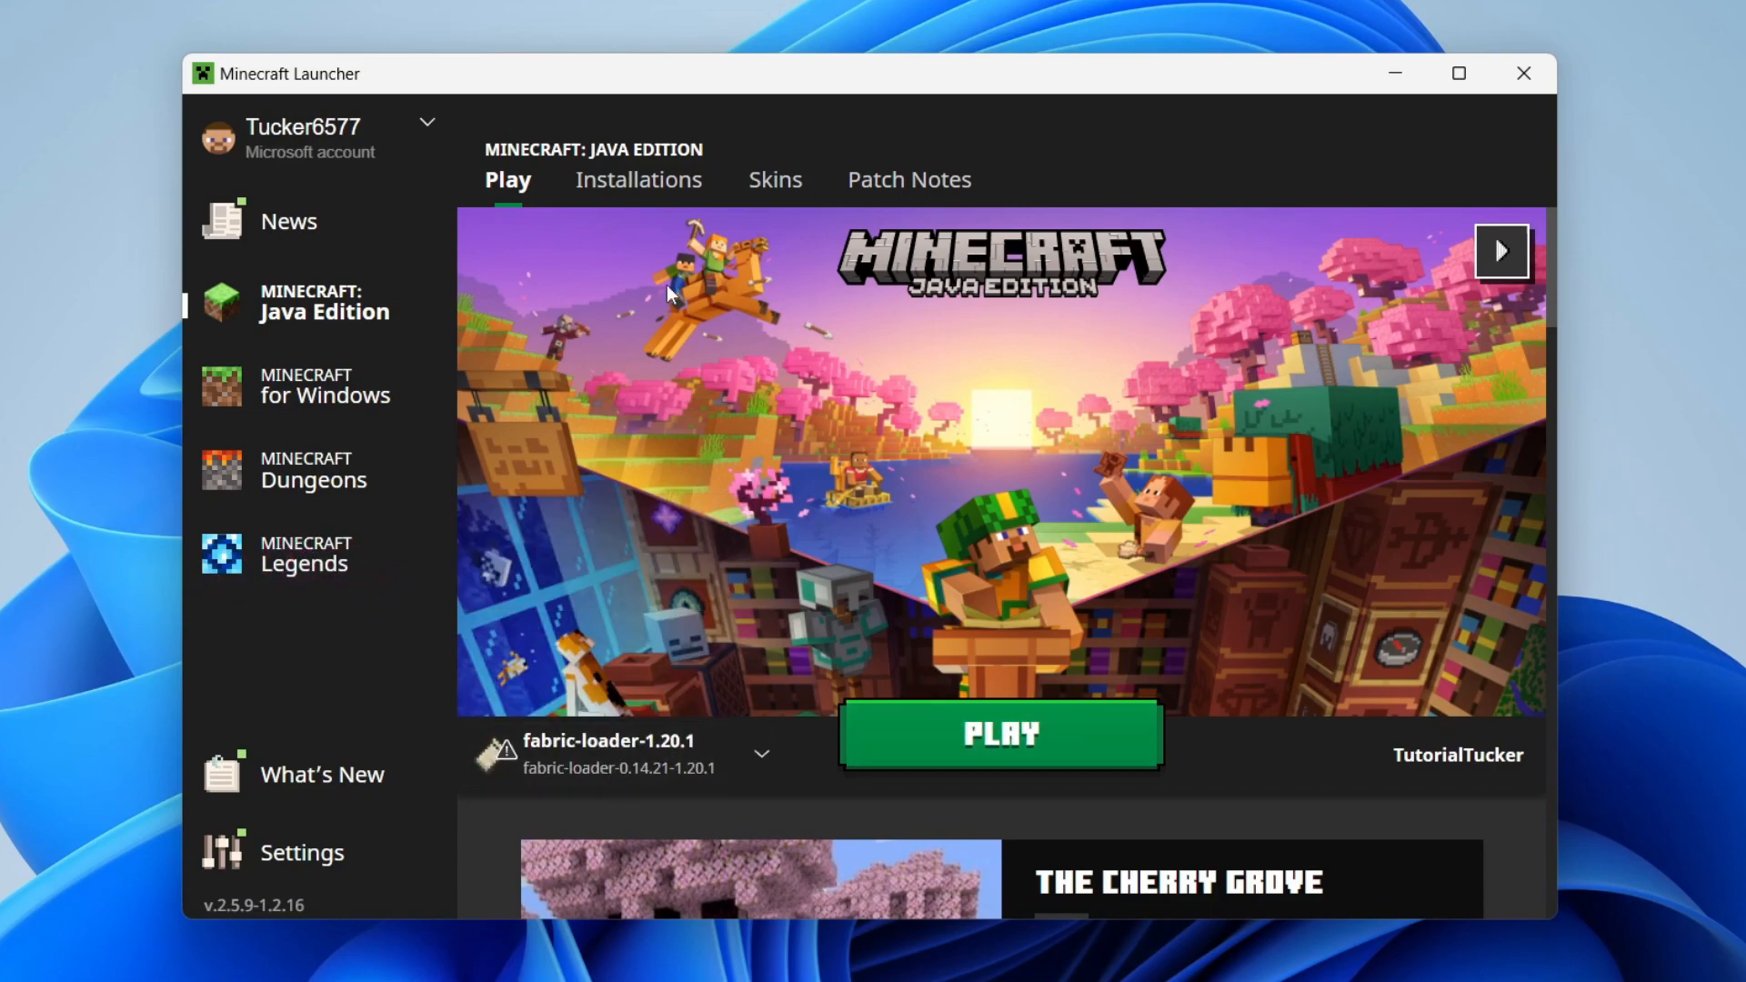
click(1002, 736)
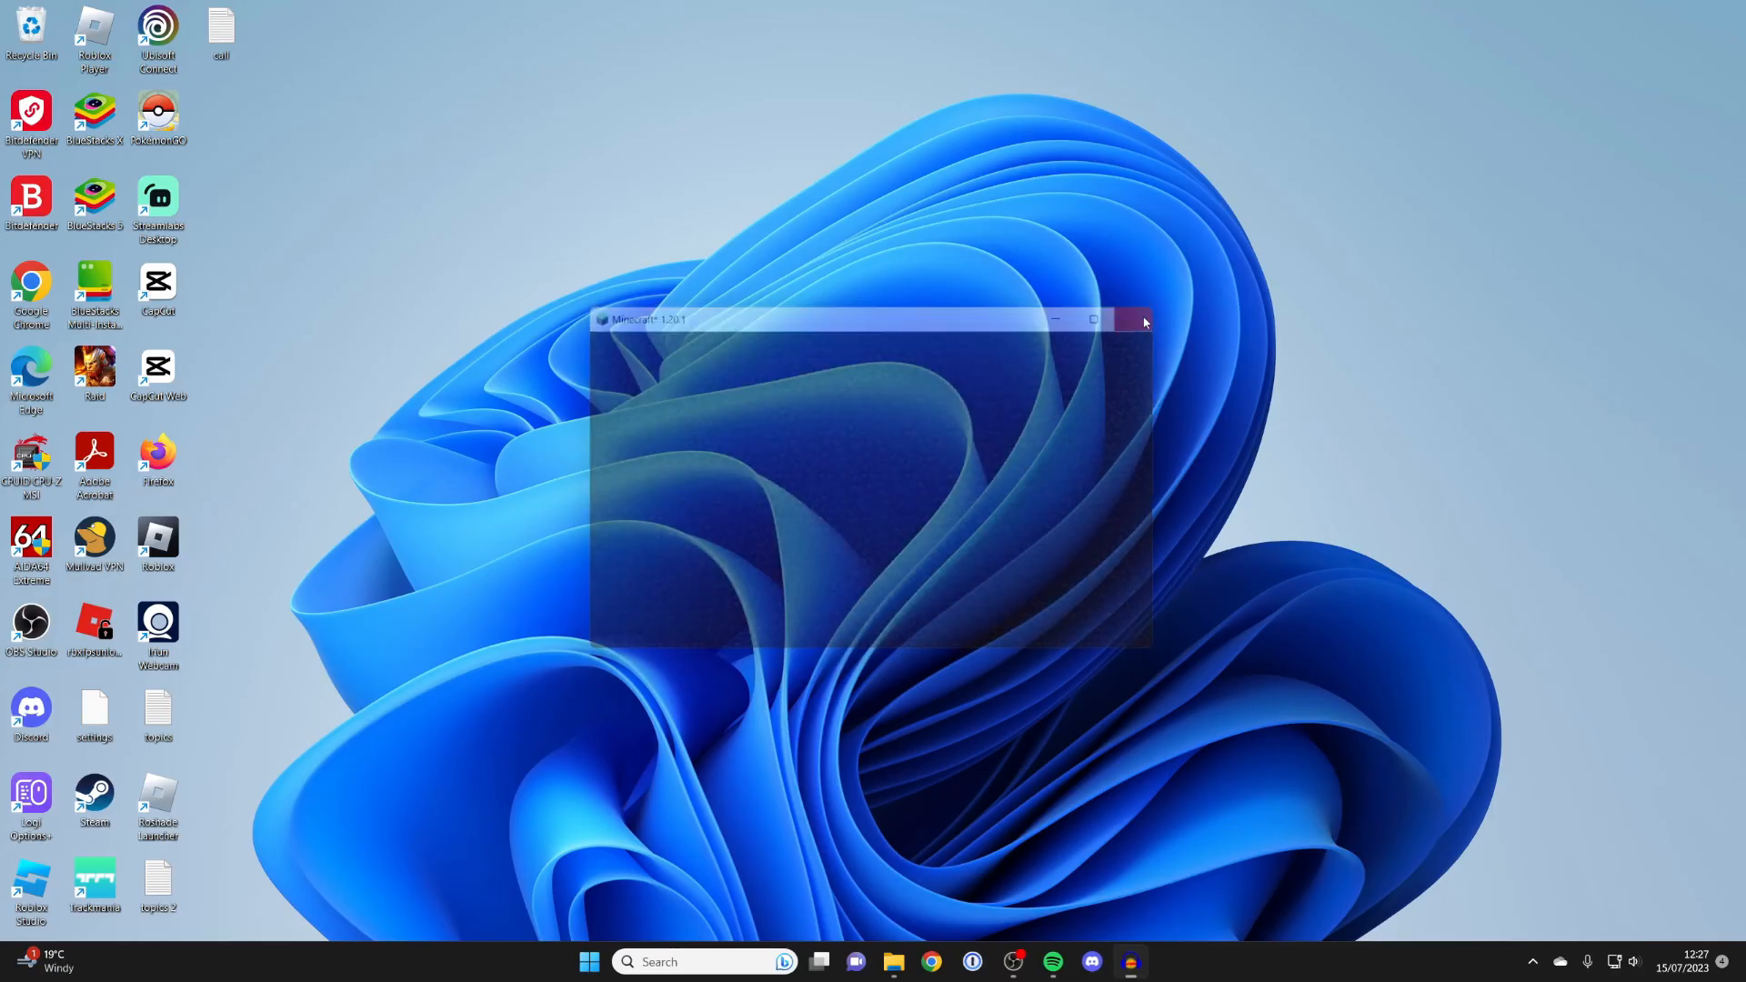
click(1137, 321)
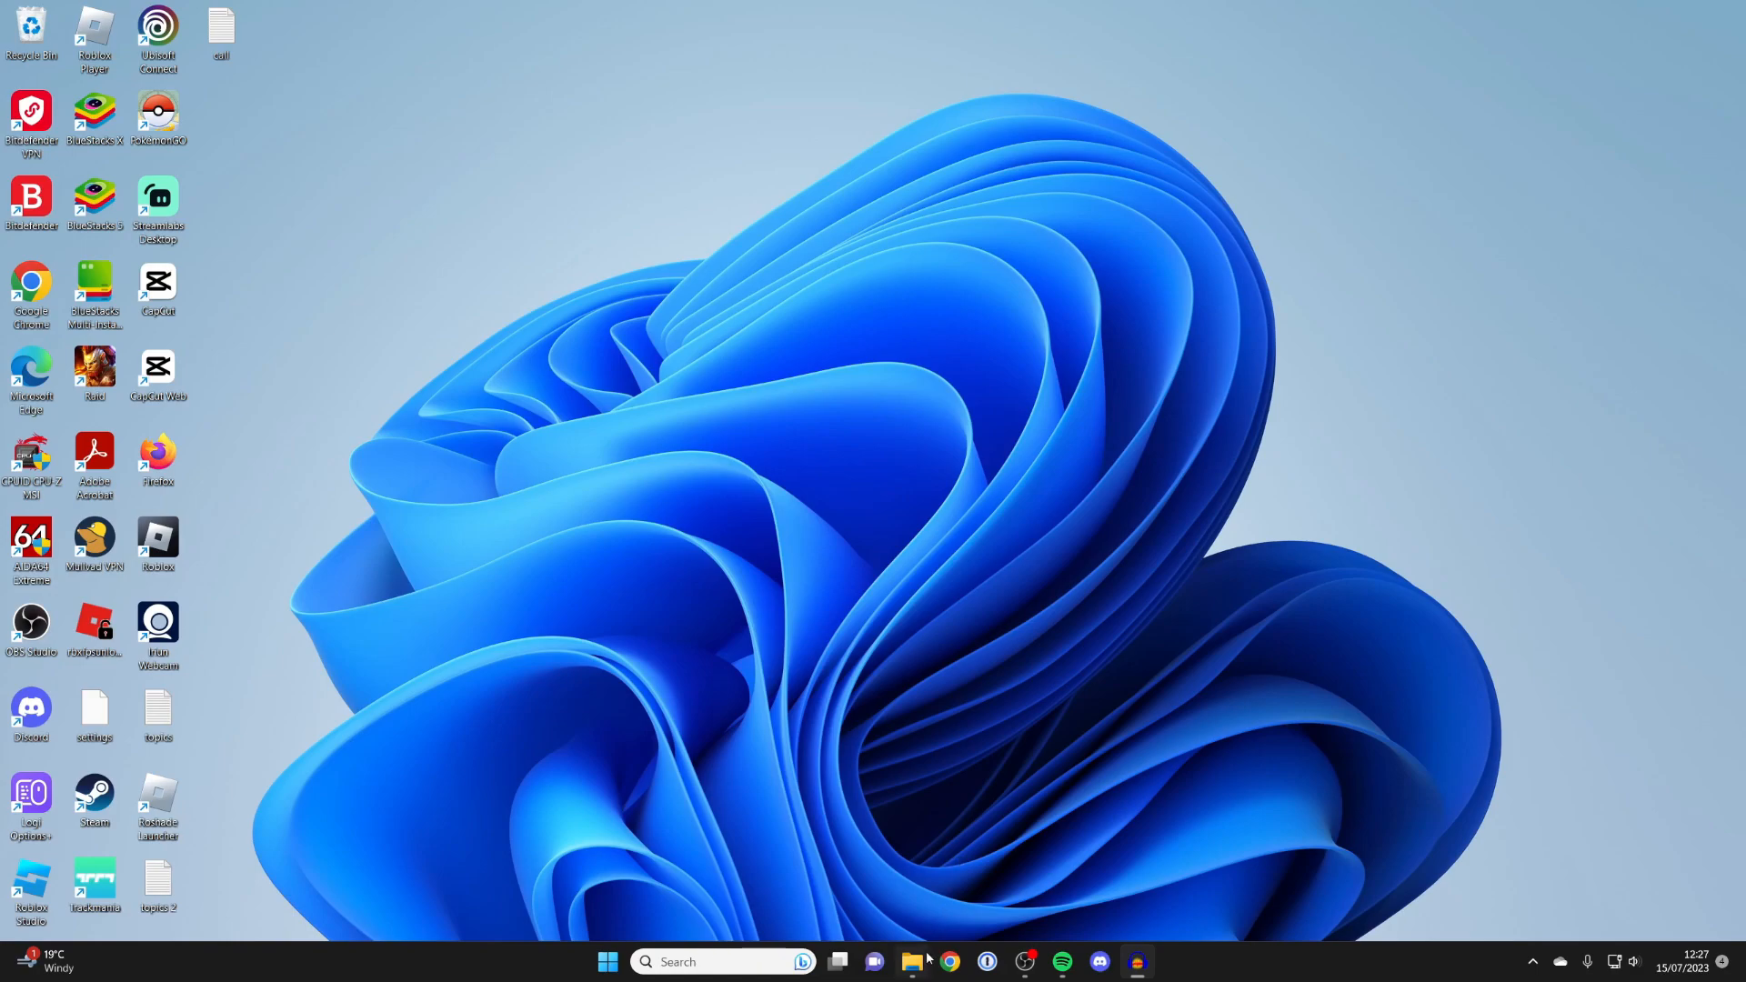
Step: Move the fabric-api and sodium-fabric jars from Downloads to the desktop, then close Explorer
click(911, 961)
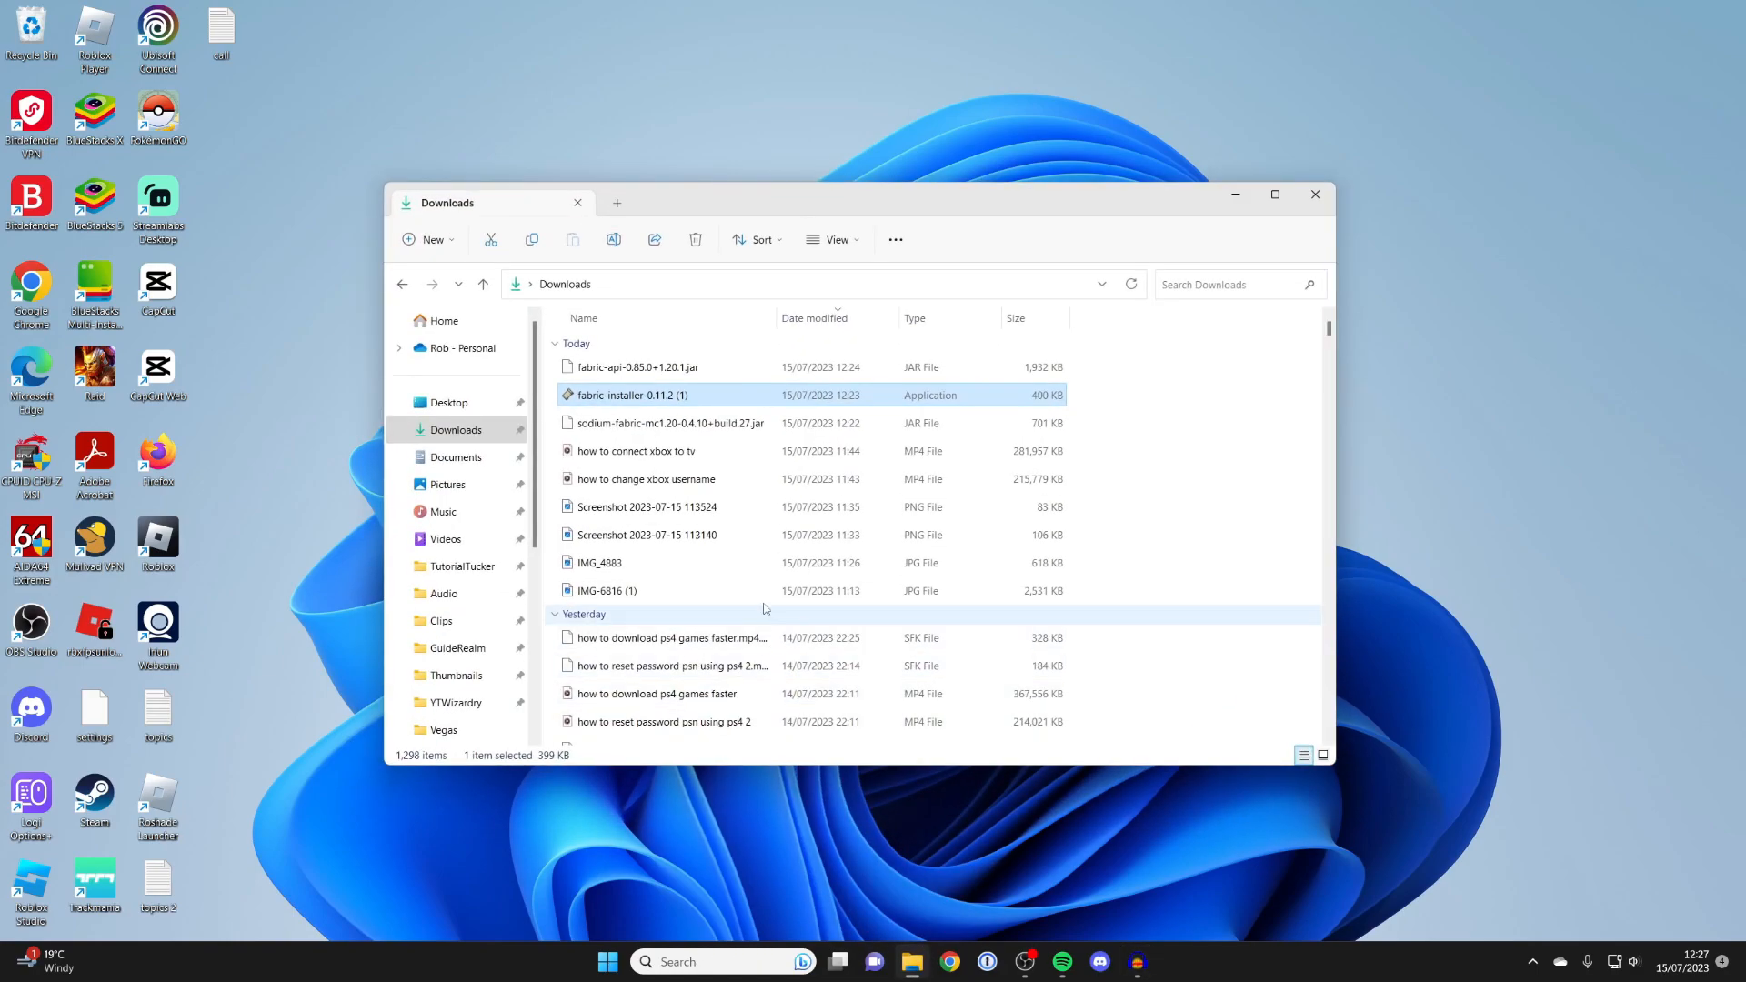
click(637, 366)
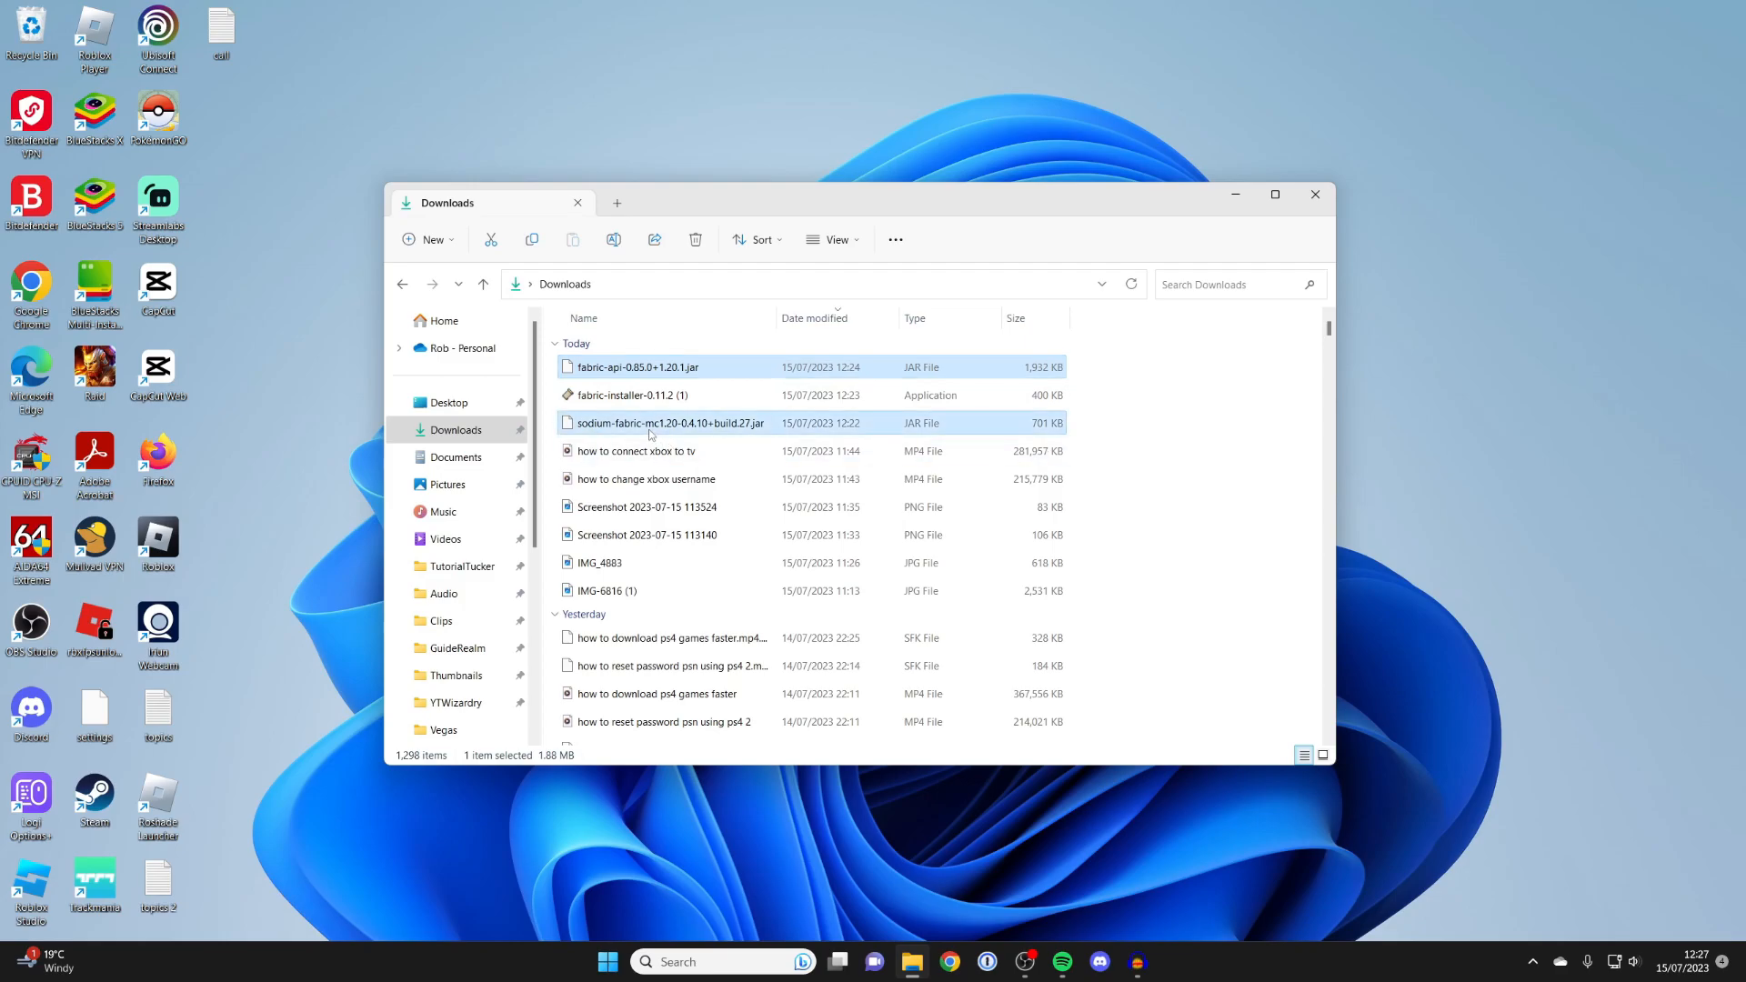
click(1275, 194)
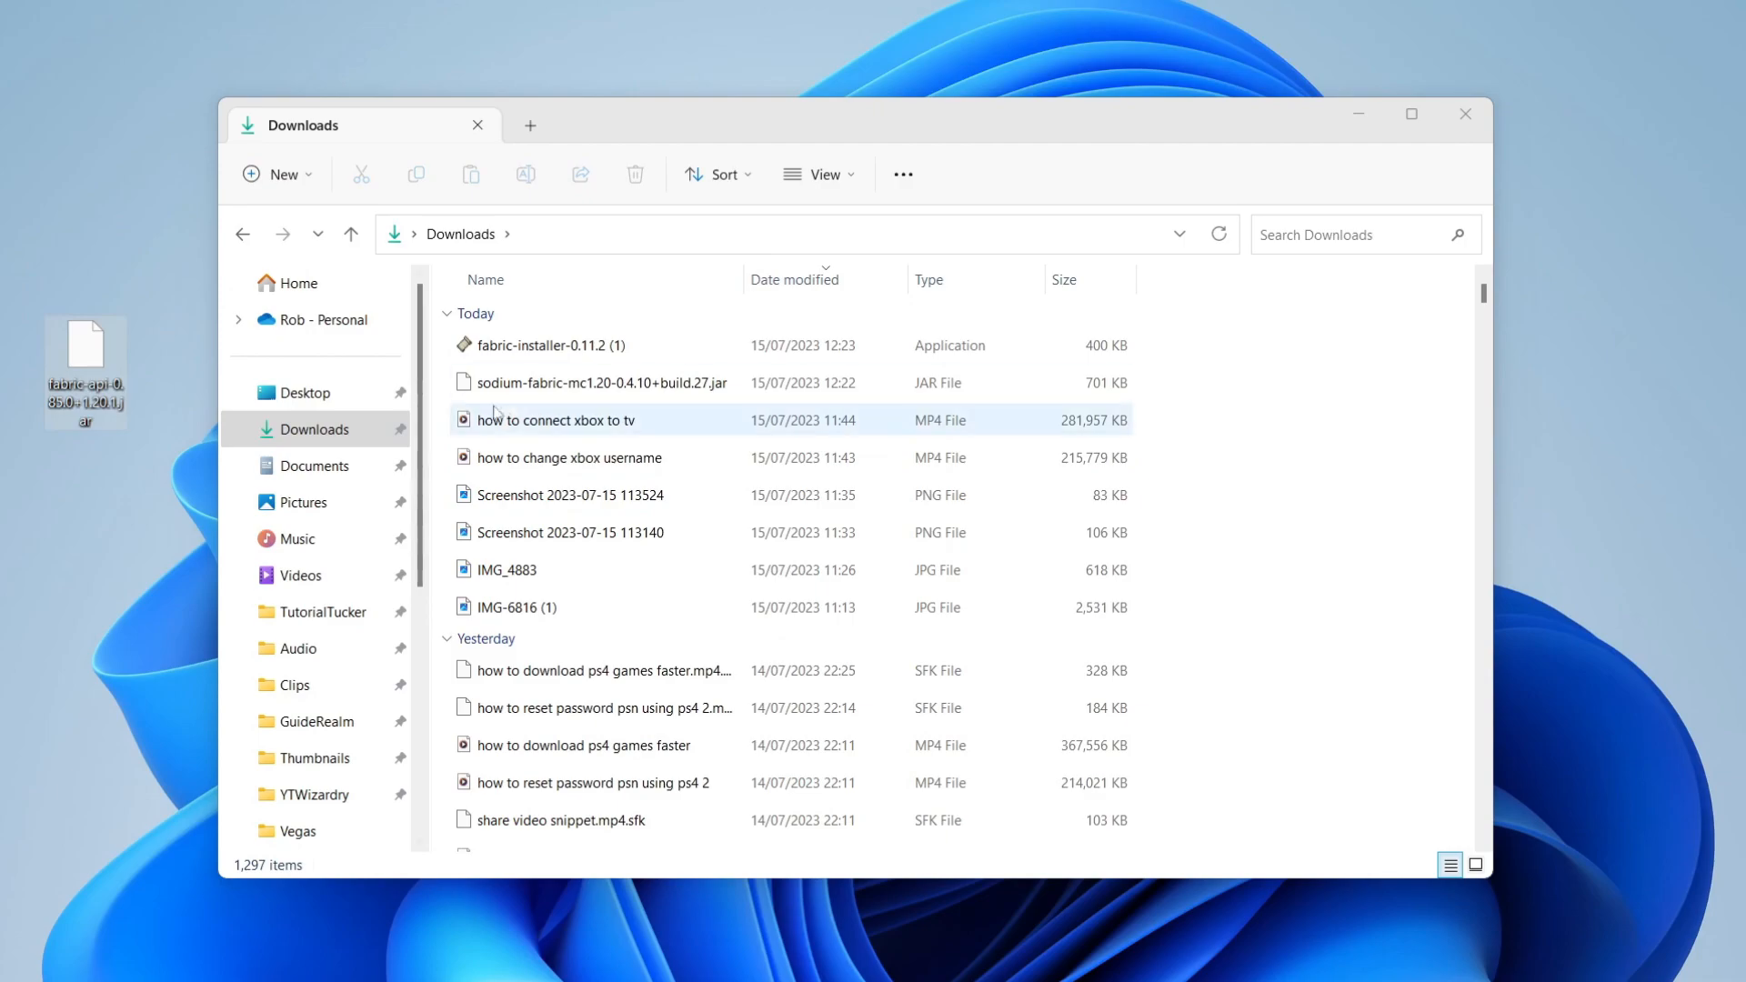
click(597, 383)
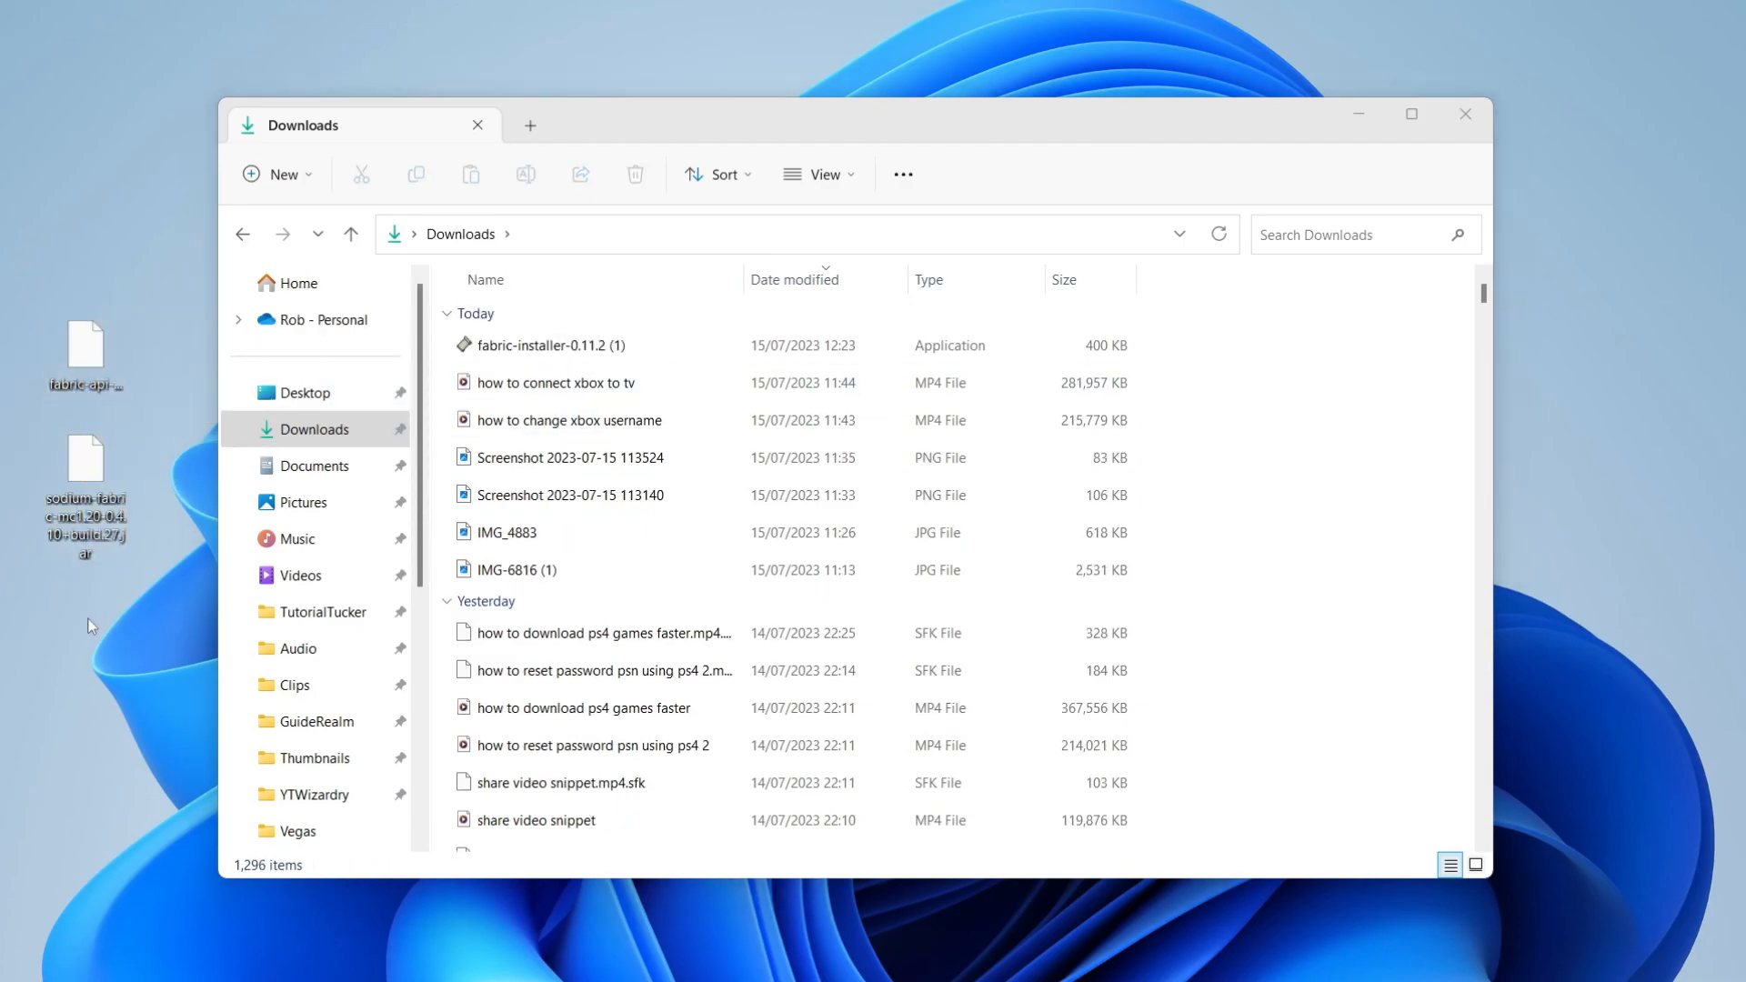
mouse_move(1465, 113)
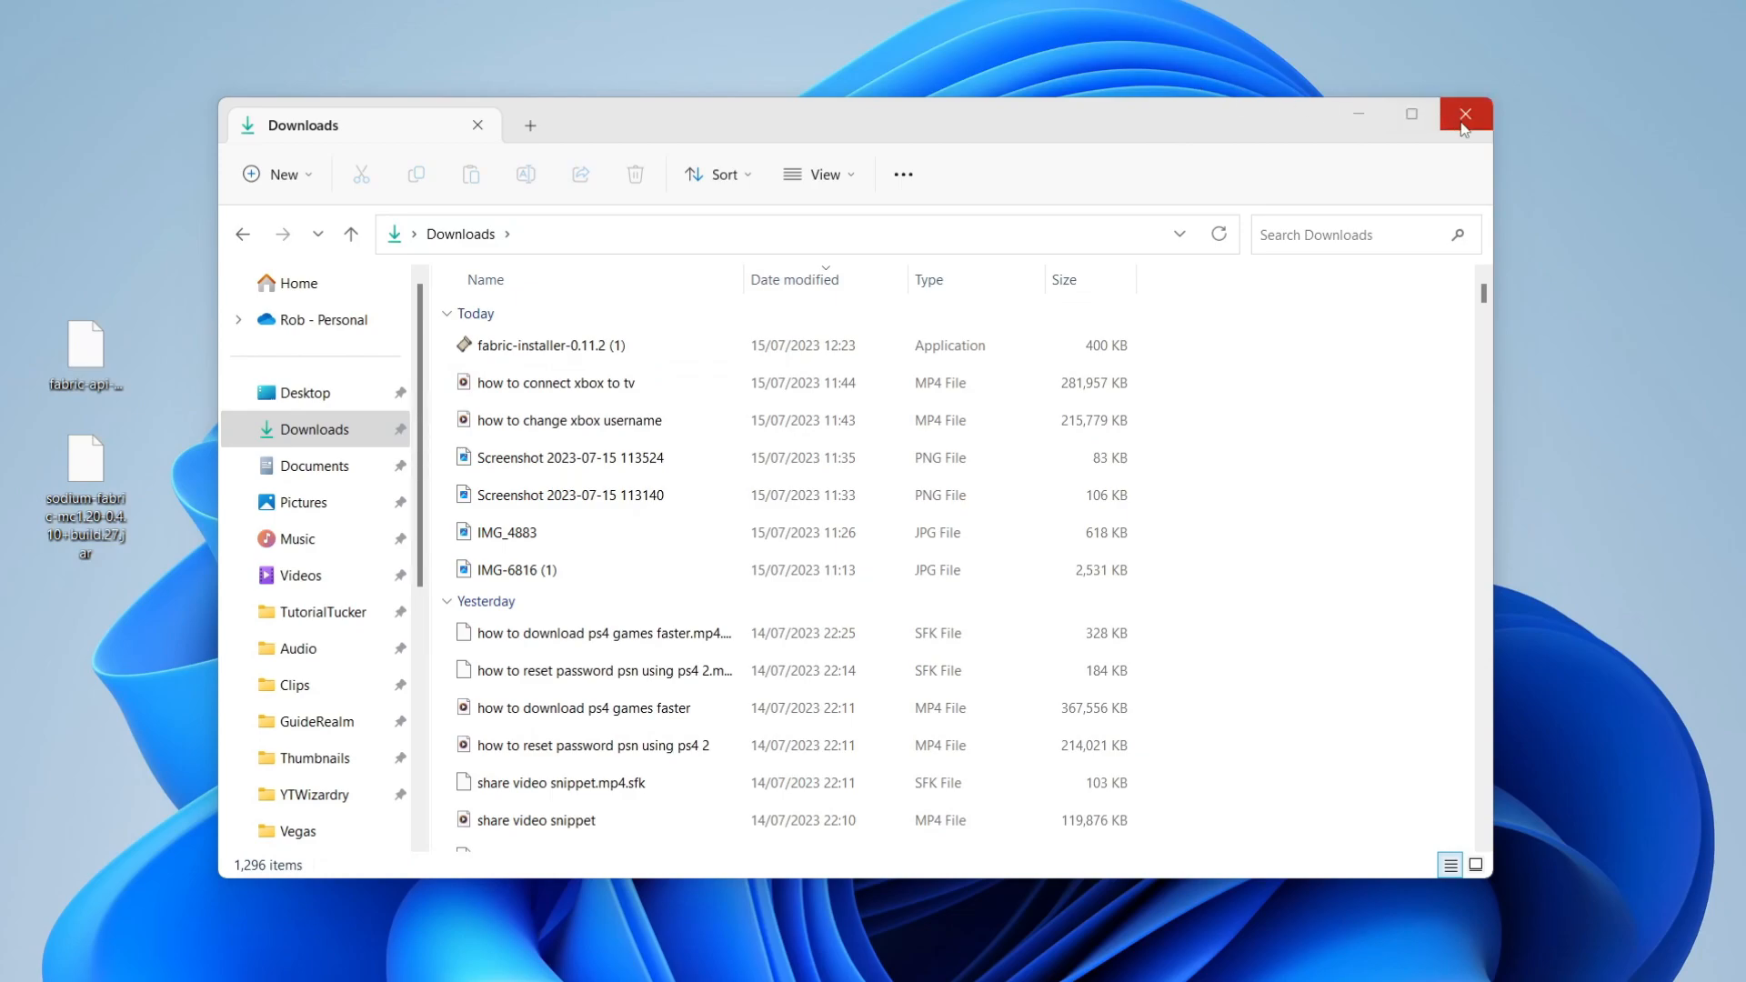
click(1466, 114)
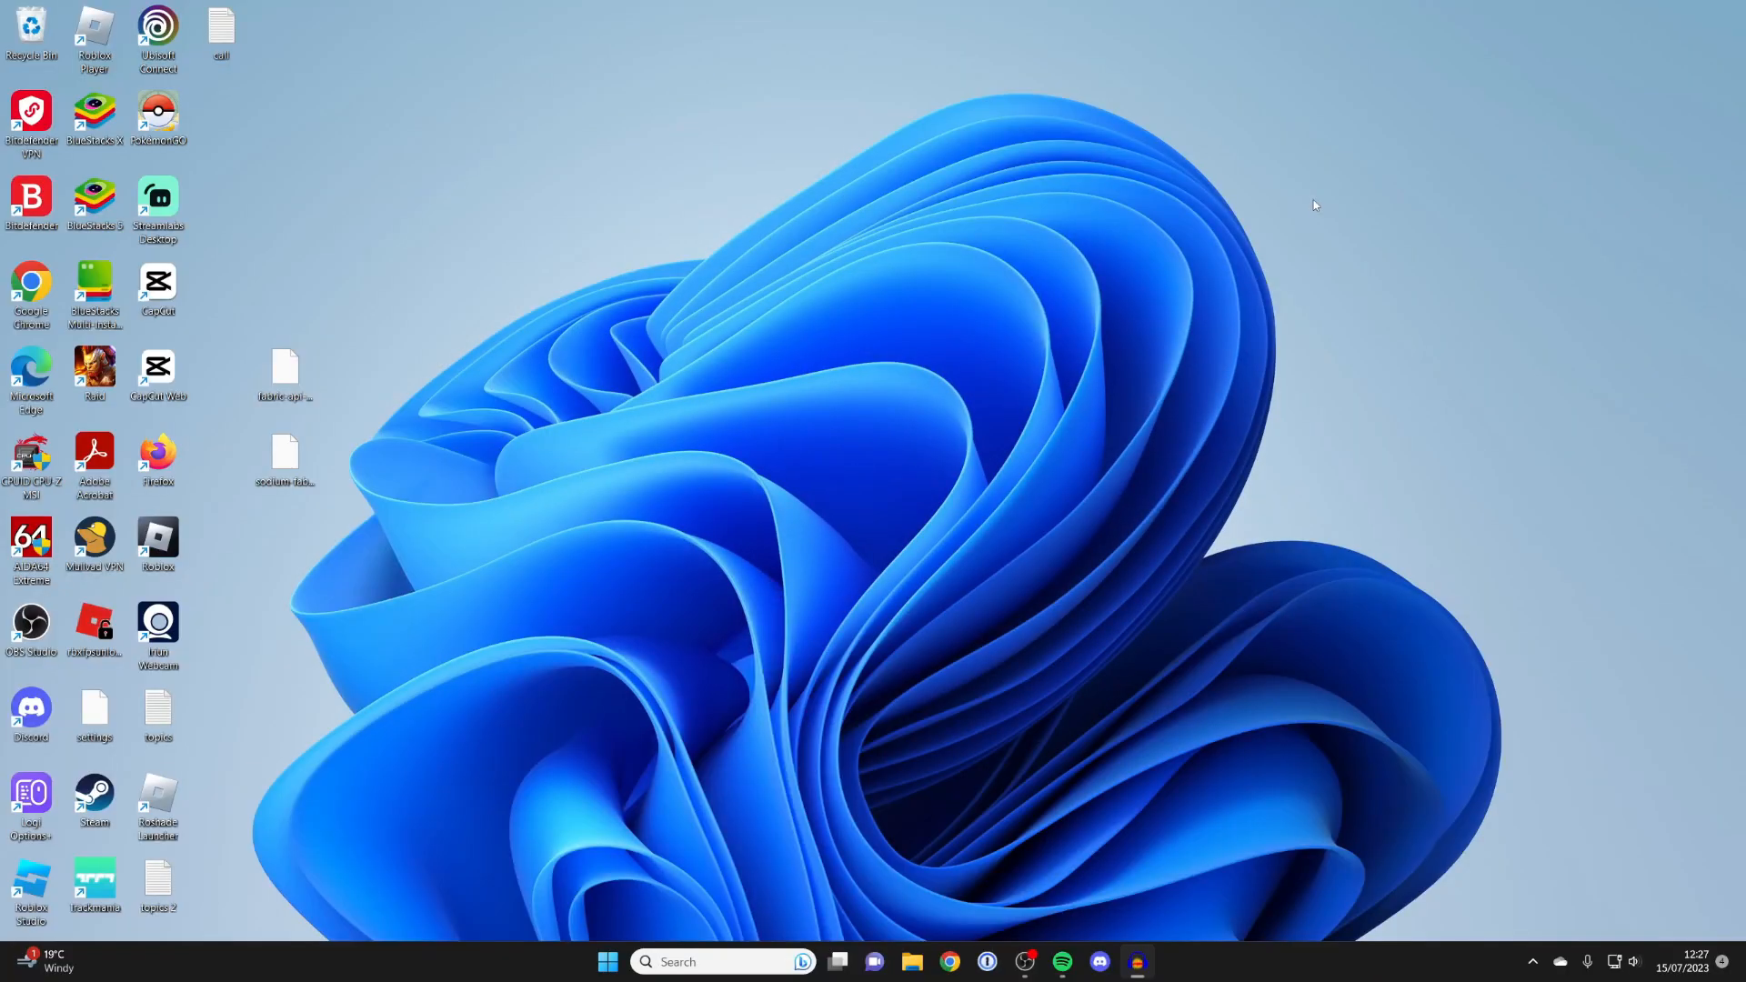
click(609, 962)
text(%appdata%)
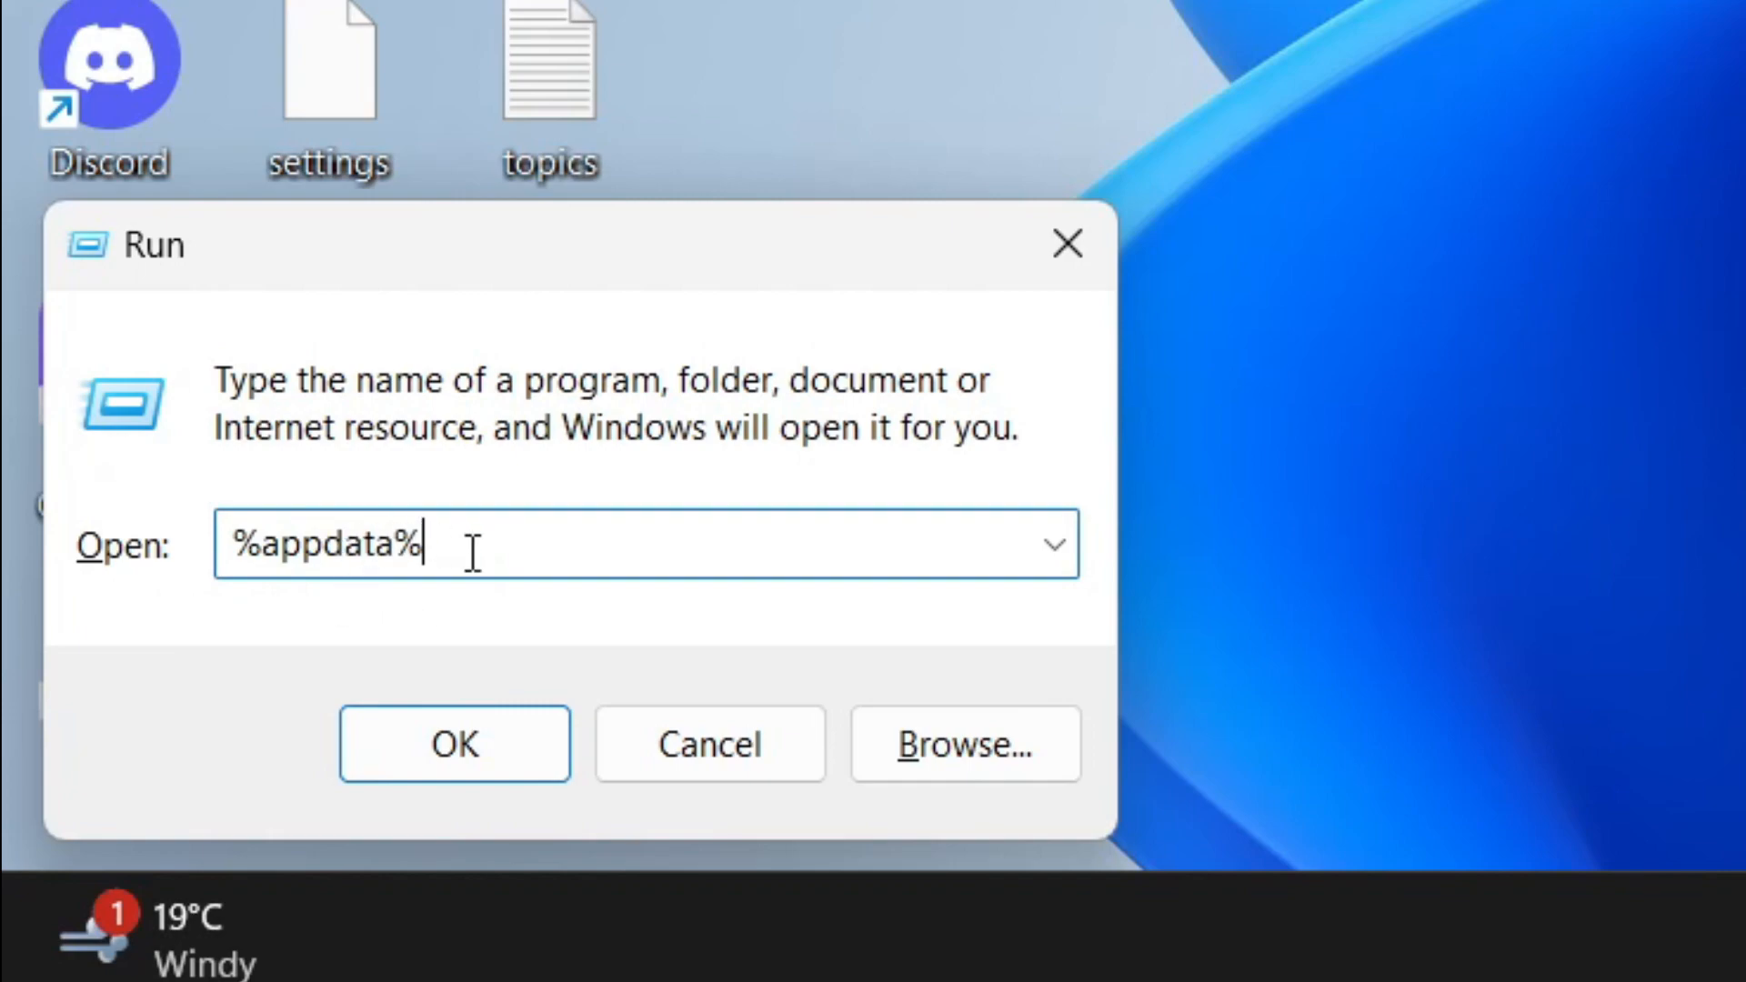
mouse_move(505, 571)
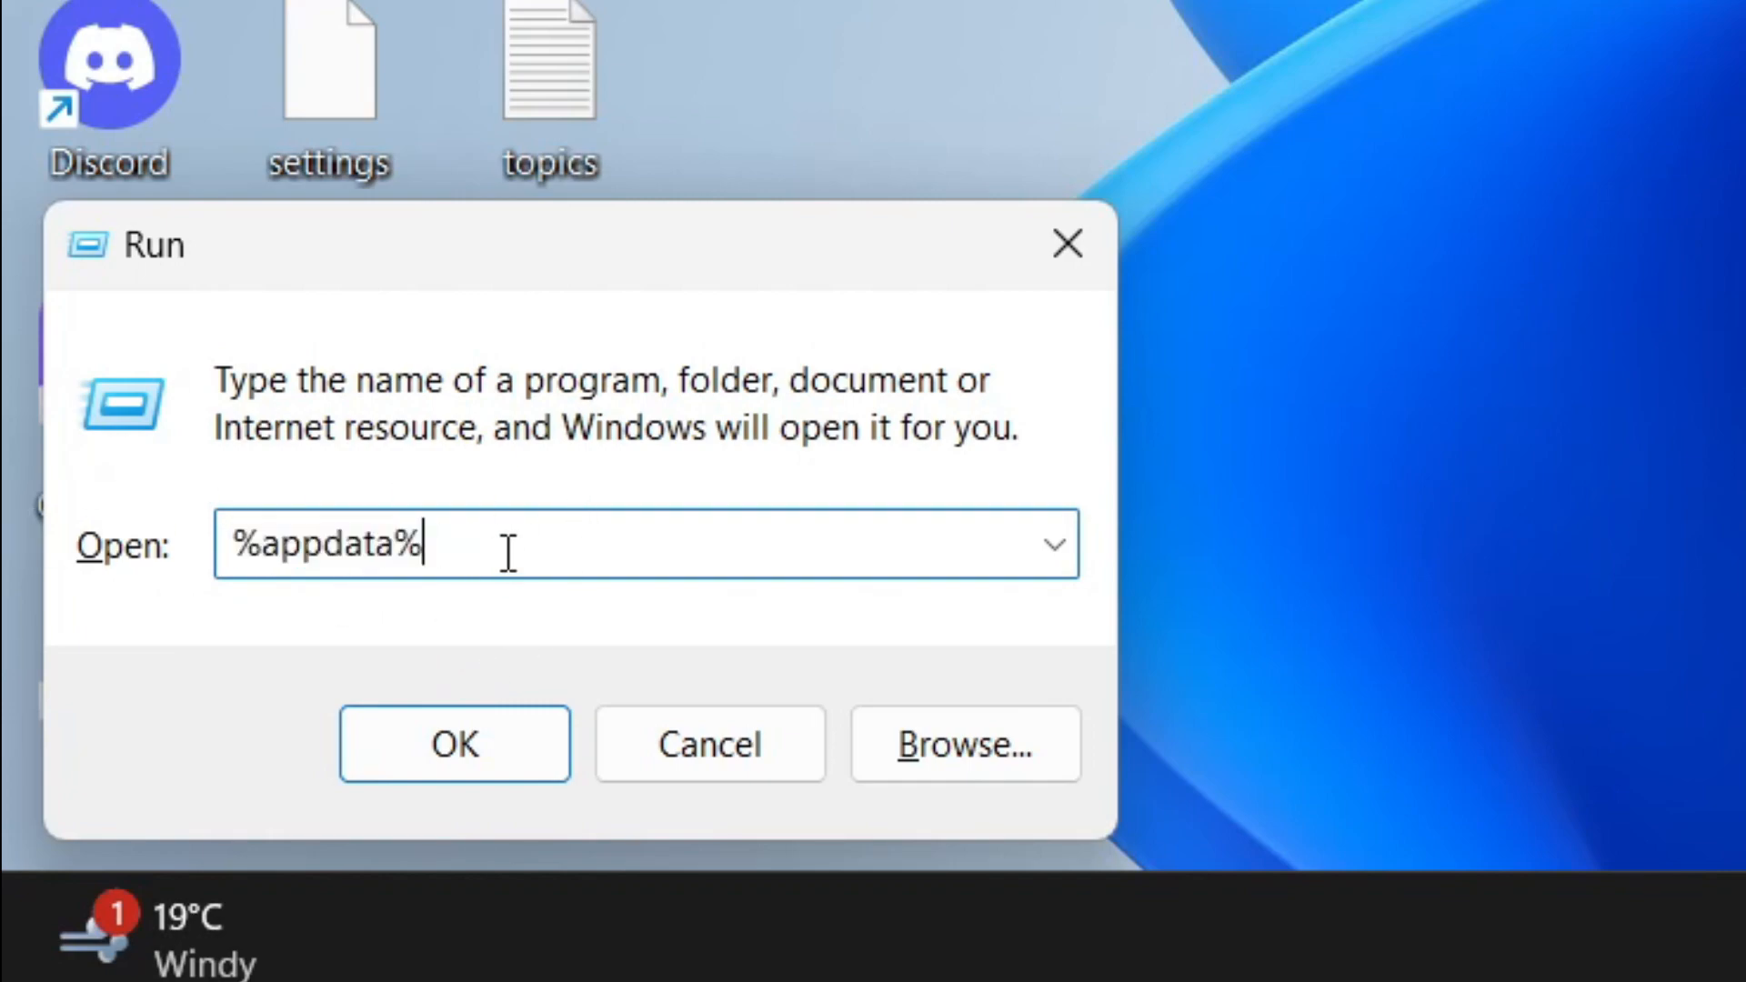
Step: Run %appdata% to open the Roaming folder containing .minecraft
click(455, 743)
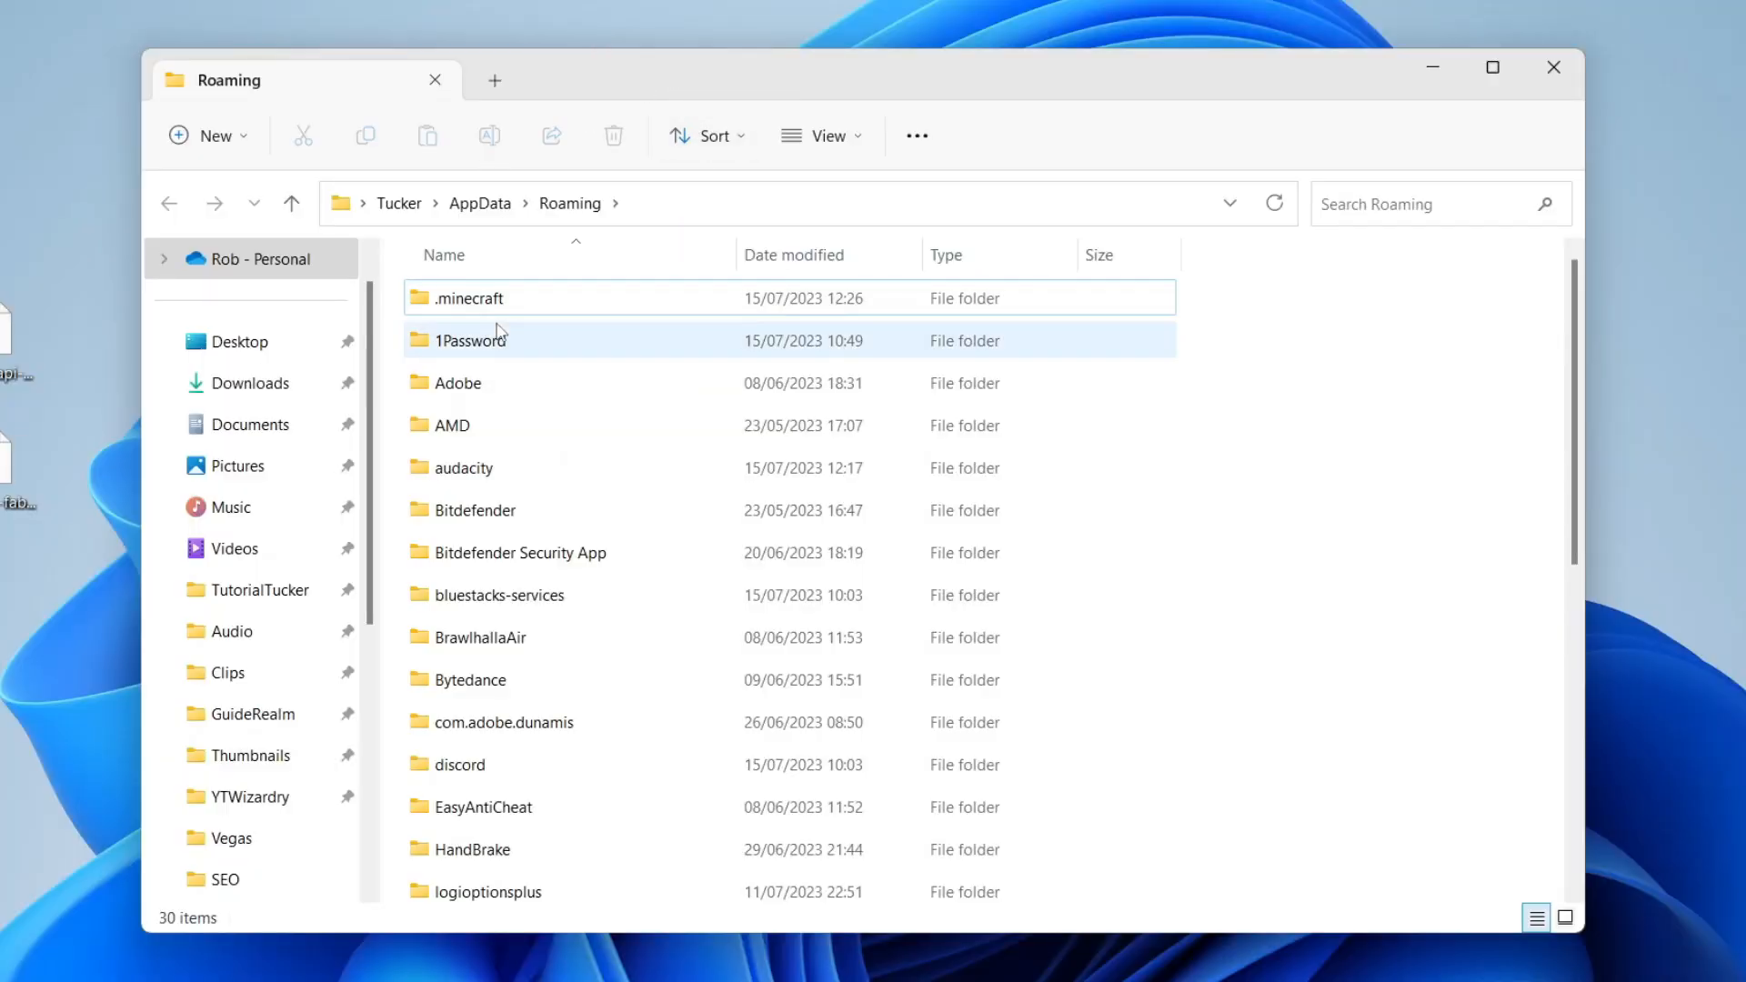
Step: Open the .minecraft folder and then its mods subfolder
double_click(468, 299)
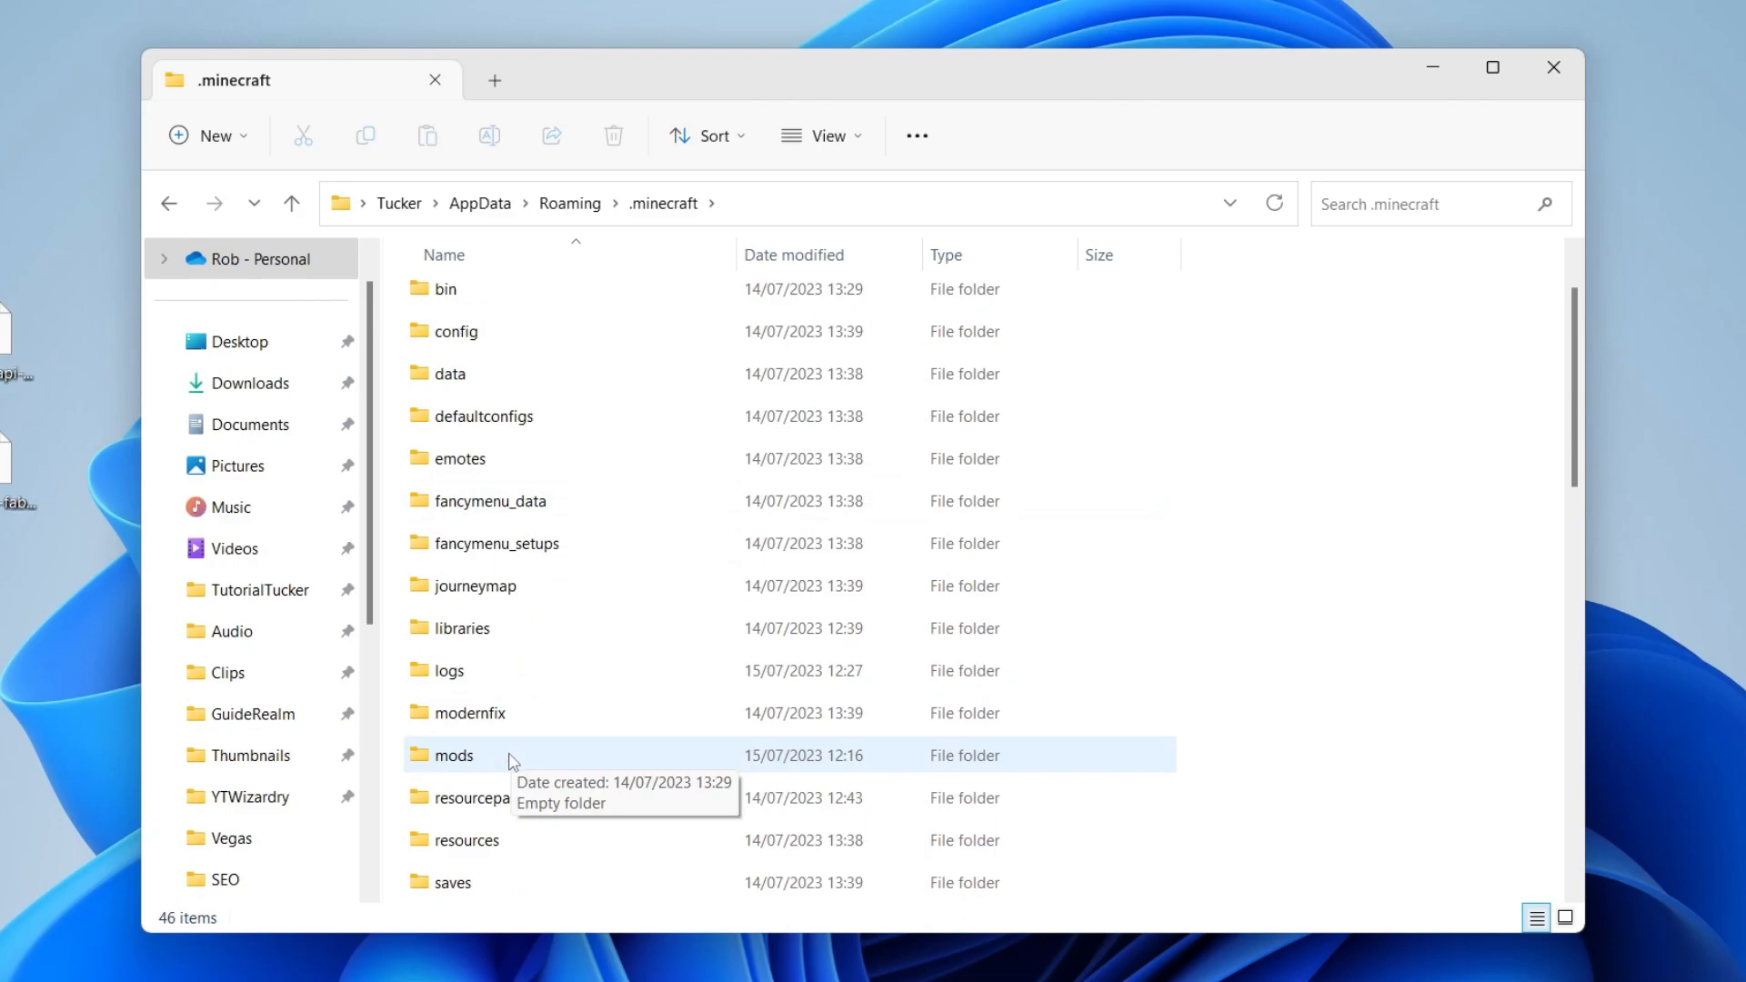
mouse_move(500, 780)
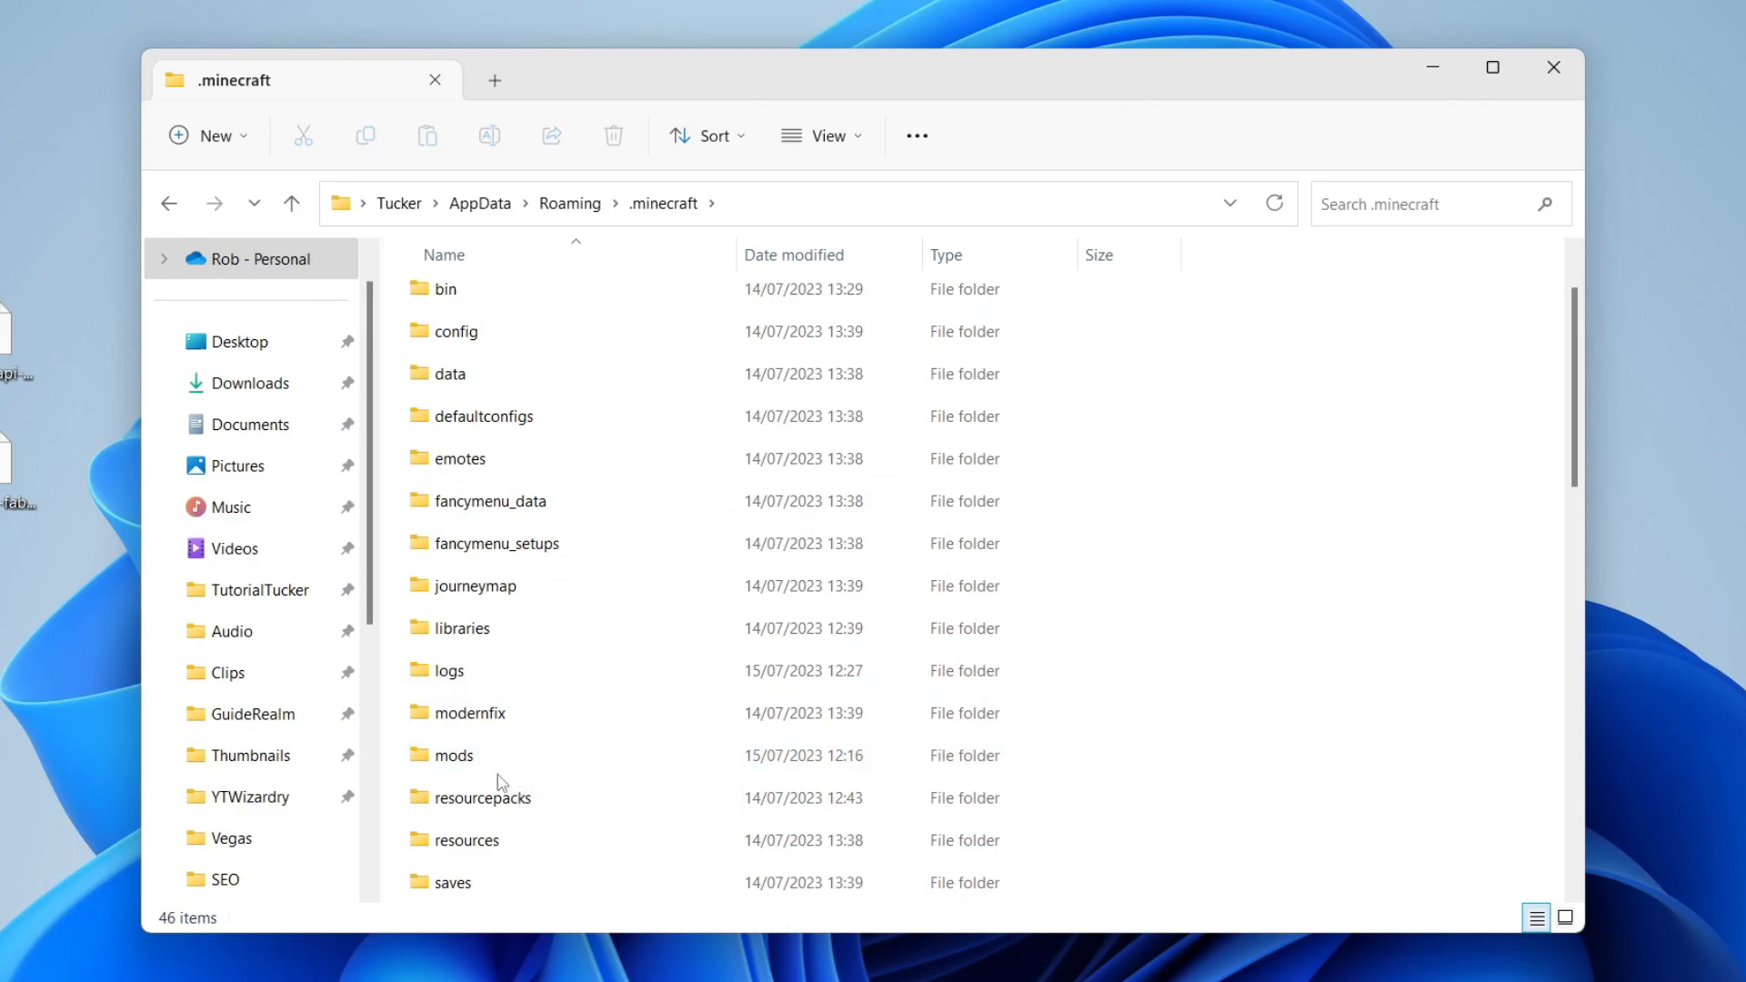
mouse_move(669, 232)
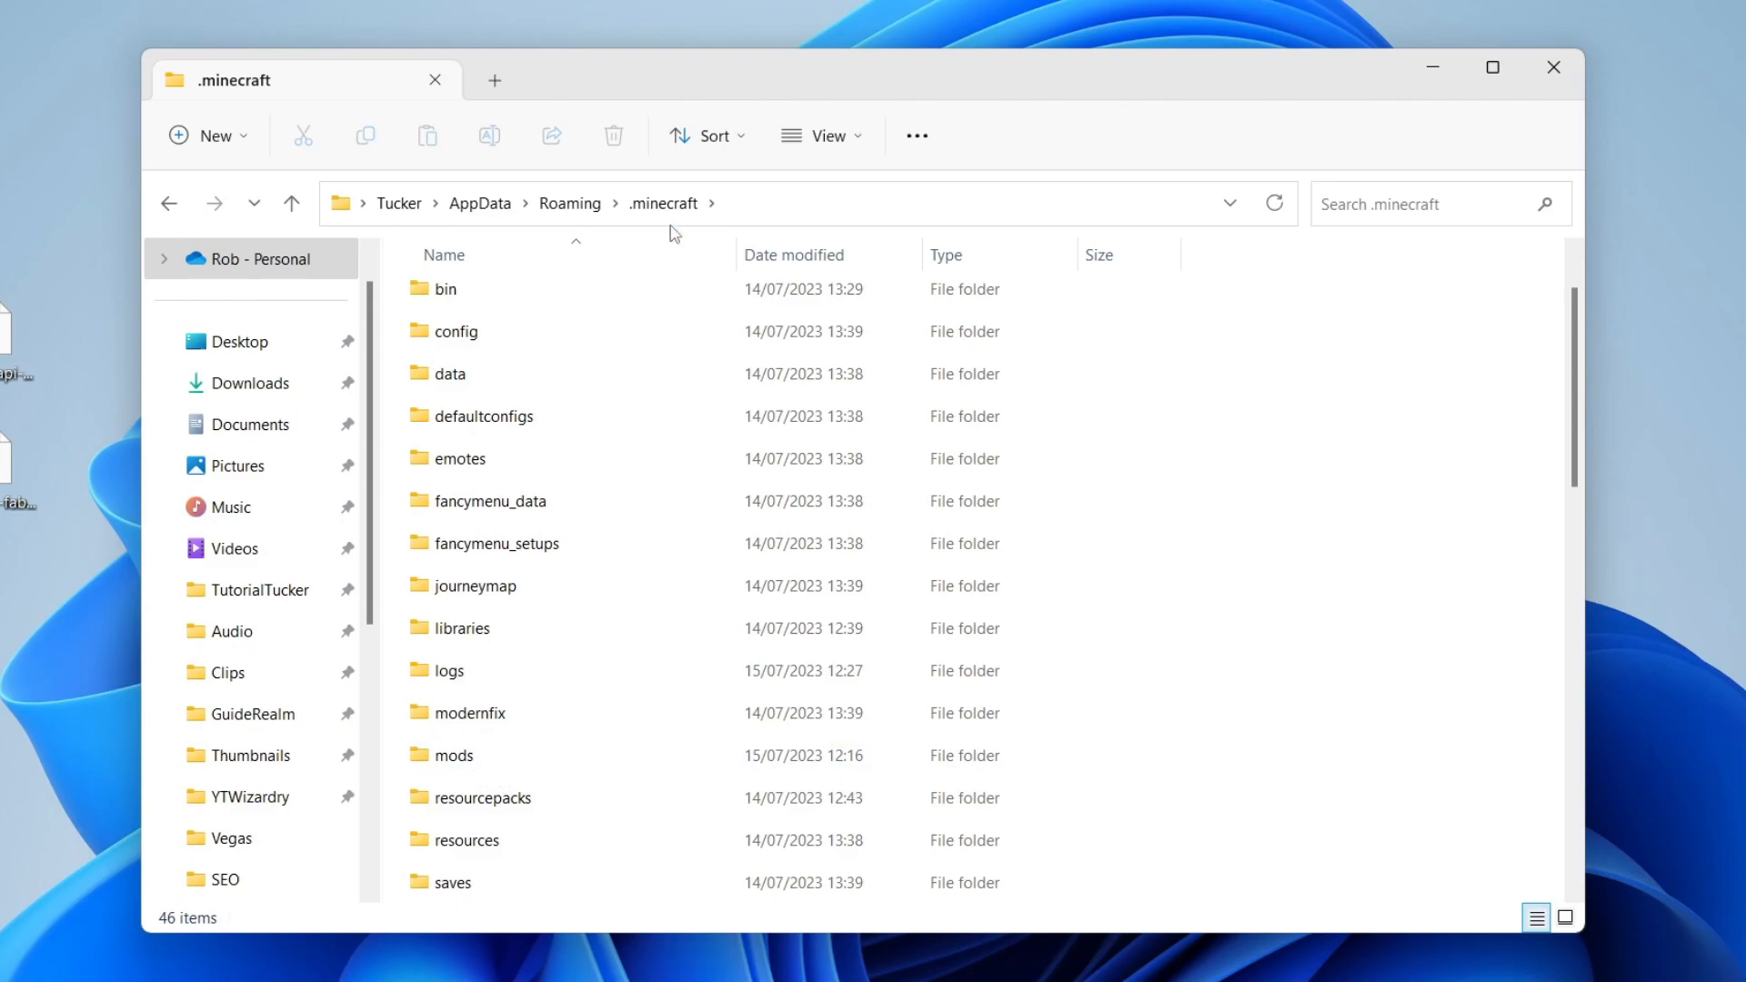
right_click(1221, 423)
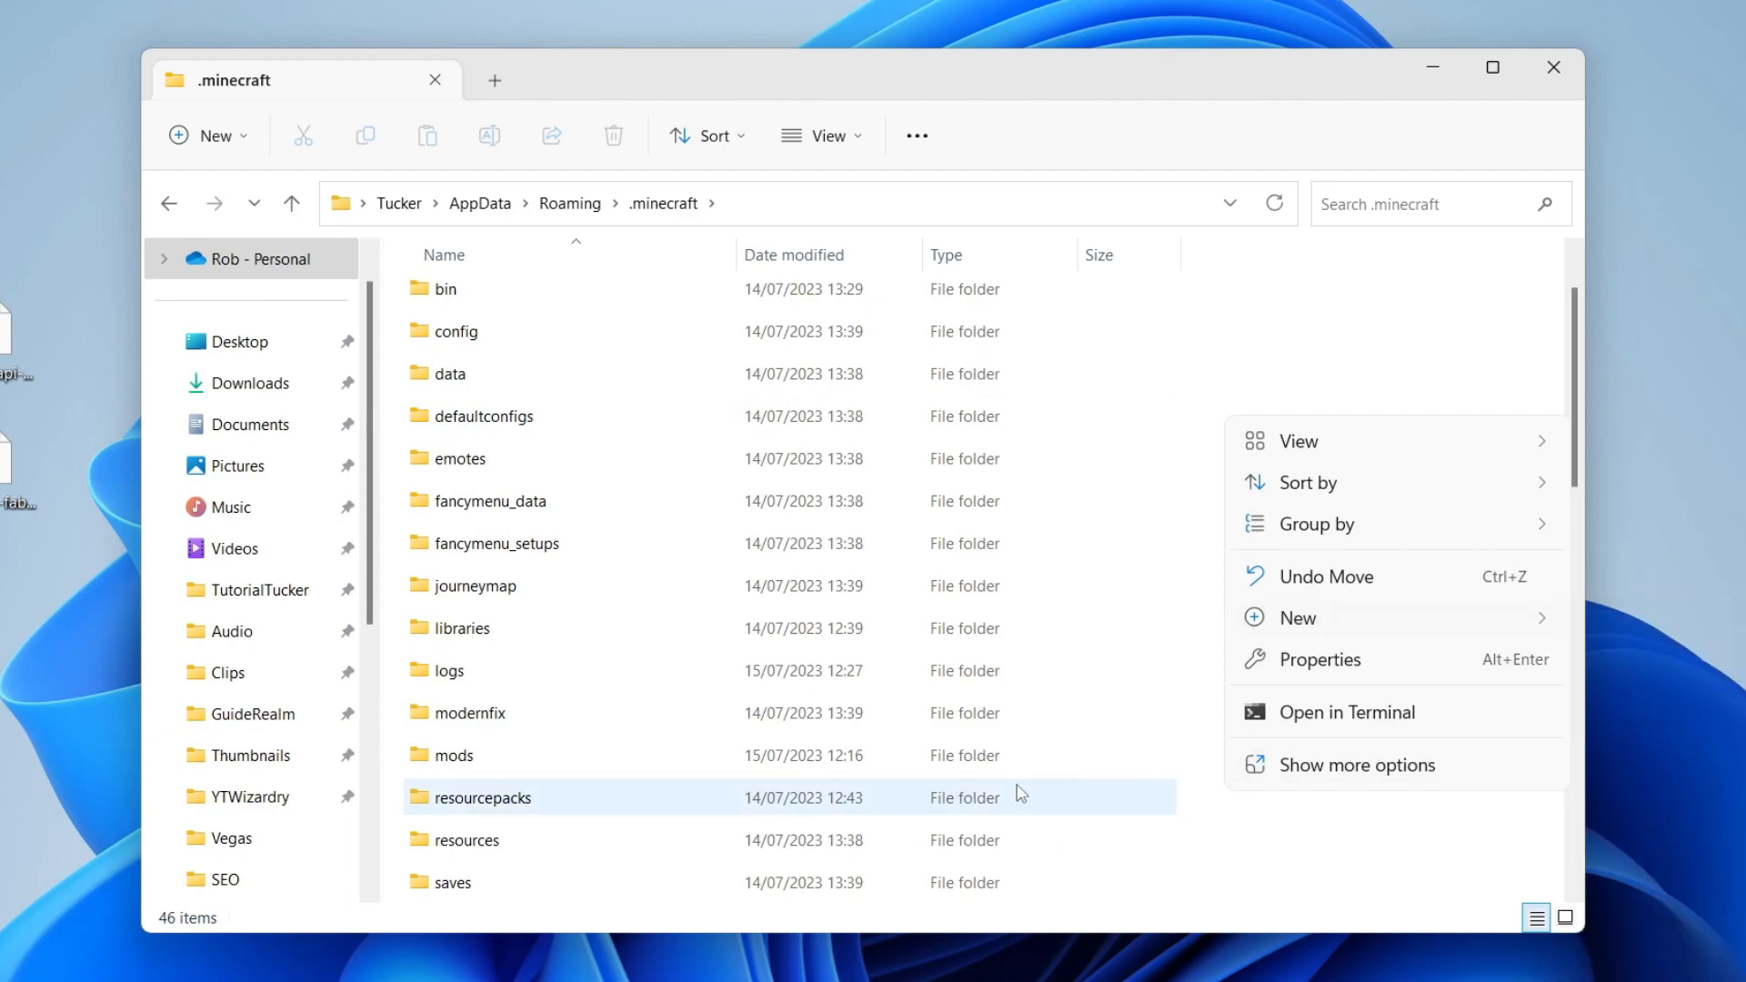
click(453, 756)
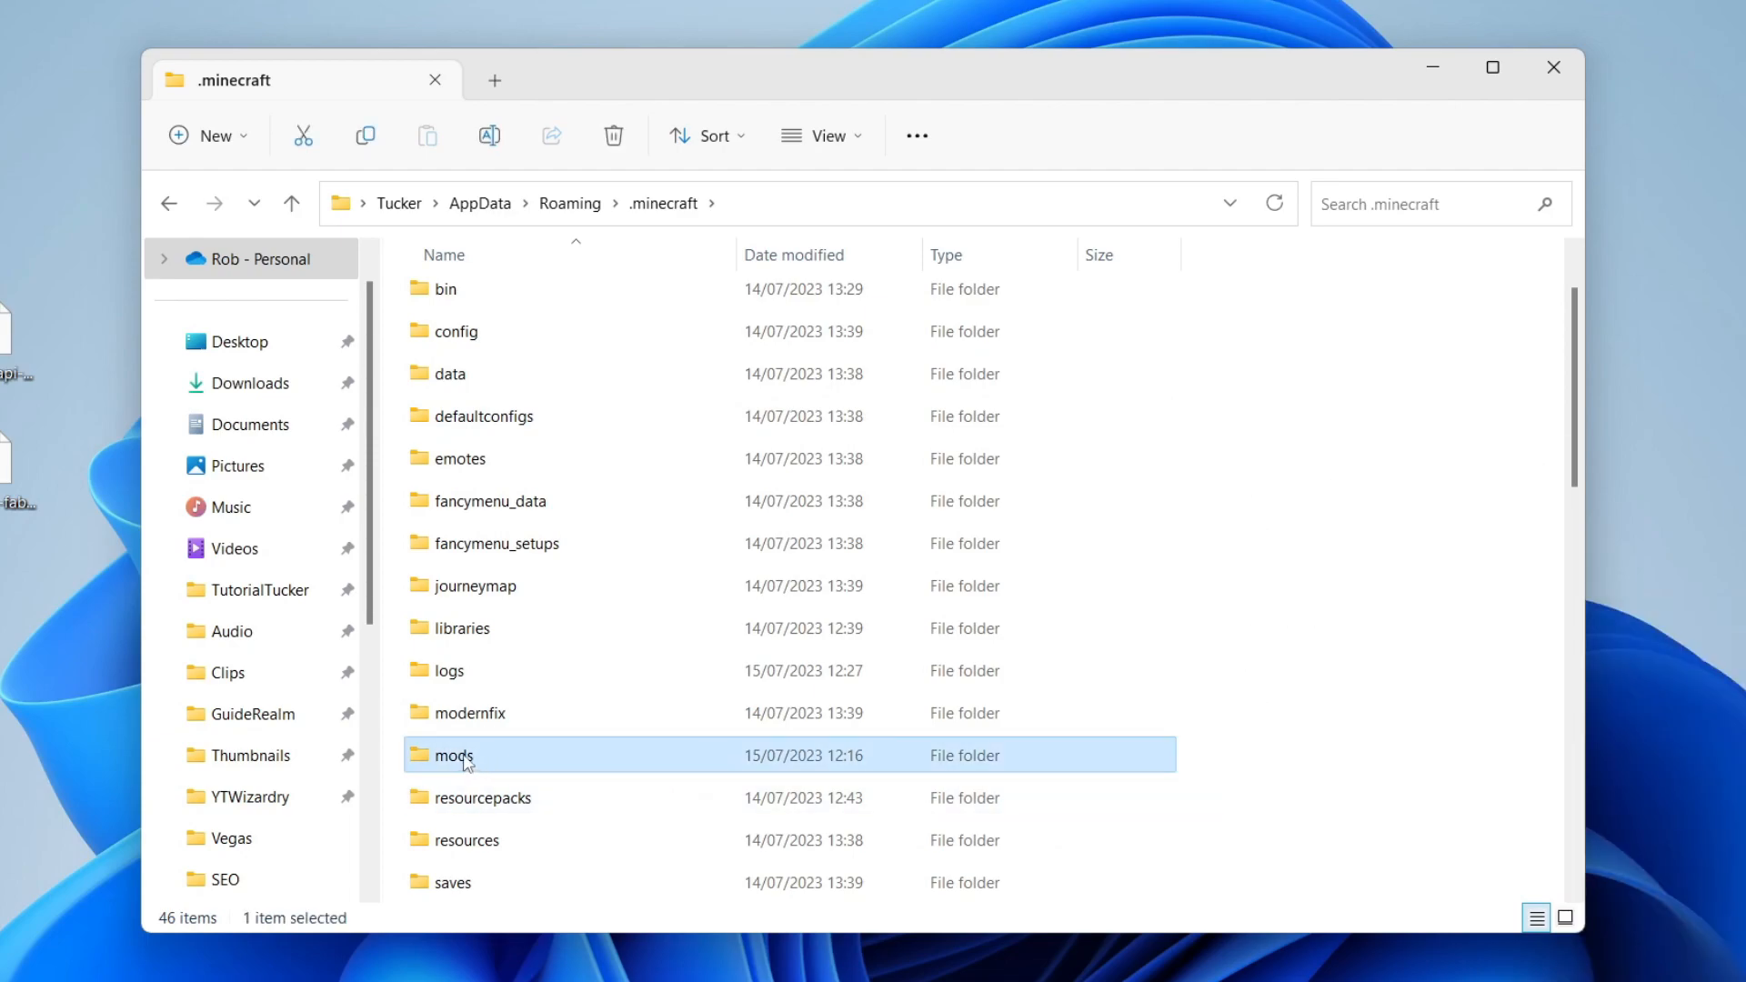
double_click(455, 755)
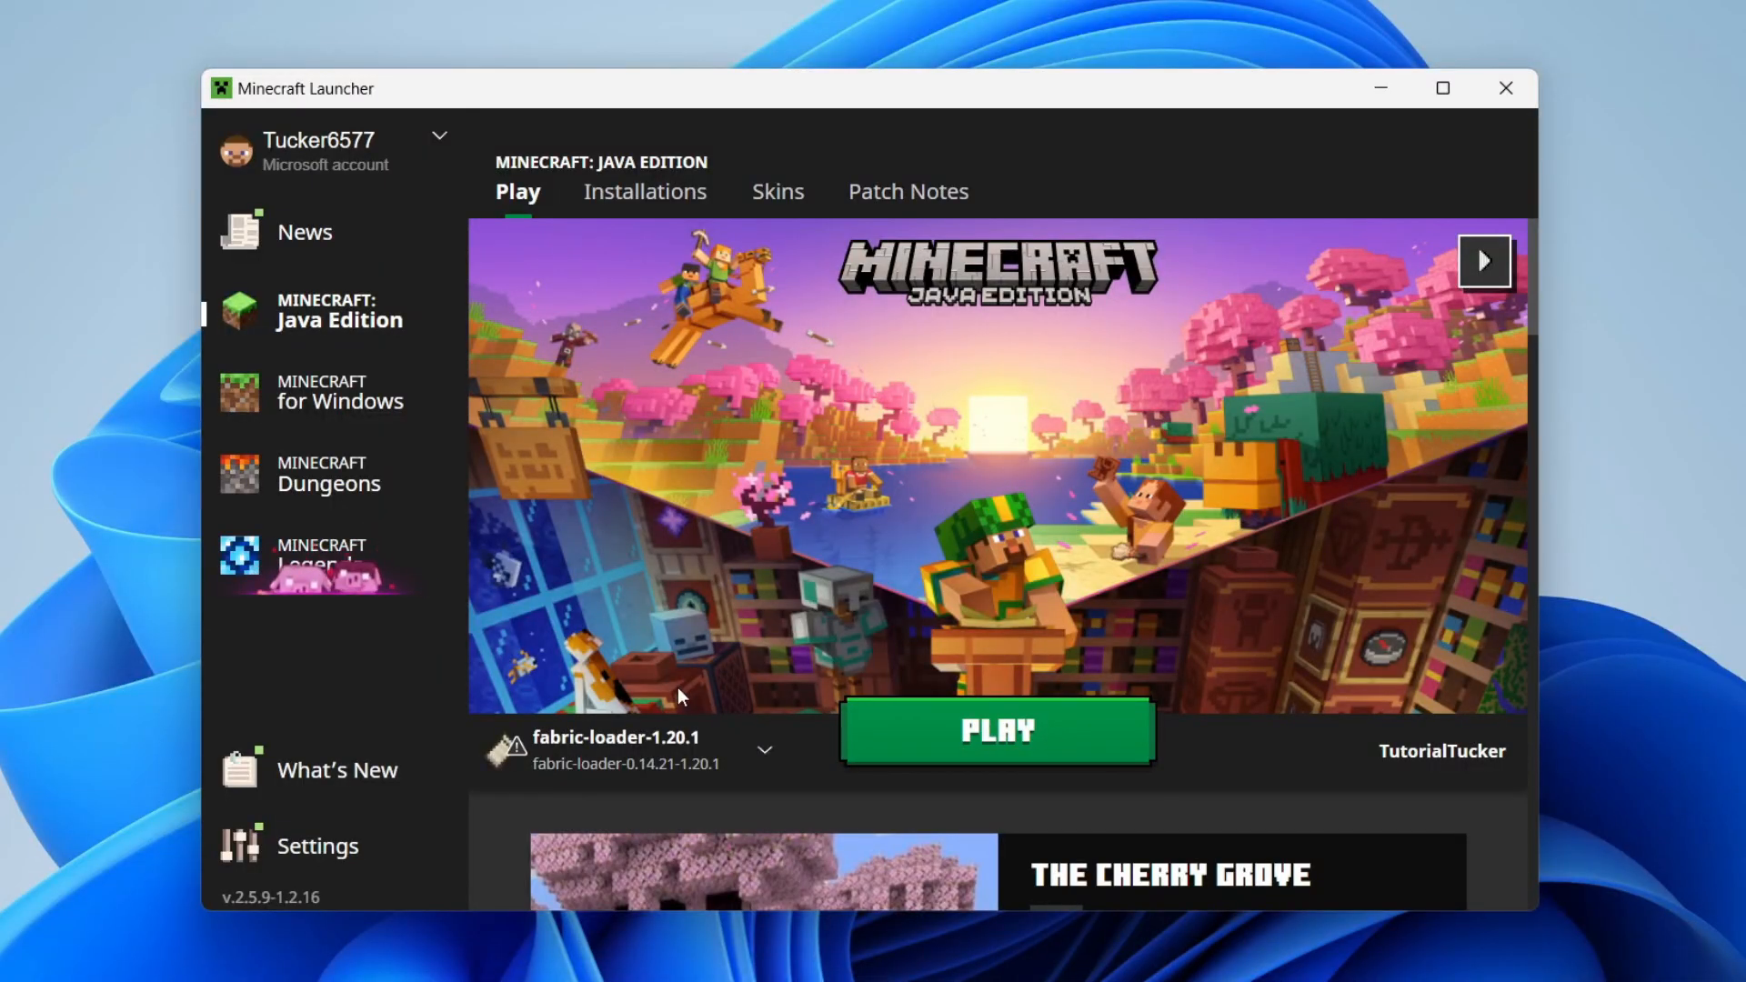
Step: Pick the fabric-loader-1.20.1 installation from the launcher's version list
click(764, 751)
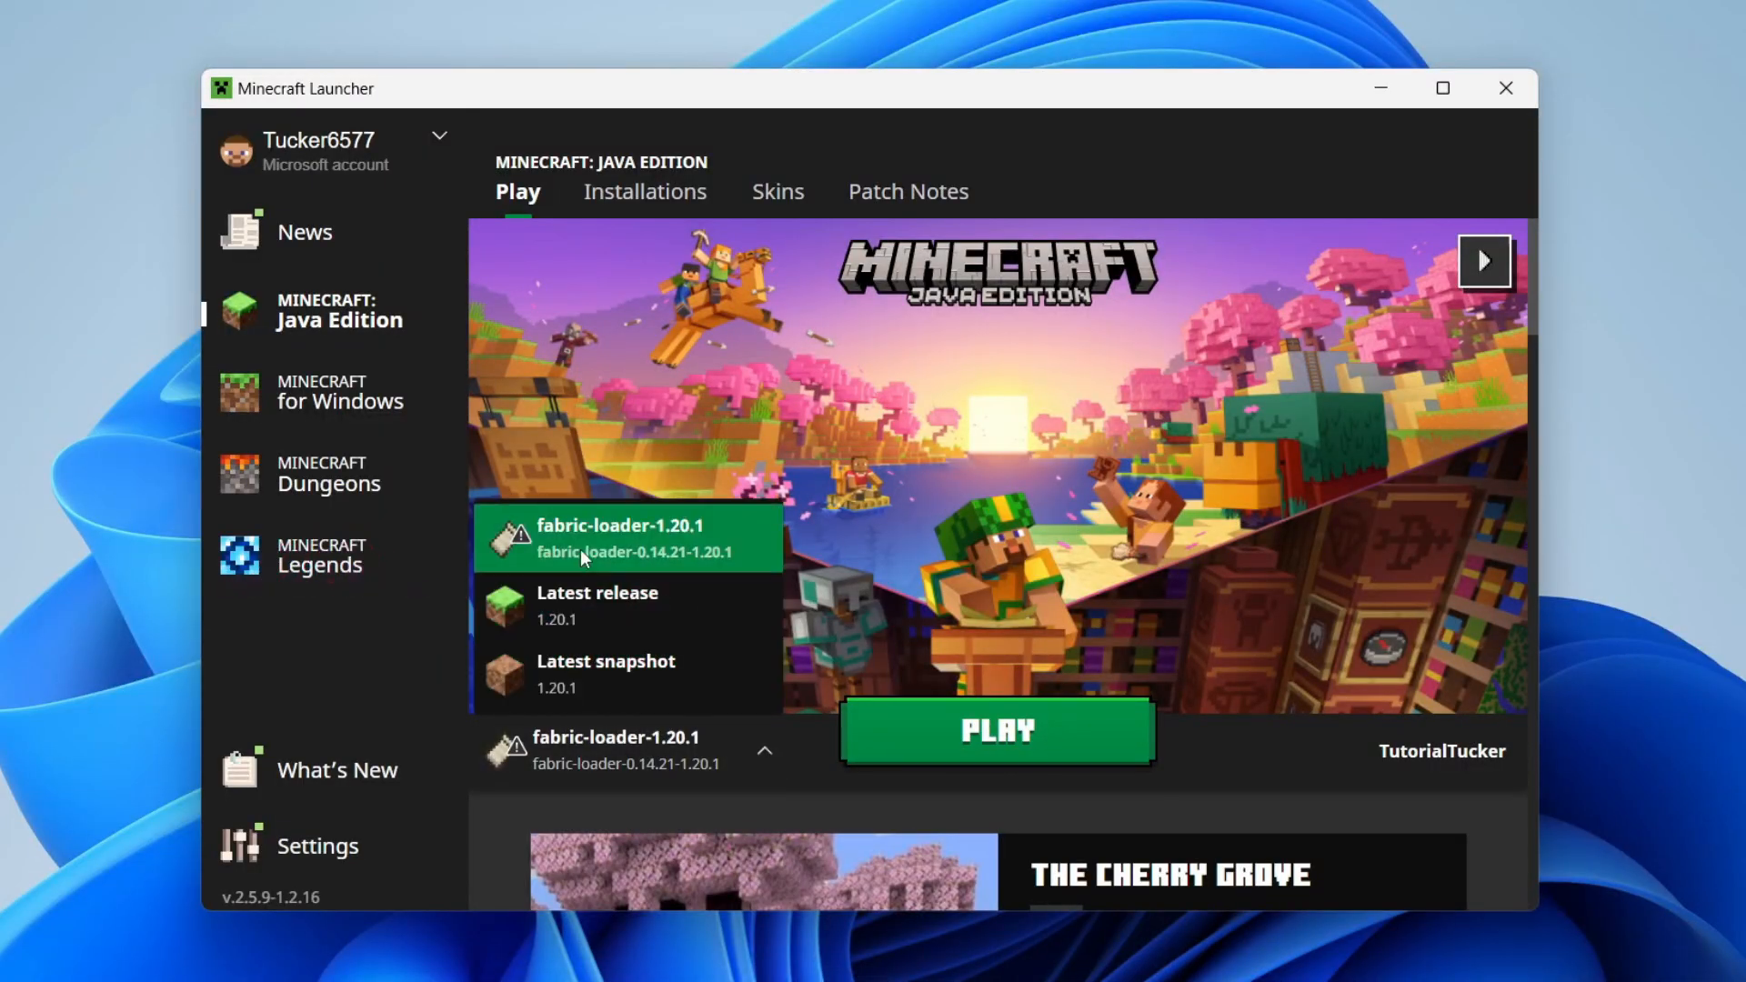
click(997, 732)
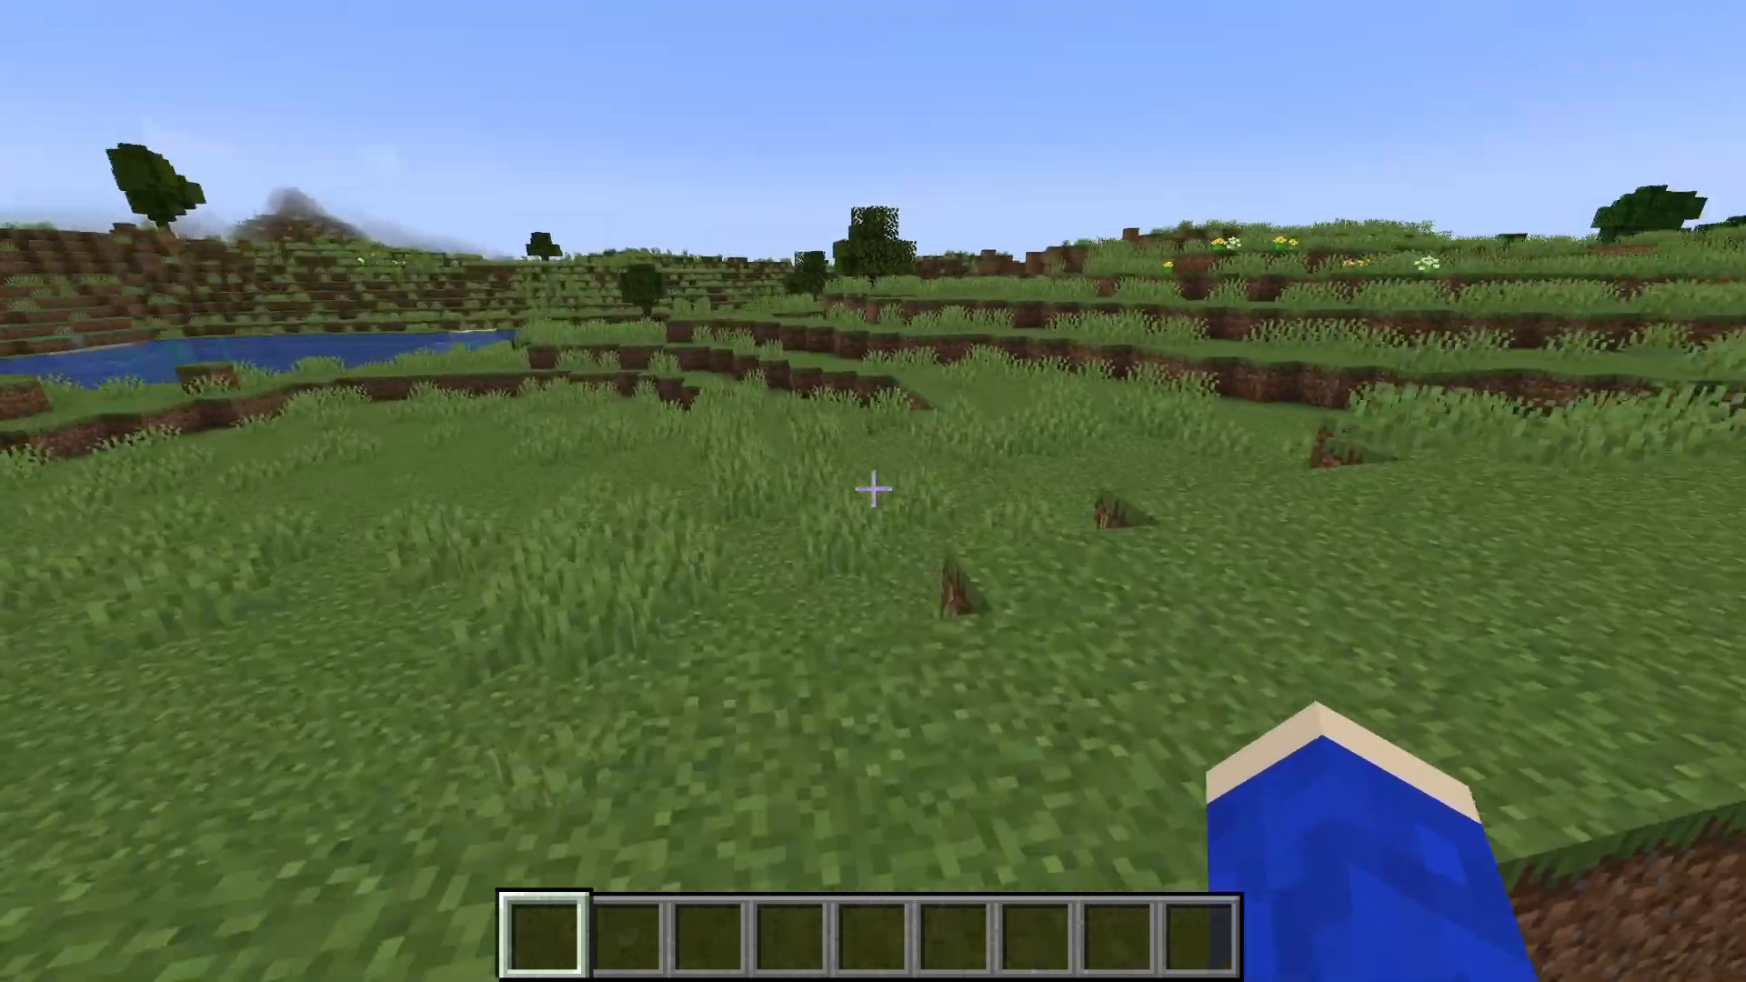
Step: View Sodium's Video Settings screen, then resume play in third-person view
key(Escape)
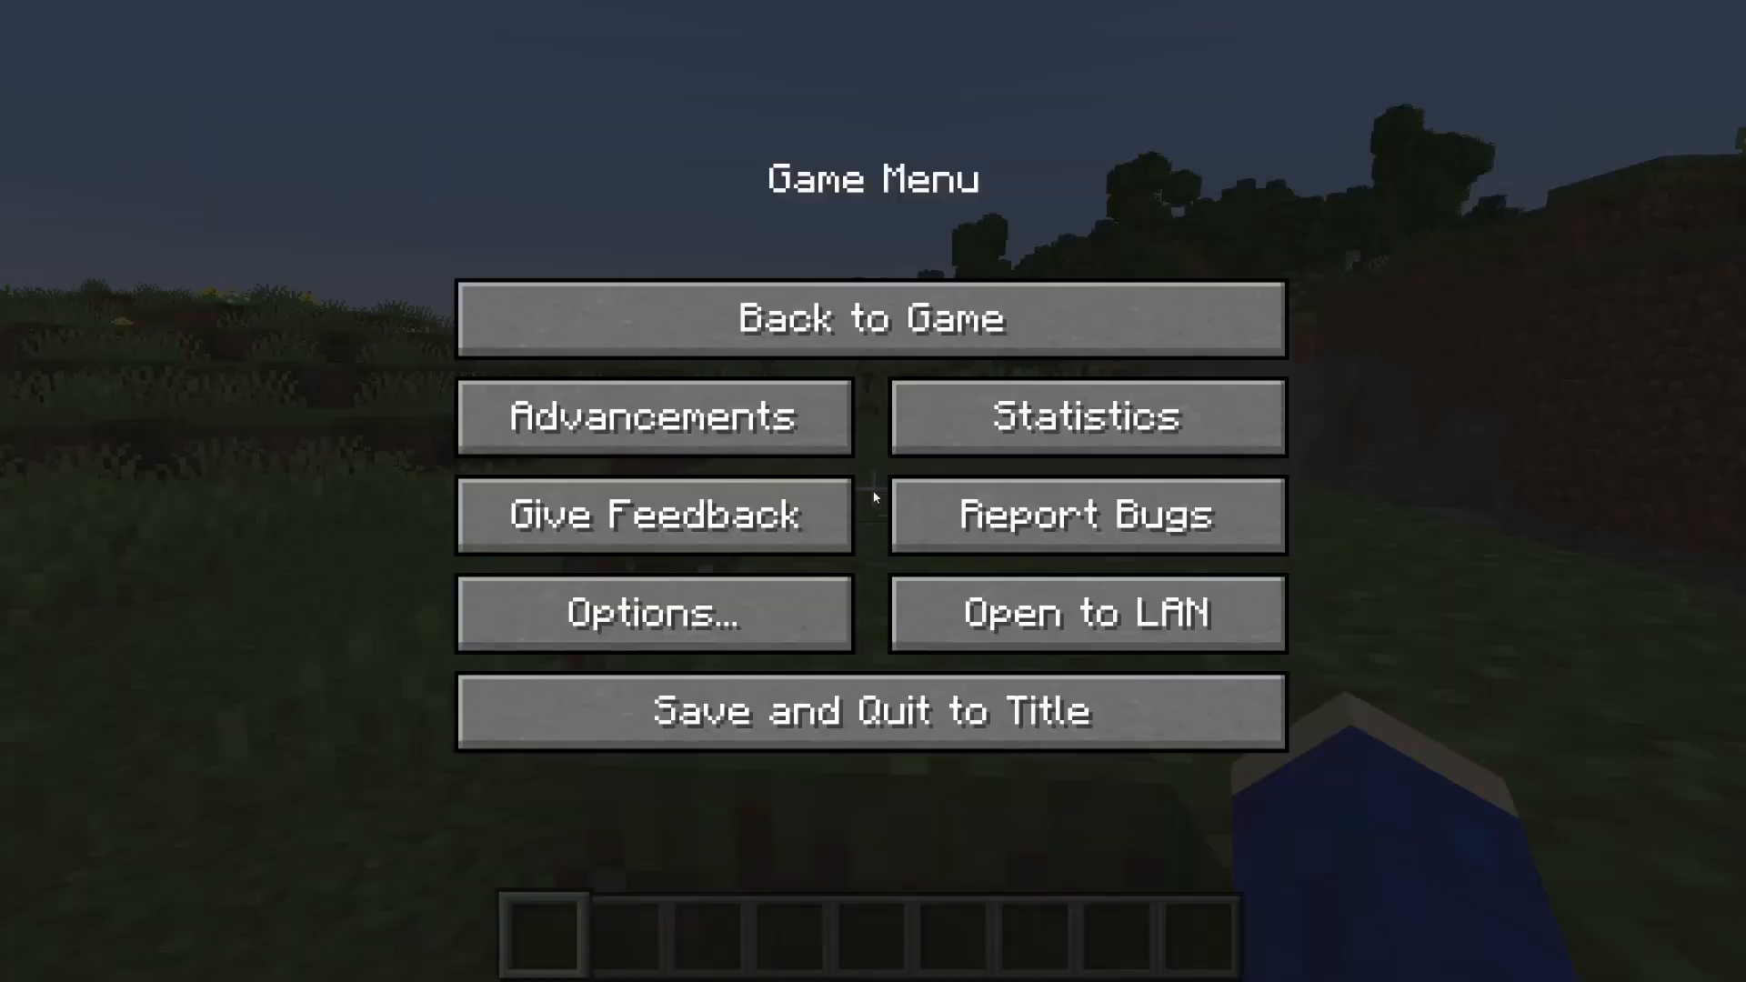
click(650, 614)
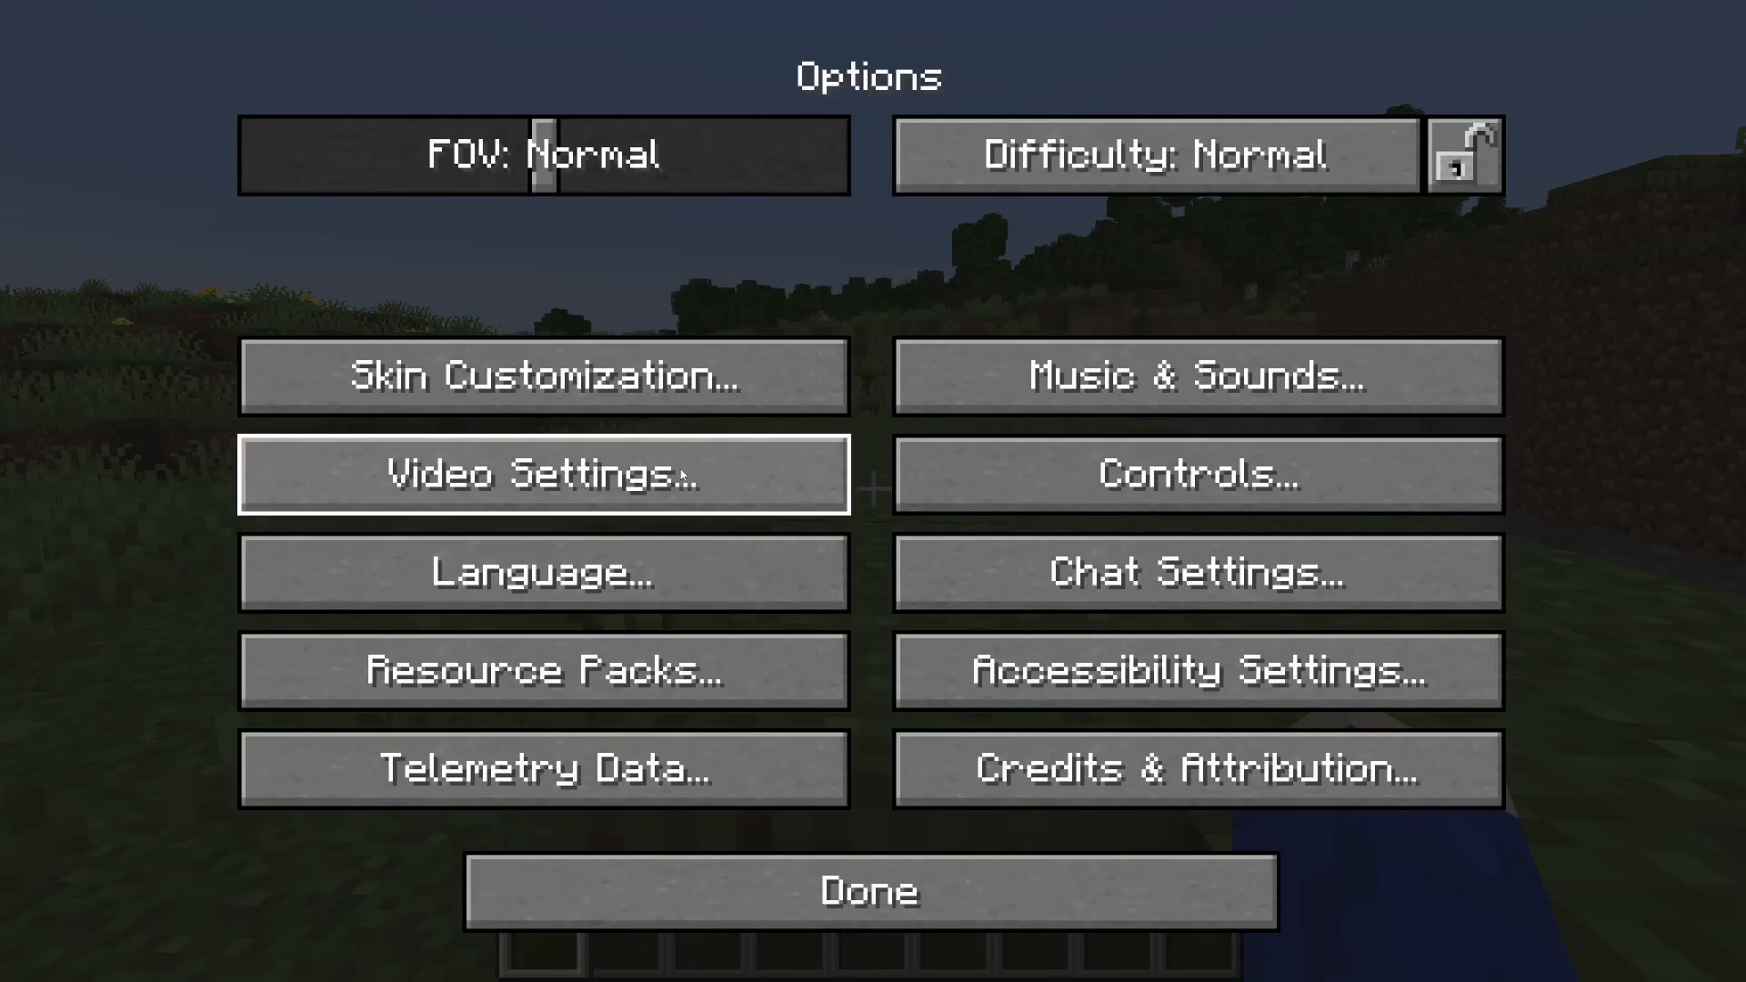
click(542, 474)
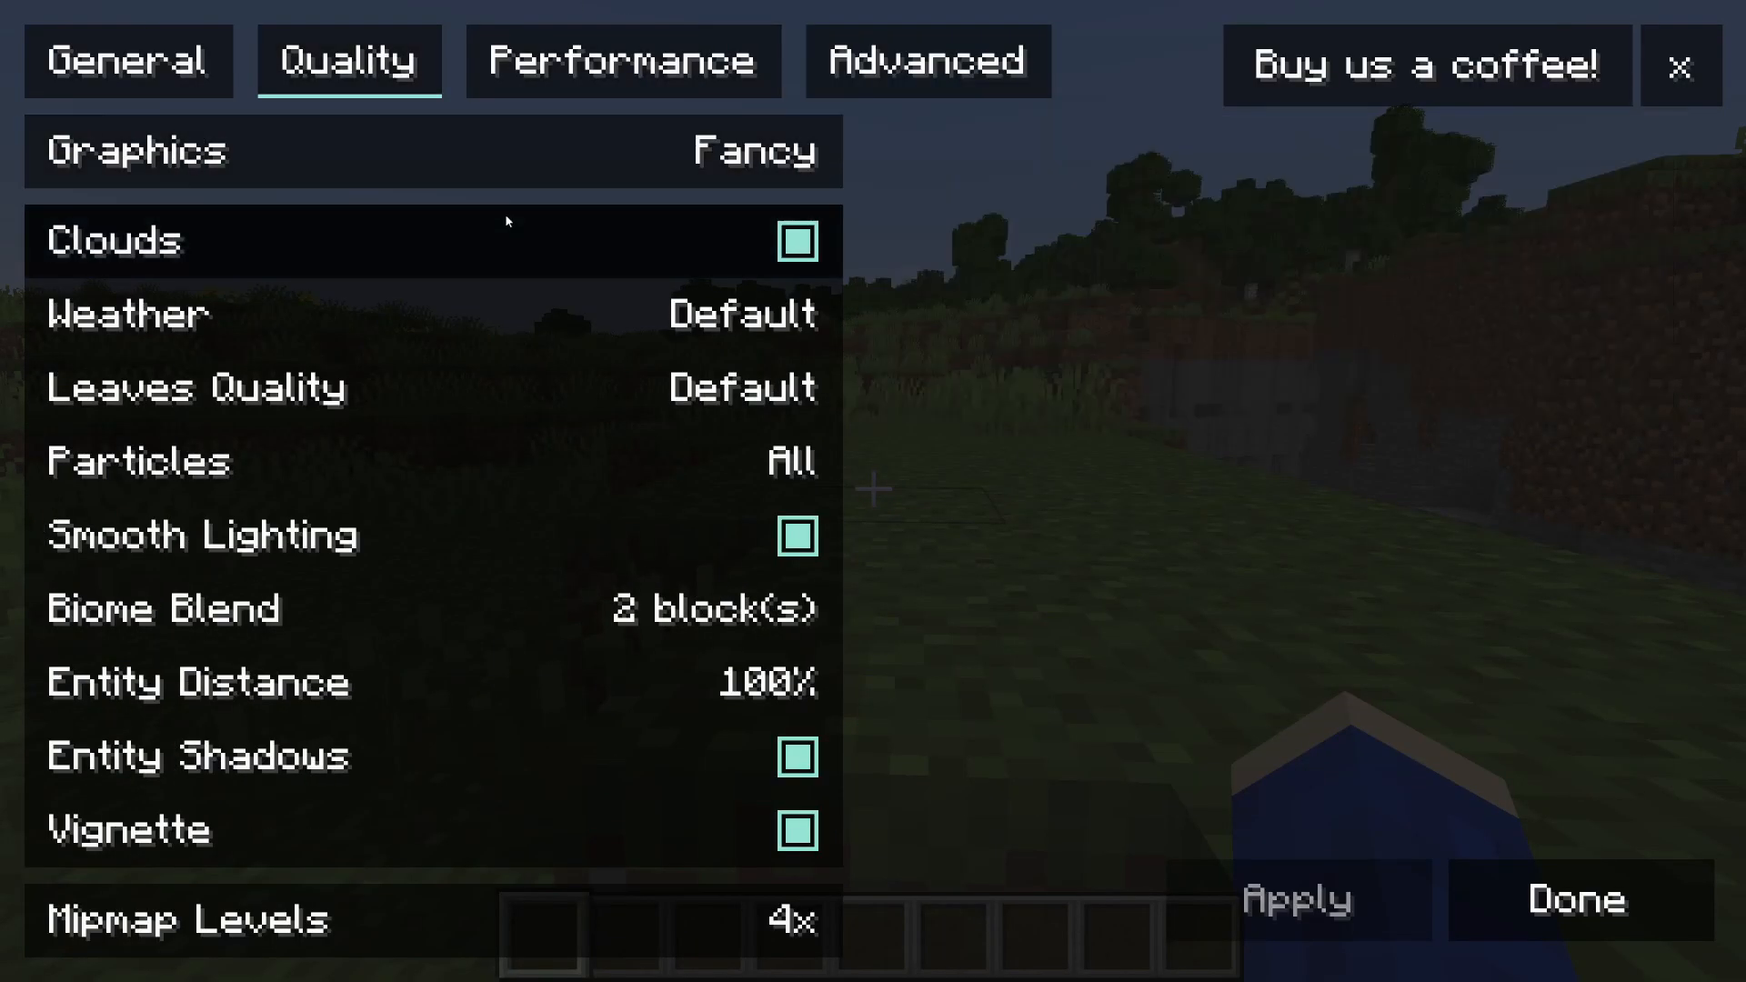
mouse_move(585, 82)
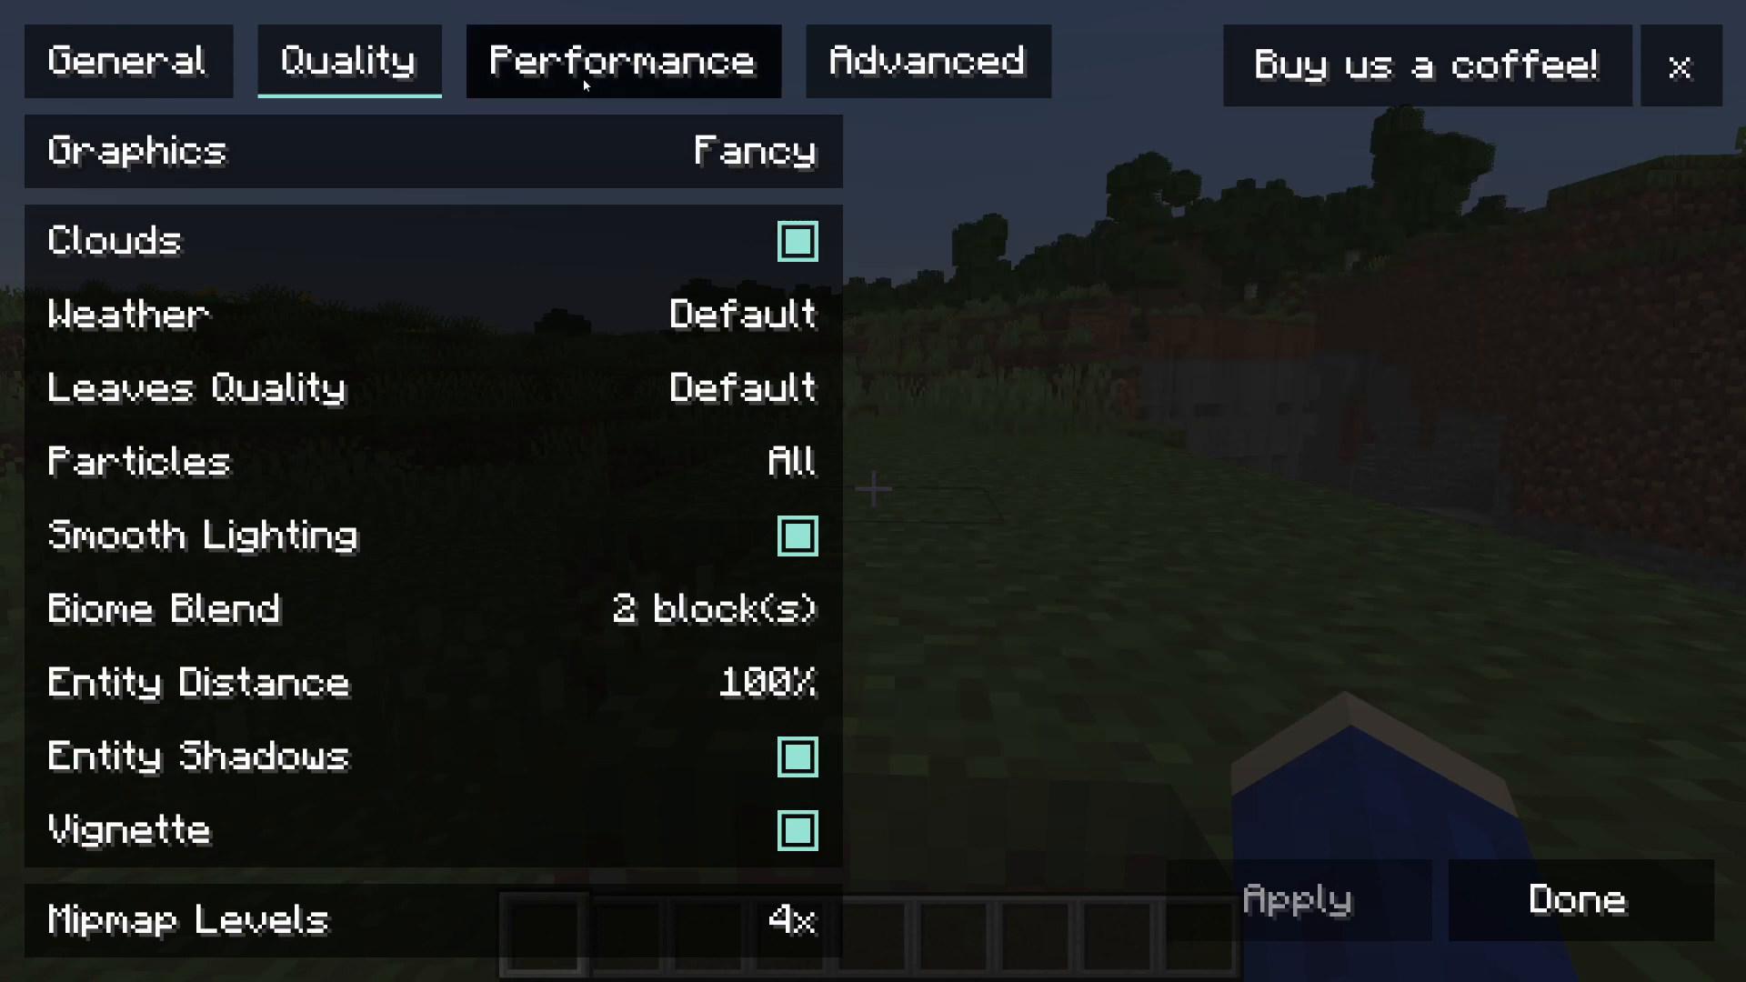
click(1576, 894)
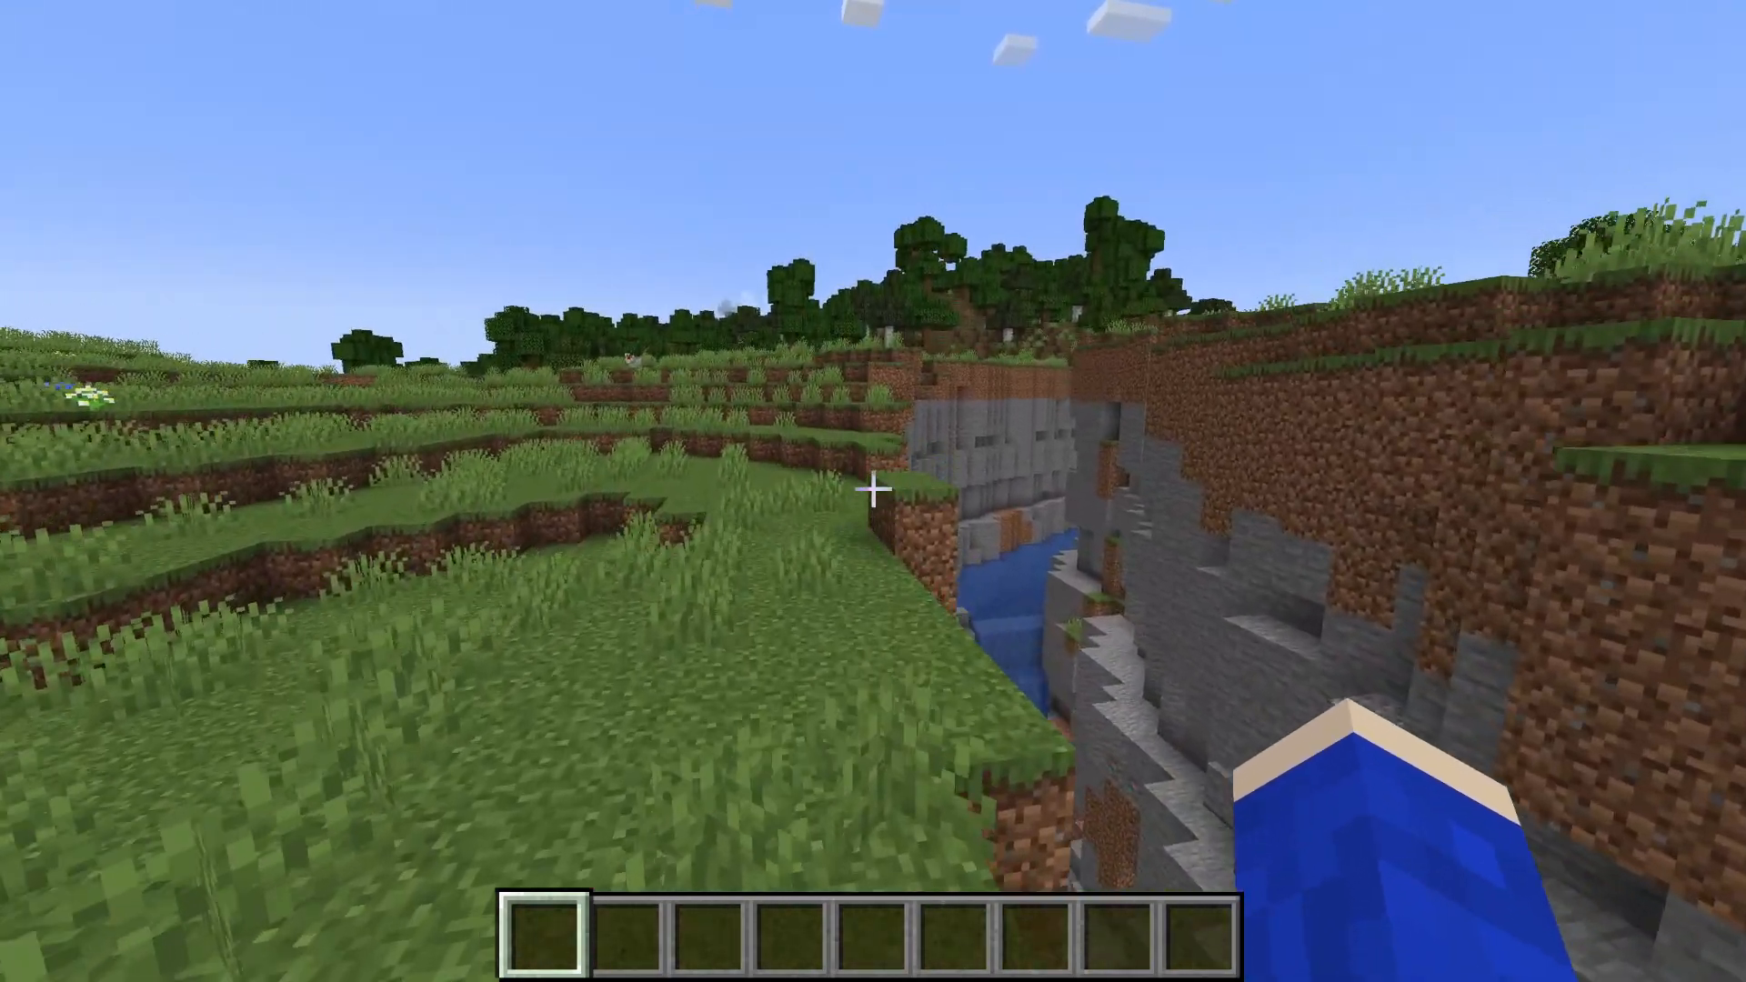
key(F5)
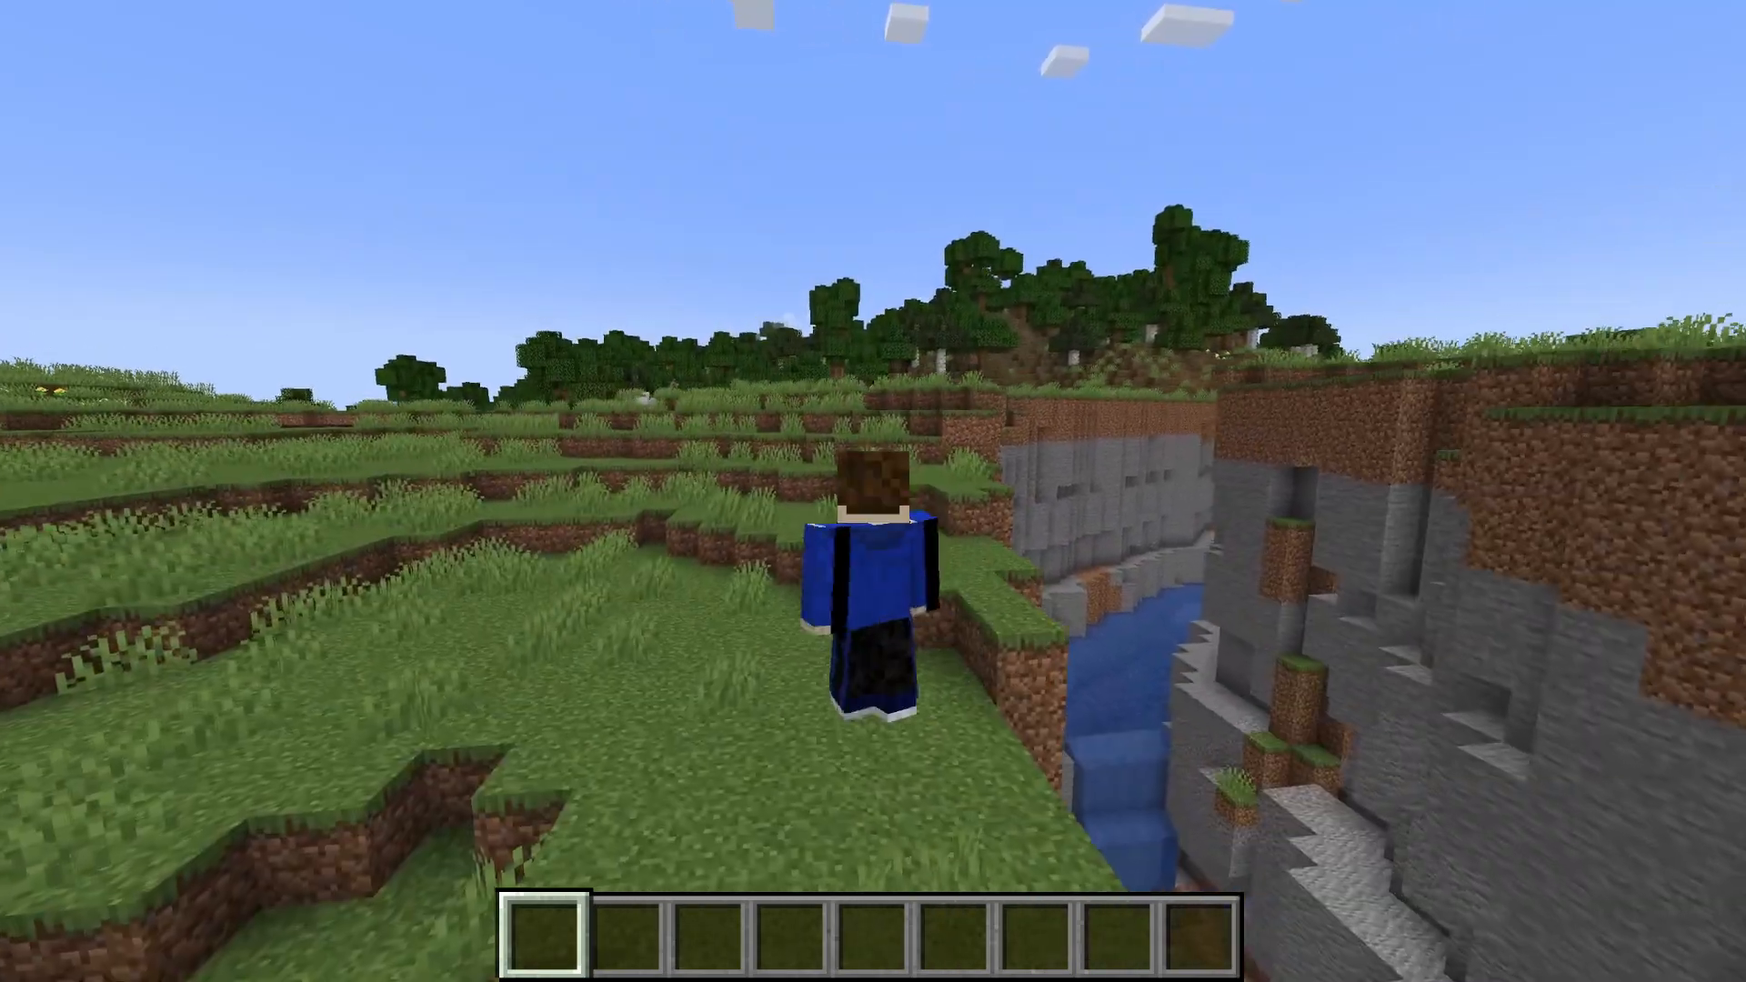